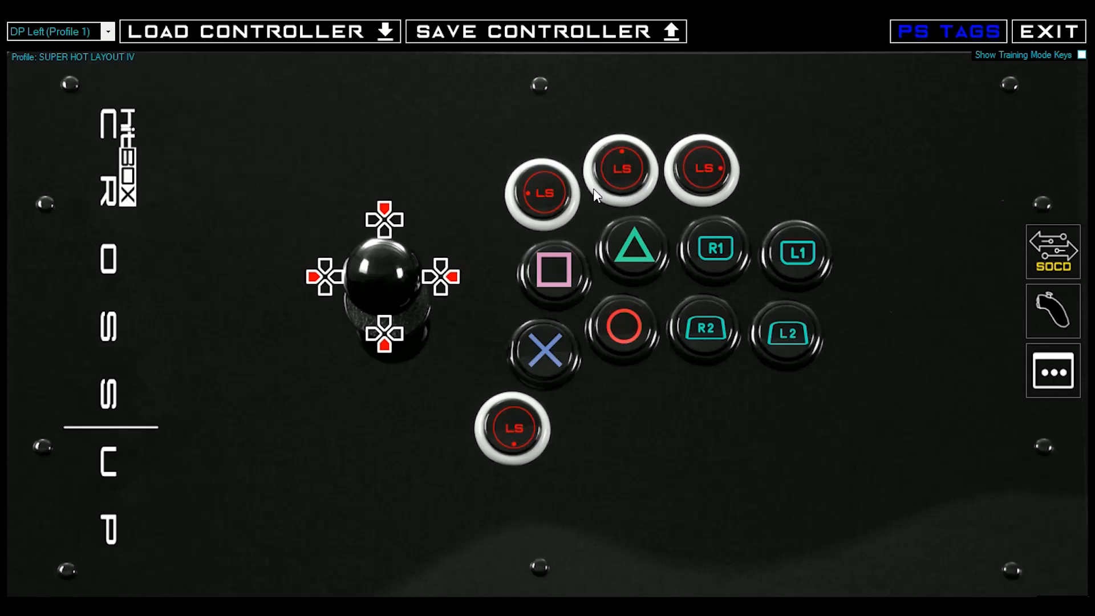
{"action": "mouse_move", "coordinate": [763, 451]}
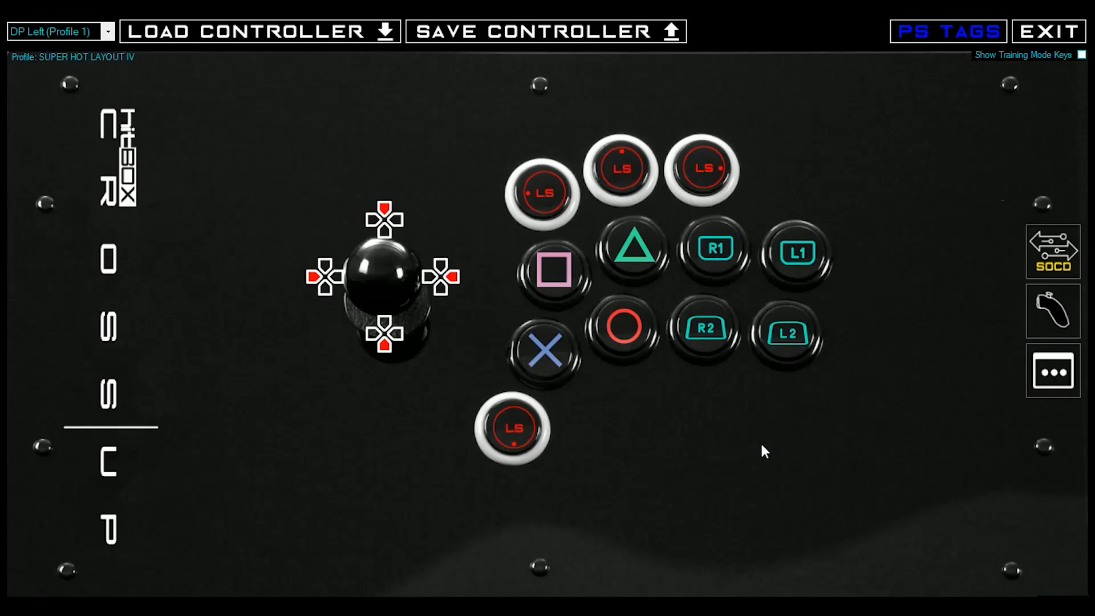
{"action": "mouse_move", "coordinate": [577, 119]}
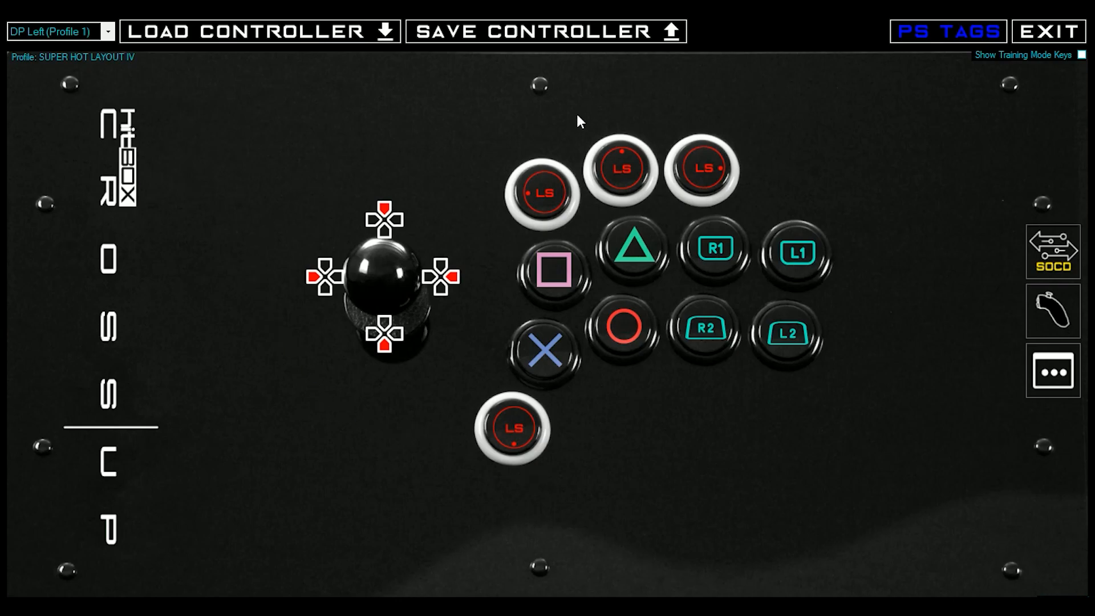
{"action": "mouse_move", "coordinate": [646, 97]}
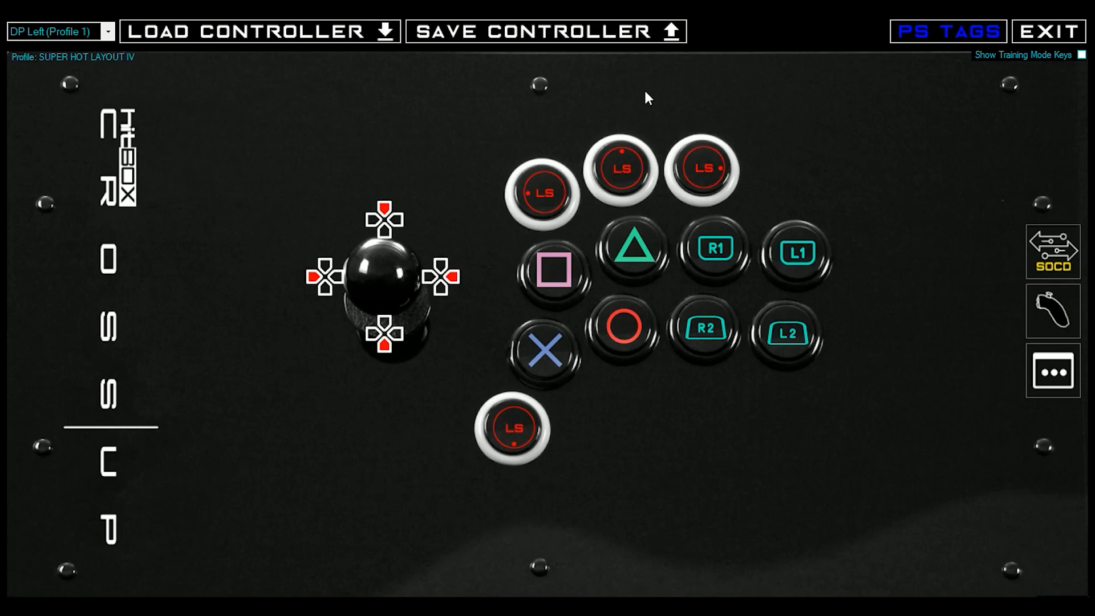
{"action": "mouse_move", "coordinate": [224, 312]}
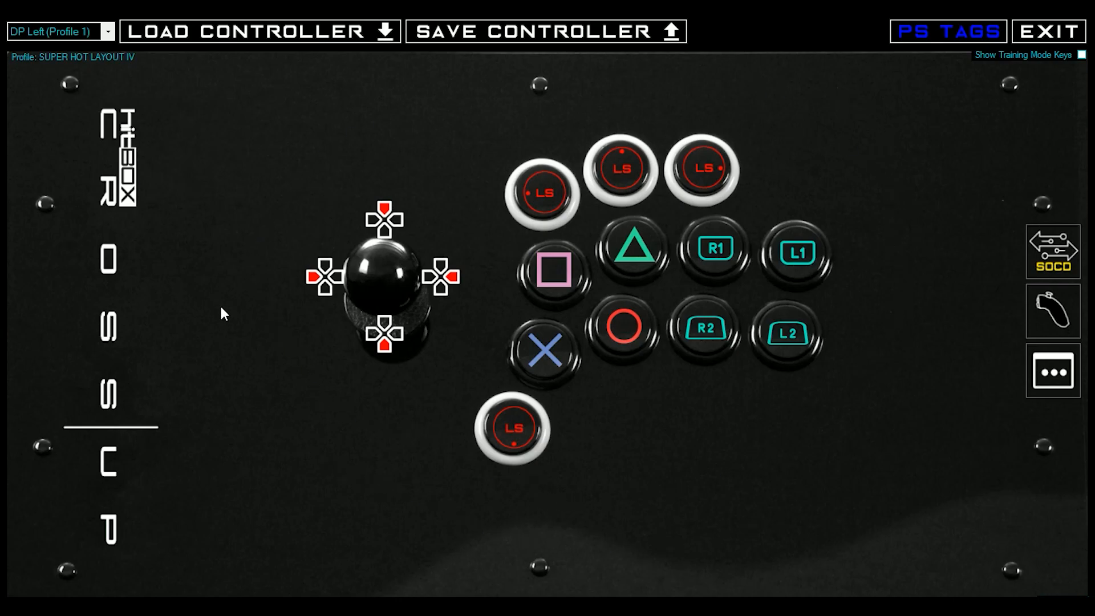
{"action": "mouse_move", "coordinate": [566, 279]}
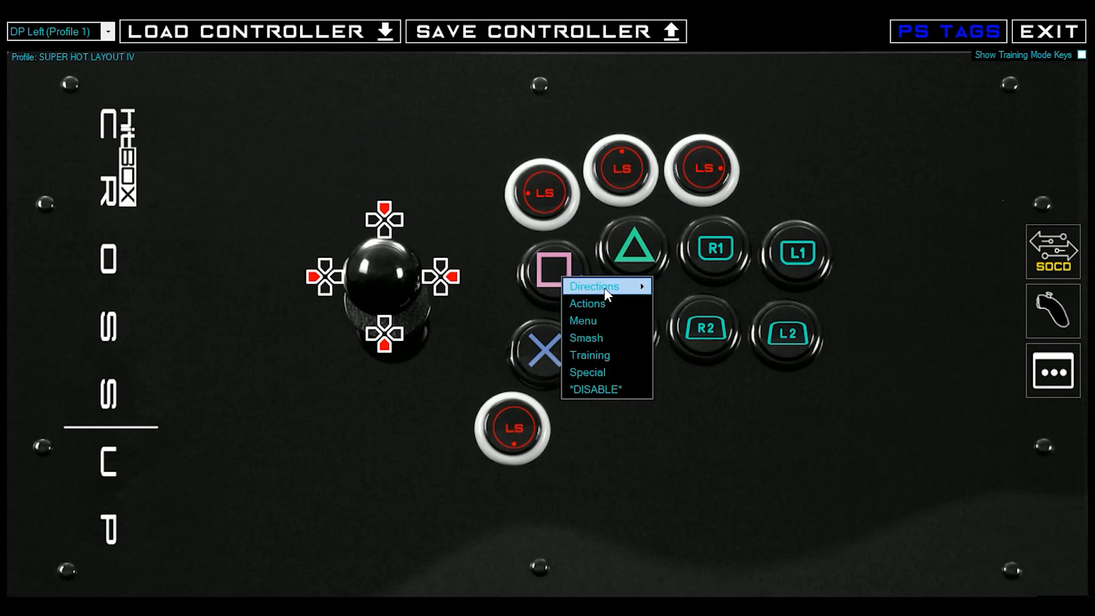
{"action": "mouse_move", "coordinate": [586, 303]}
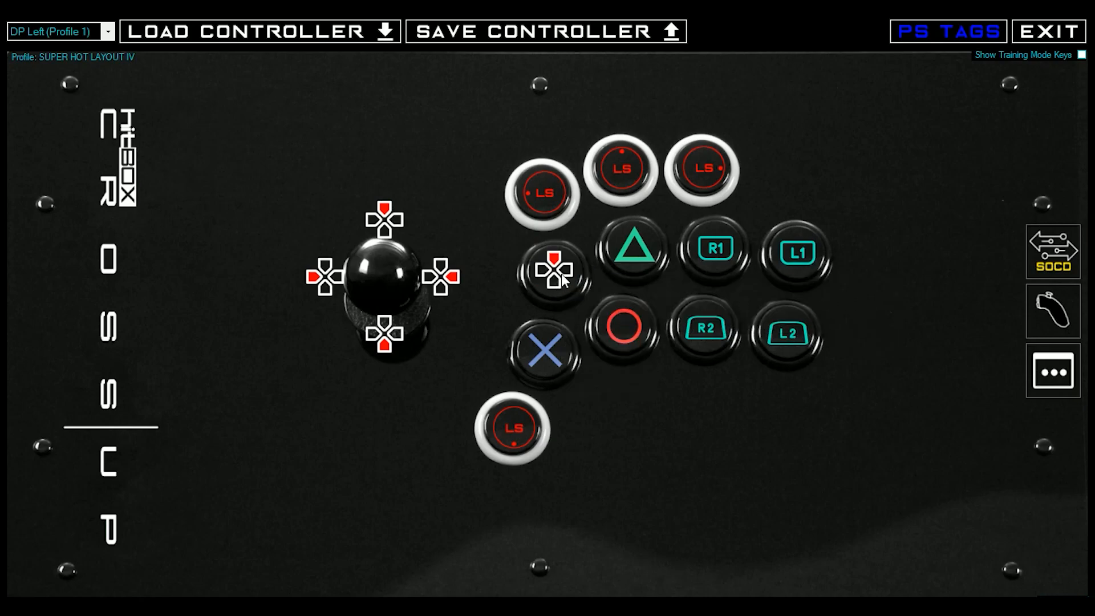
Step: Bring up the assignment choices for the square-position button to set it to Up
{"action": "left_click", "coordinate": [550, 272]}
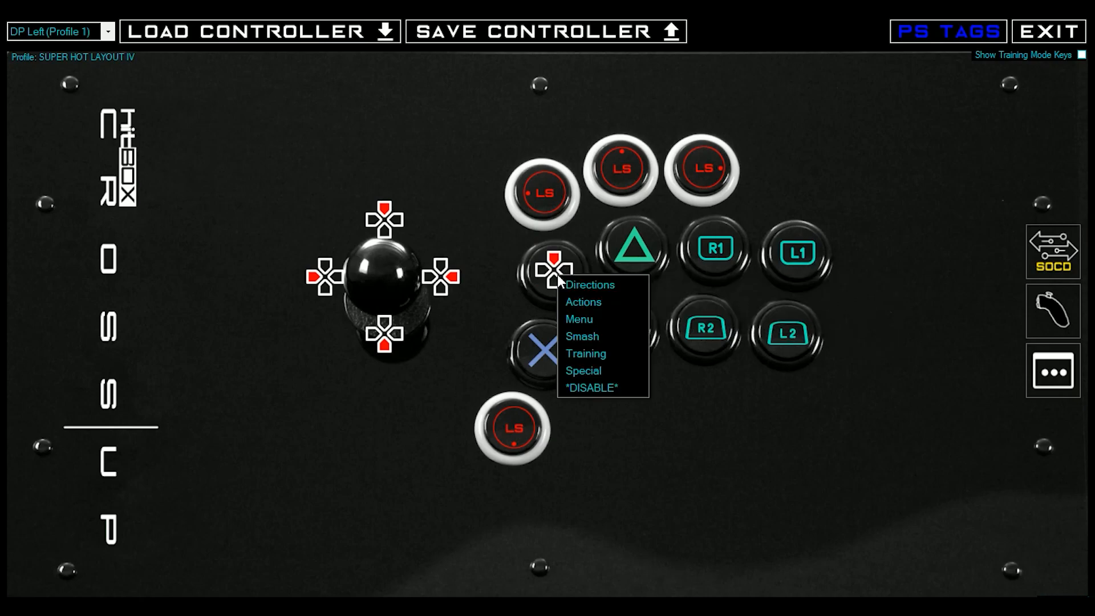
{"action": "mouse_move", "coordinate": [583, 302]}
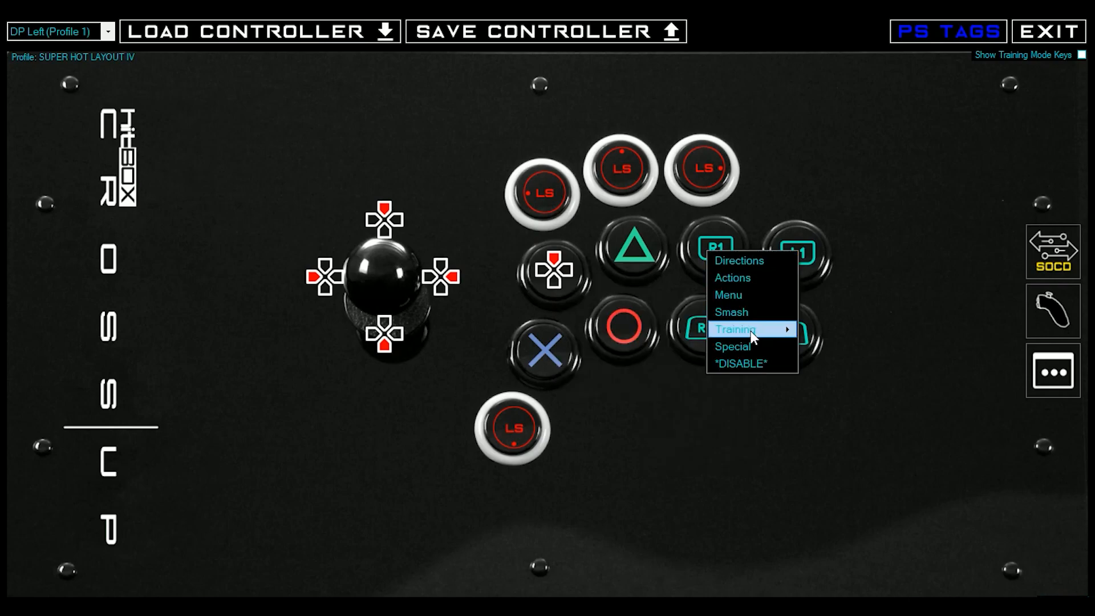
{"action": "mouse_move", "coordinate": [729, 294]}
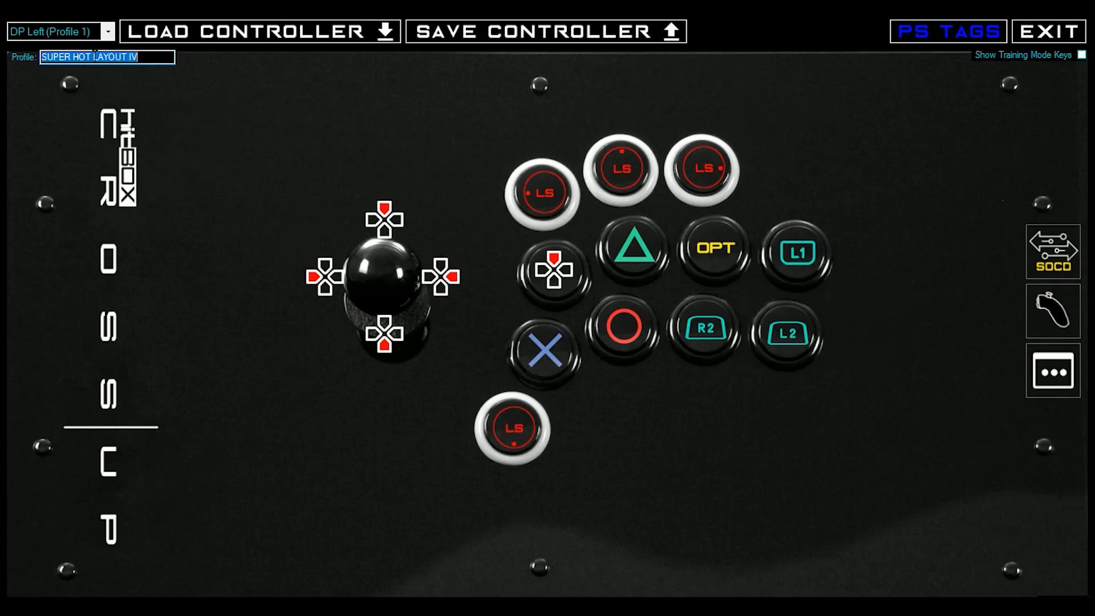
Step: Rename the profile to ULTRA HOT LAYOUT IV in the profile name field
{"action": "type", "text": "ULTRA"}
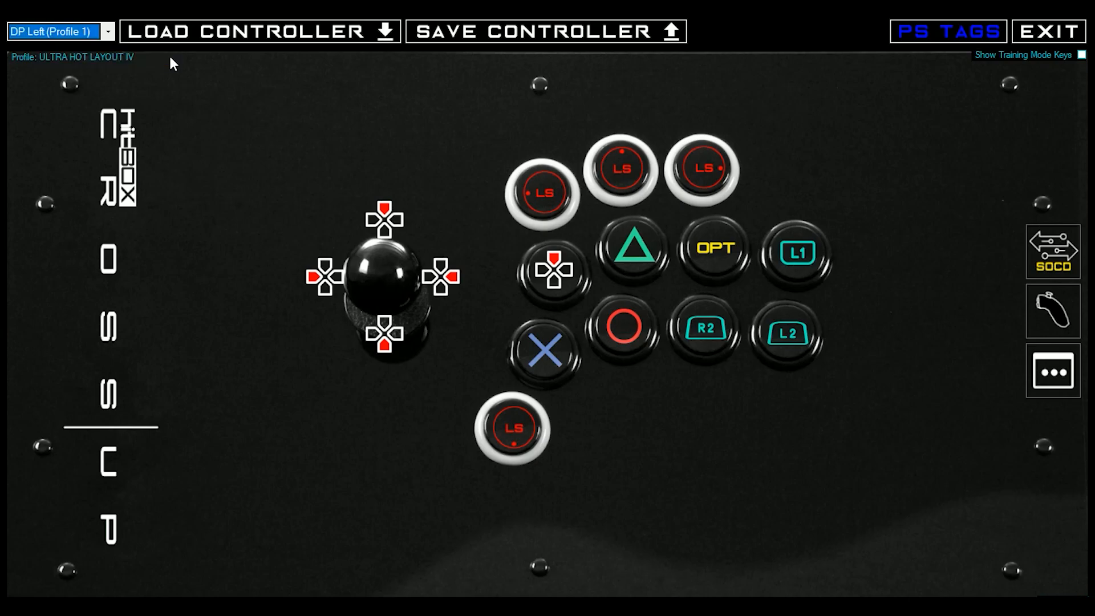
{"action": "mouse_move", "coordinate": [485, 41]}
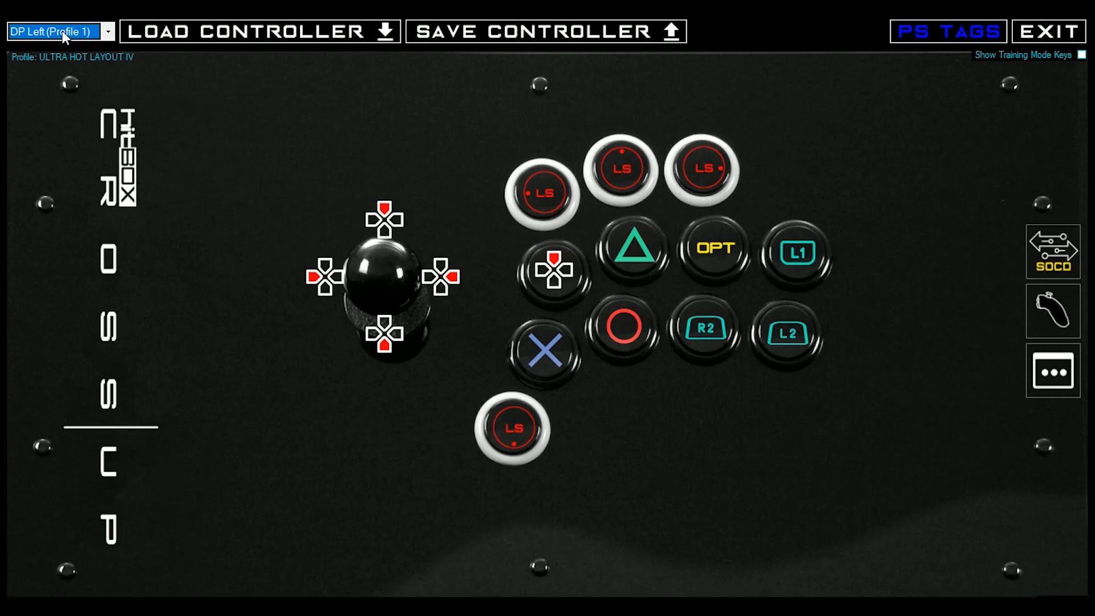
{"action": "mouse_move", "coordinate": [318, 161]}
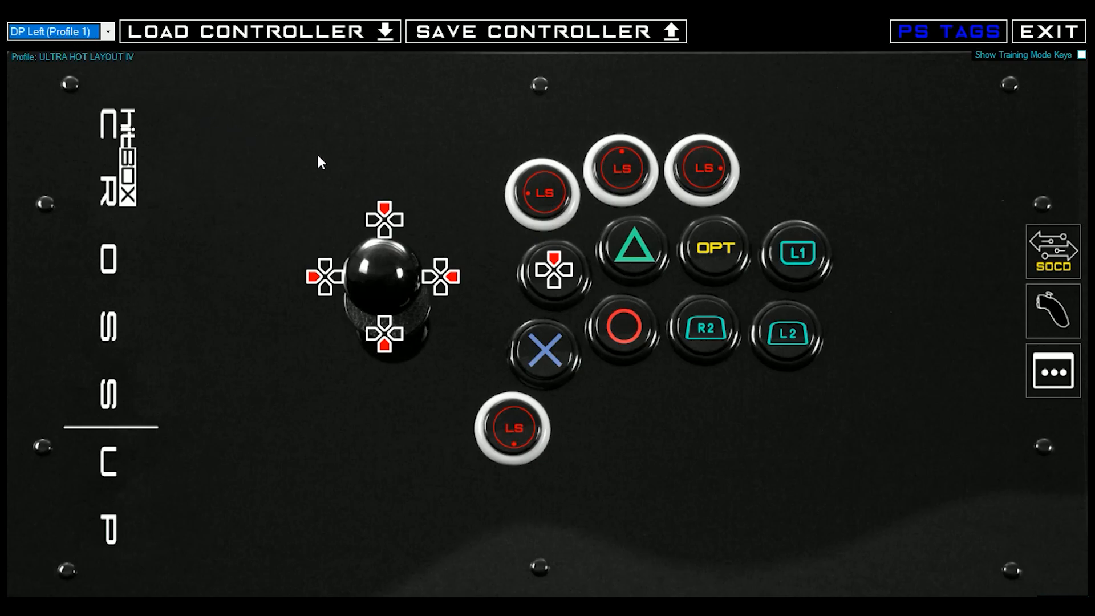
{"action": "mouse_move", "coordinate": [875, 551]}
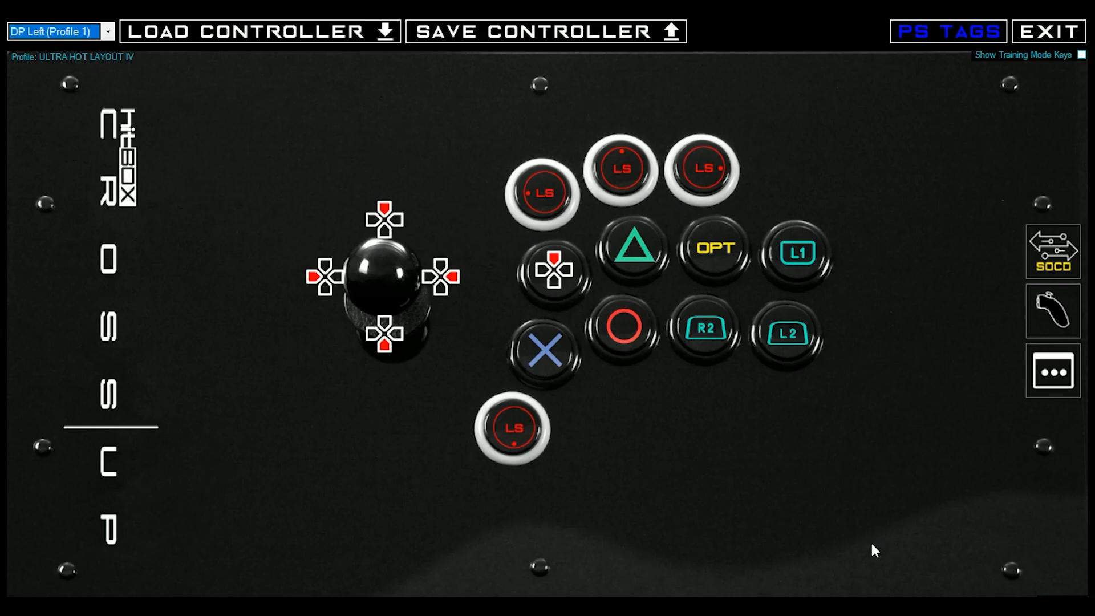
Step: Review the Export Layout form for ULTRA HOT LAYOUT IV and close it without saving
{"action": "left_click", "coordinate": [1051, 369]}
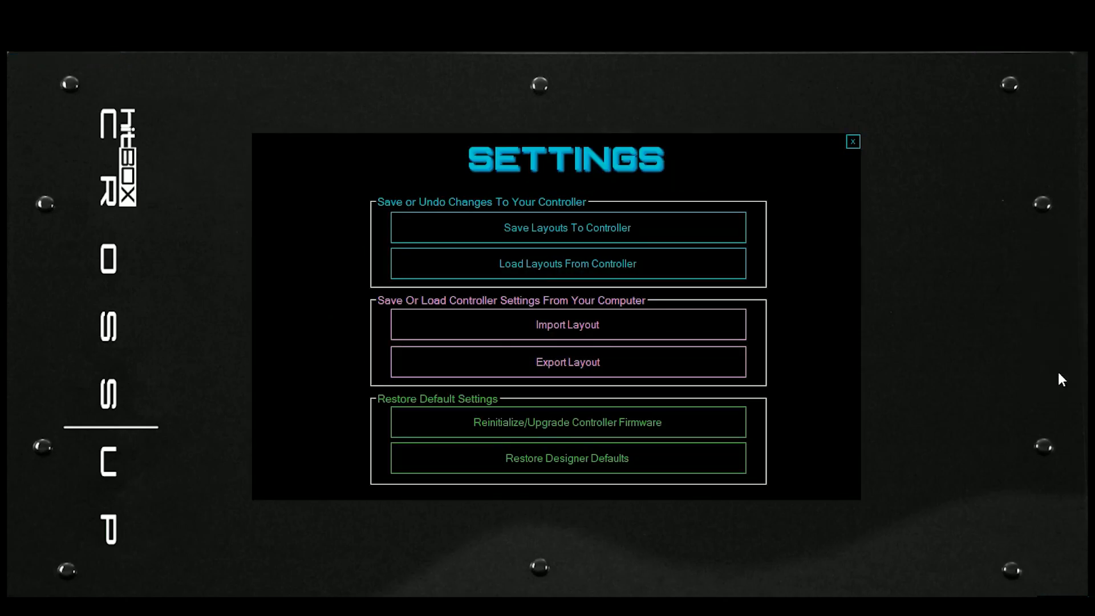
{"action": "mouse_move", "coordinate": [628, 310]}
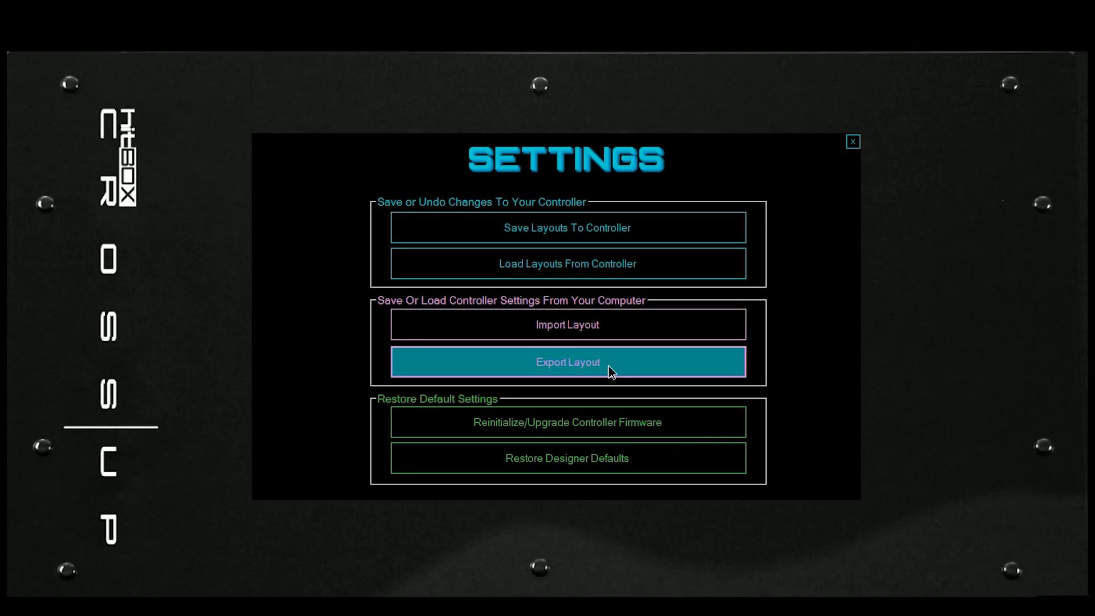
{"action": "left_click", "coordinate": [567, 362]}
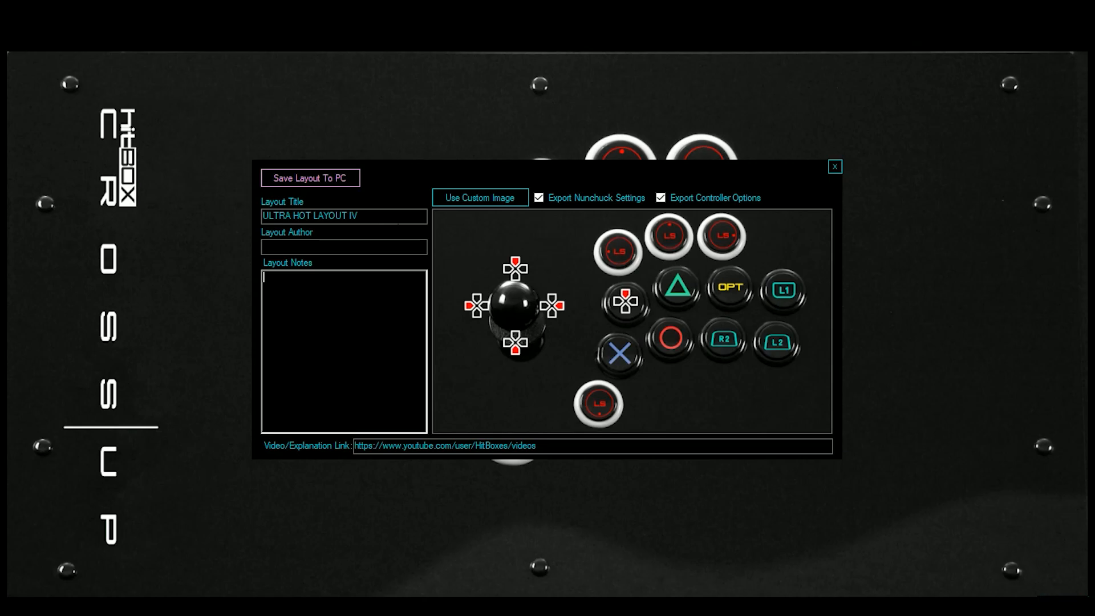
{"action": "mouse_move", "coordinate": [809, 363]}
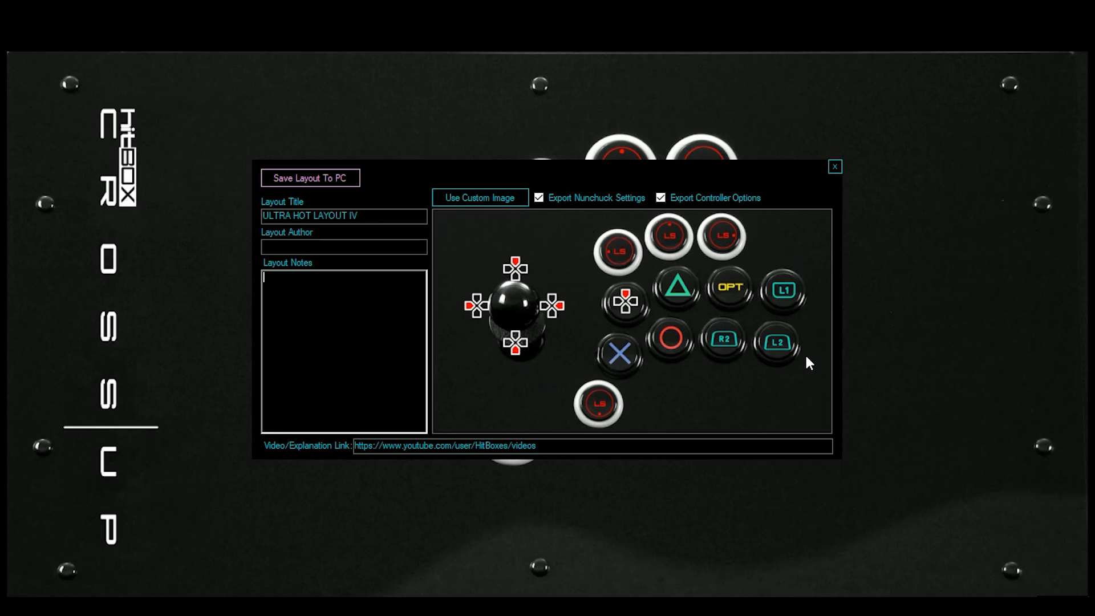
{"action": "triple_click", "coordinate": [447, 446]}
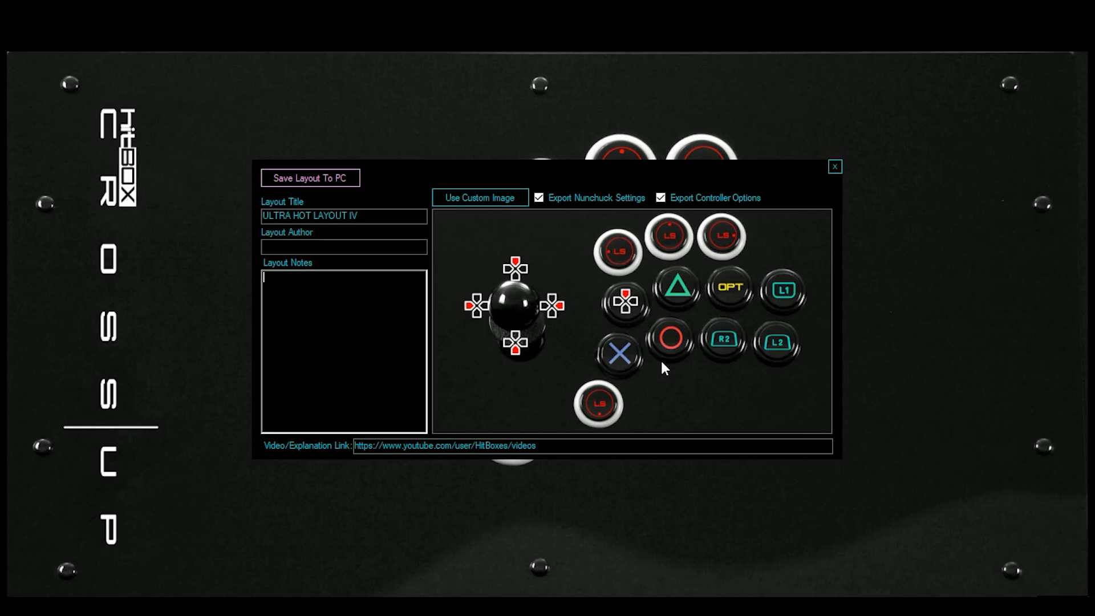
{"action": "mouse_move", "coordinate": [515, 385]}
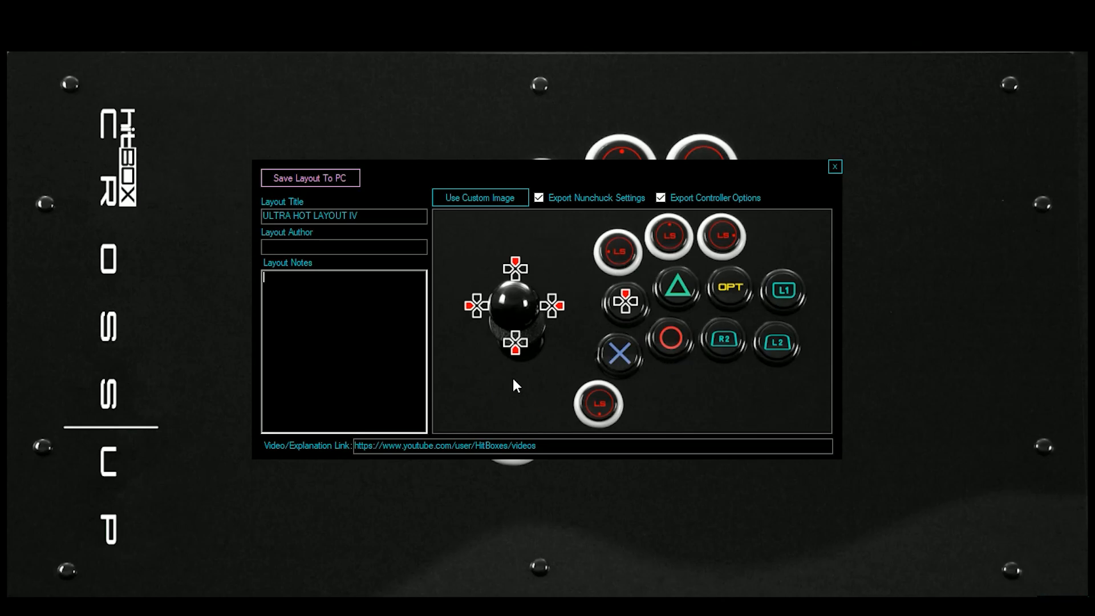
{"action": "mouse_move", "coordinate": [419, 186]}
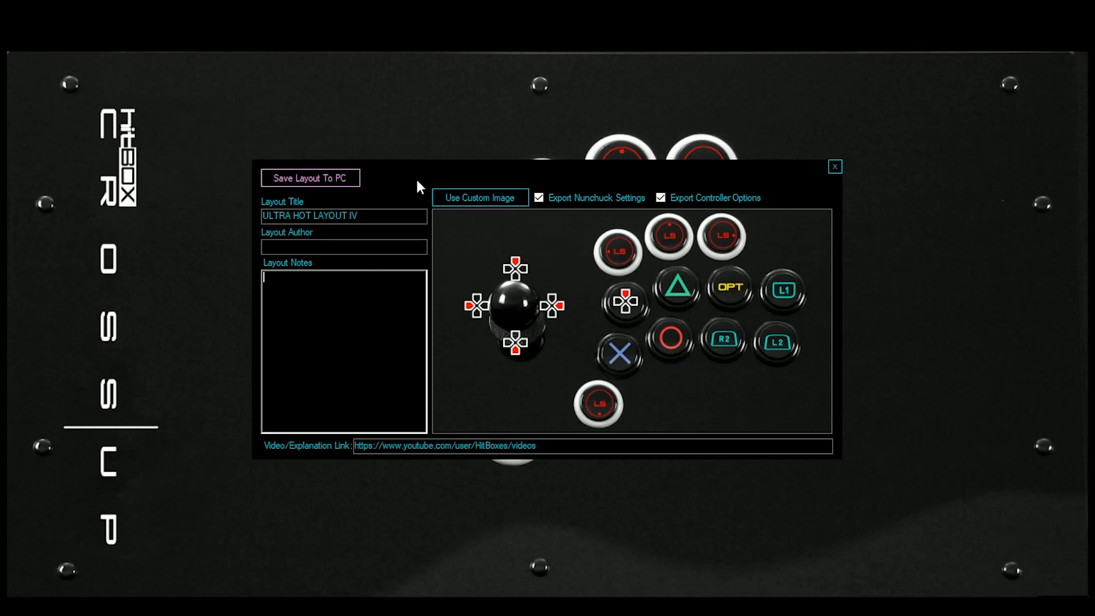
{"action": "mouse_move", "coordinate": [835, 167]}
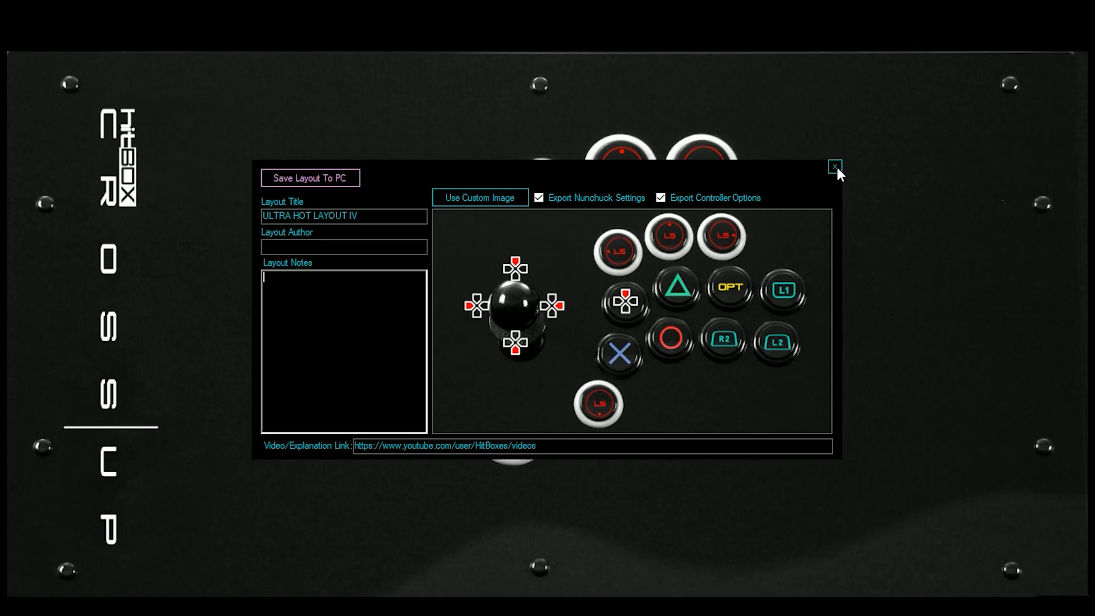
{"action": "left_click", "coordinate": [835, 167]}
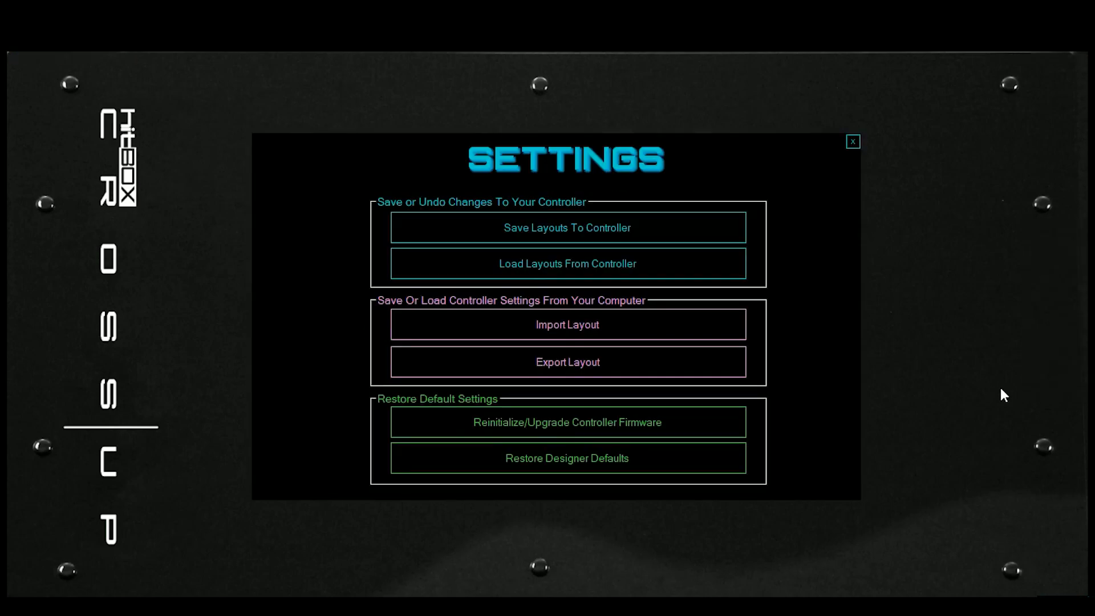
Step: Load the Klassic MK layout file from the layout browser for preview
{"action": "left_click", "coordinate": [852, 141]}
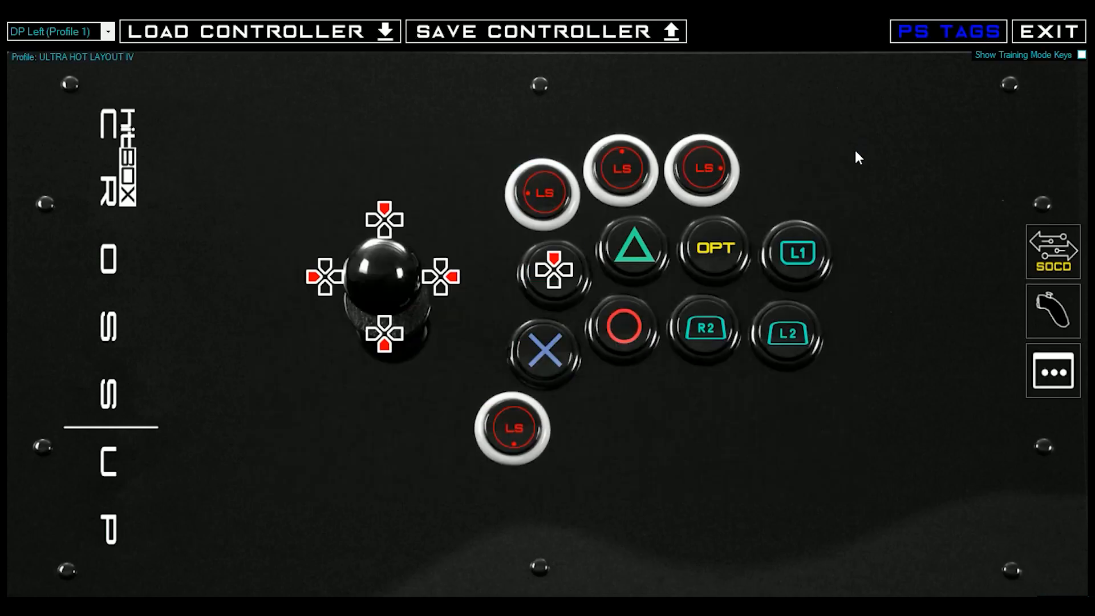
{"action": "left_click", "coordinate": [261, 30]}
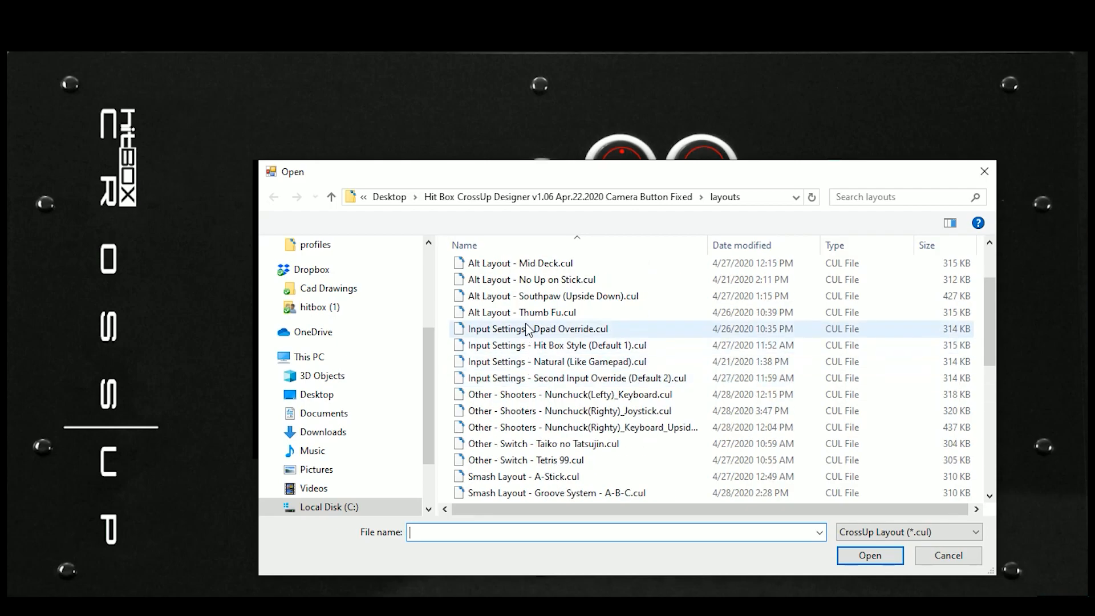
{"action": "left_click", "coordinate": [521, 295]}
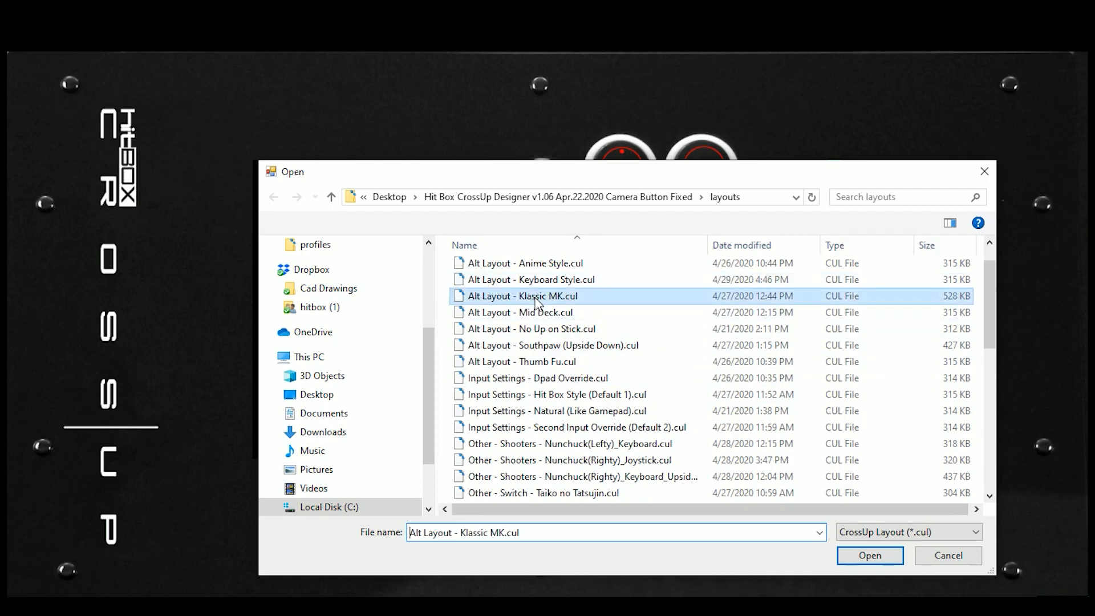
{"action": "left_click", "coordinate": [870, 555]}
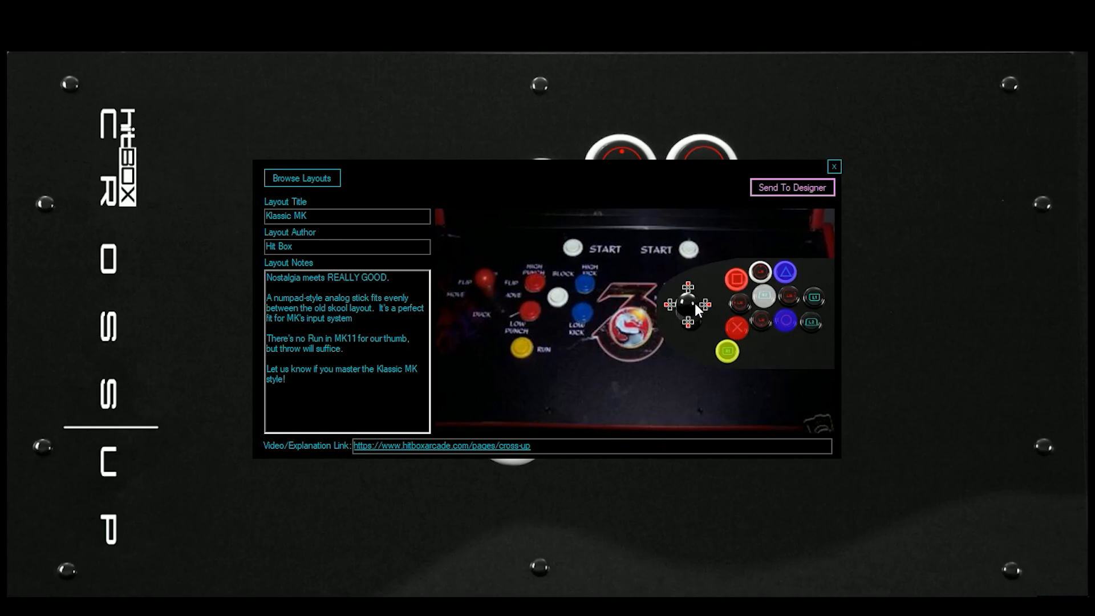
{"action": "mouse_move", "coordinate": [478, 450]}
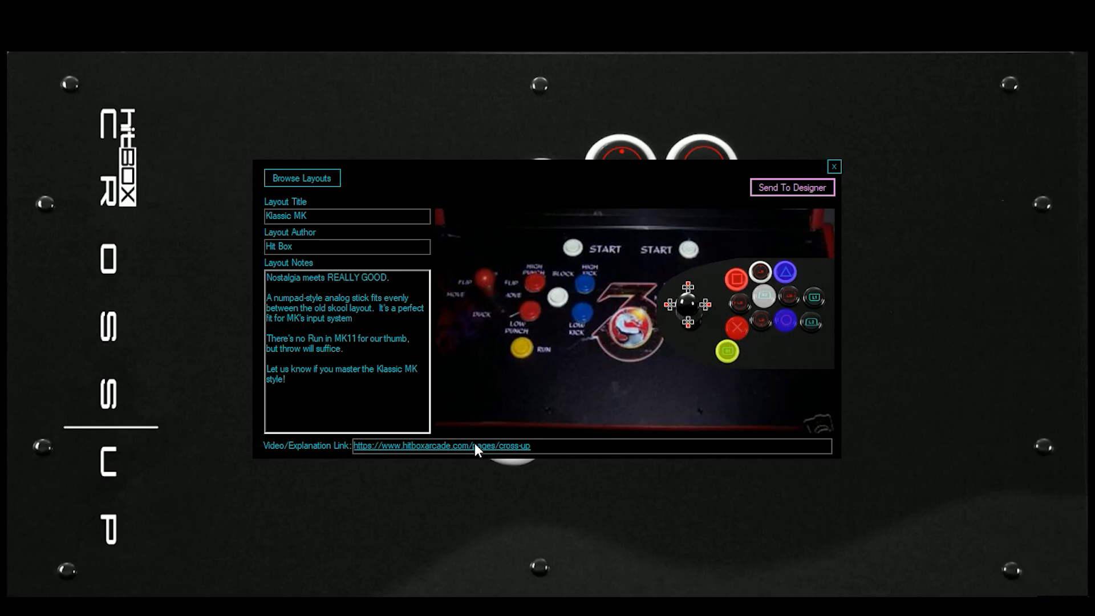
{"action": "mouse_move", "coordinate": [838, 175]}
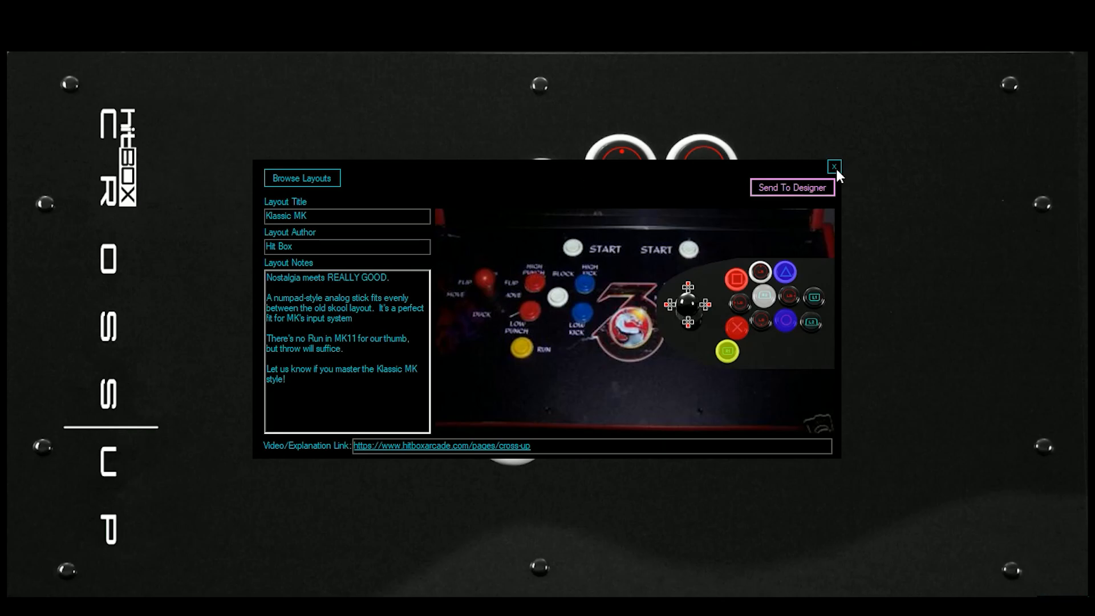
Step: Close the Klassic MK preview and settings without sending, keeping ULTRA HOT LAYOUT IV active
{"action": "left_click", "coordinate": [835, 167]}
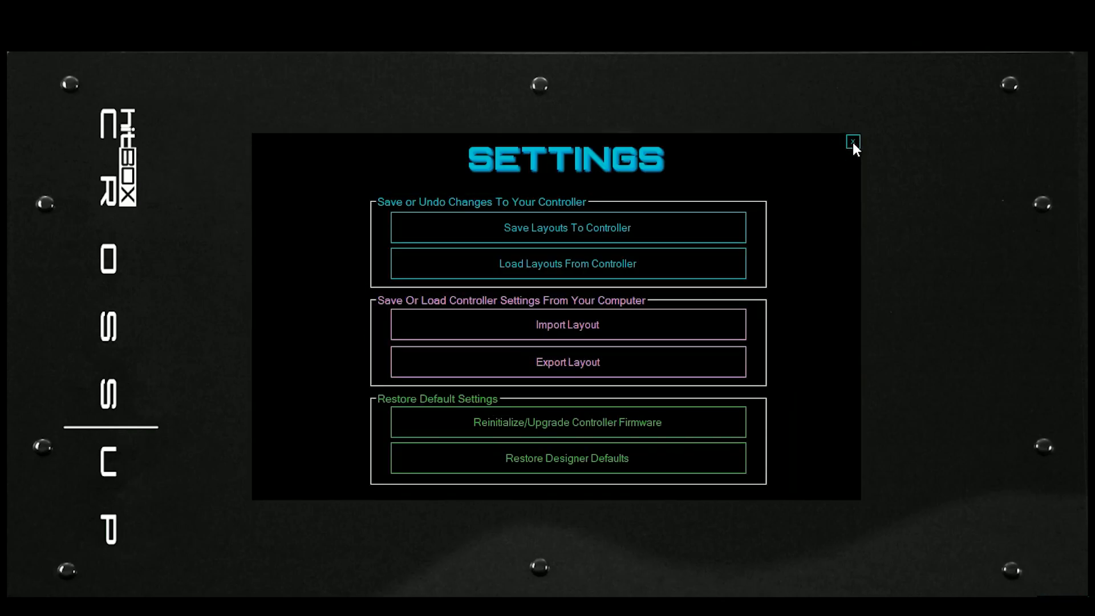
{"action": "left_click", "coordinate": [852, 143]}
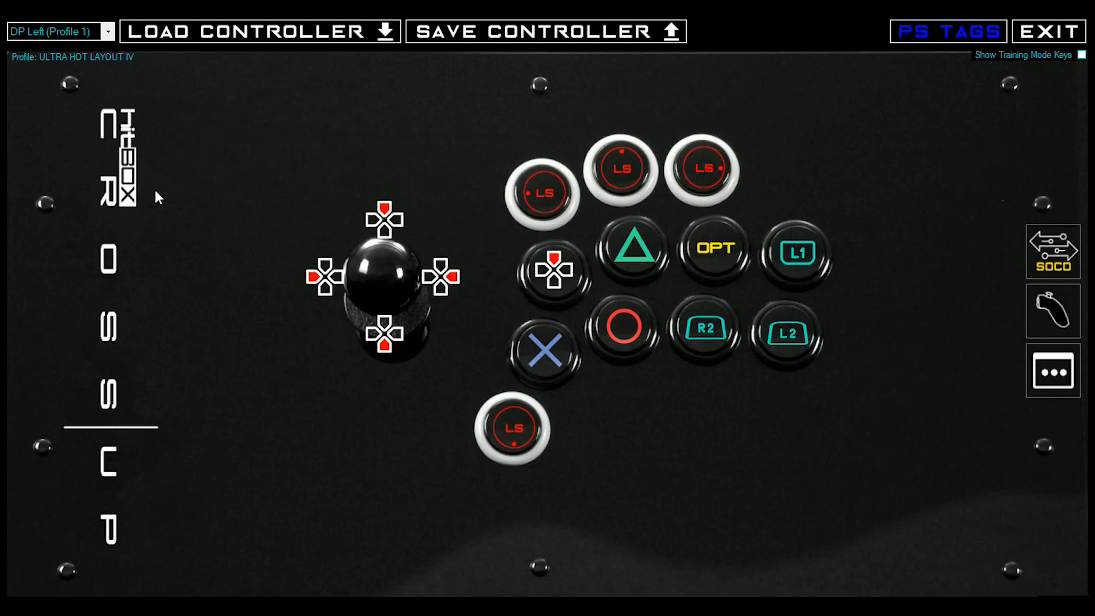
{"action": "mouse_move", "coordinate": [267, 186]}
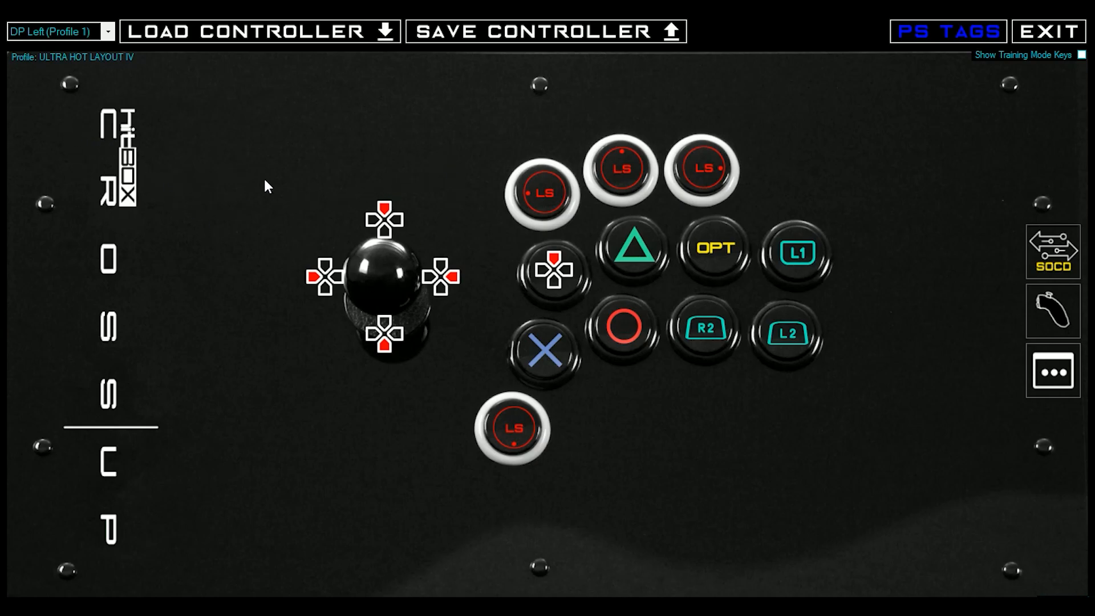
{"action": "mouse_move", "coordinate": [244, 96]}
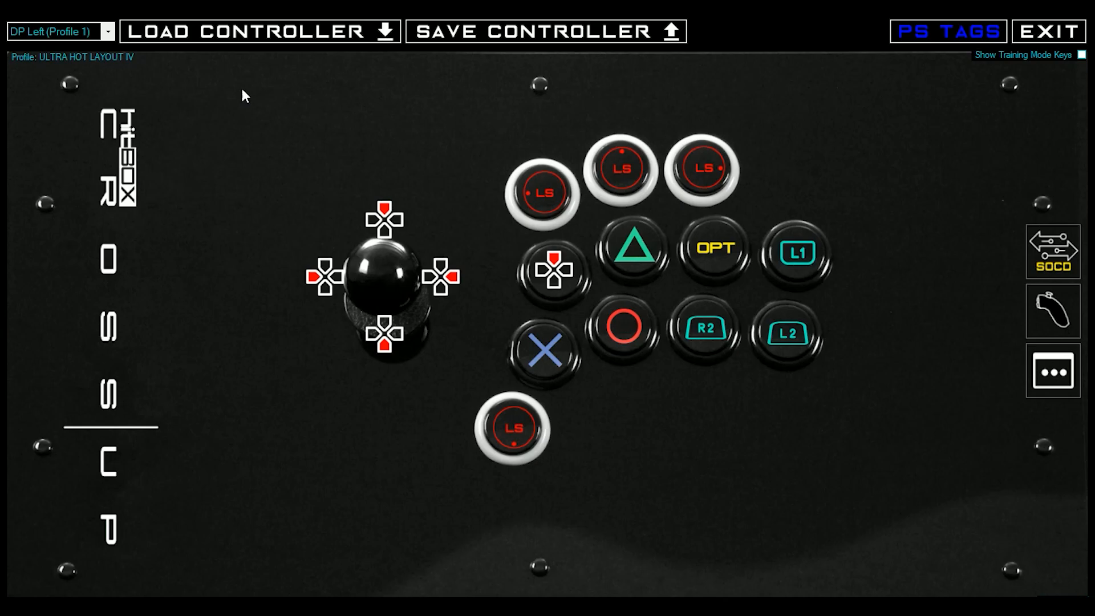
Step: Preview the P1 Tekken 7 profile, then switch to the DP Left profile
{"action": "left_click", "coordinate": [59, 32]}
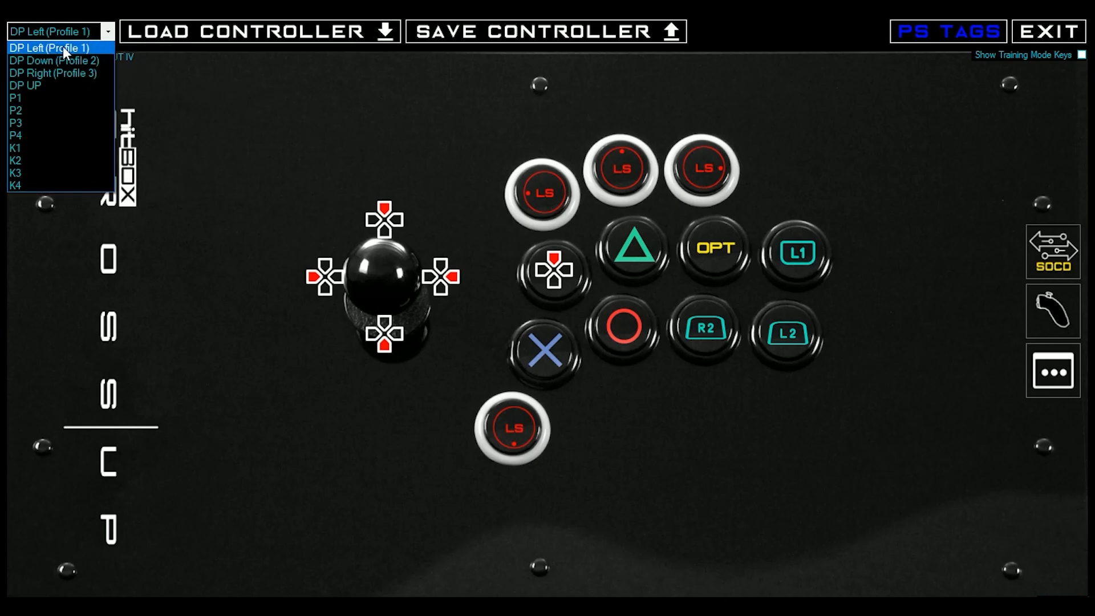
{"action": "mouse_move", "coordinate": [49, 134]}
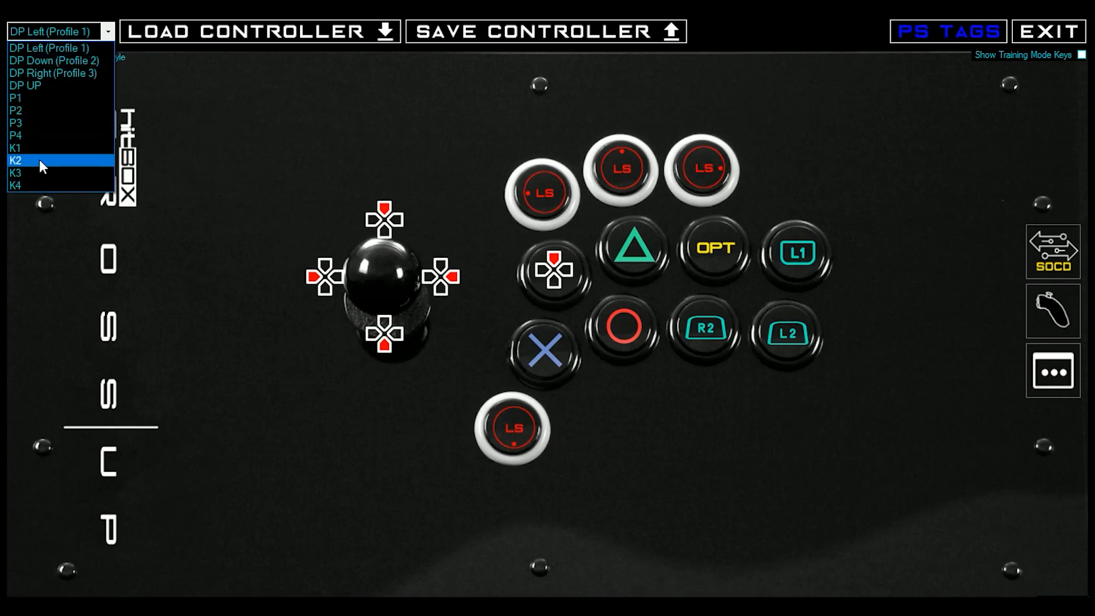
{"action": "left_click", "coordinate": [15, 96]}
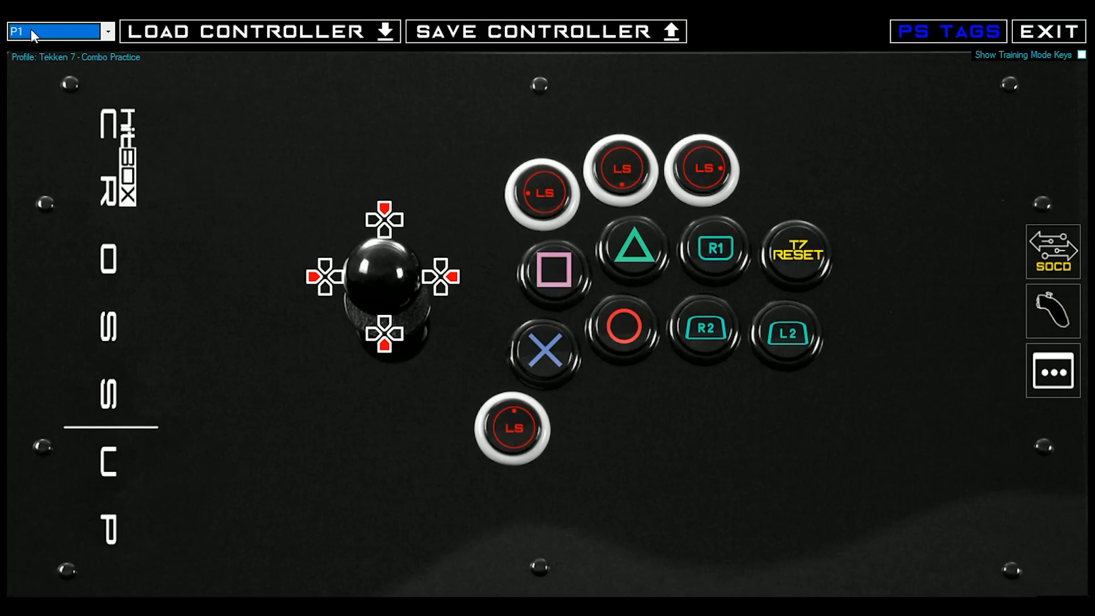
{"action": "left_click", "coordinate": [59, 32]}
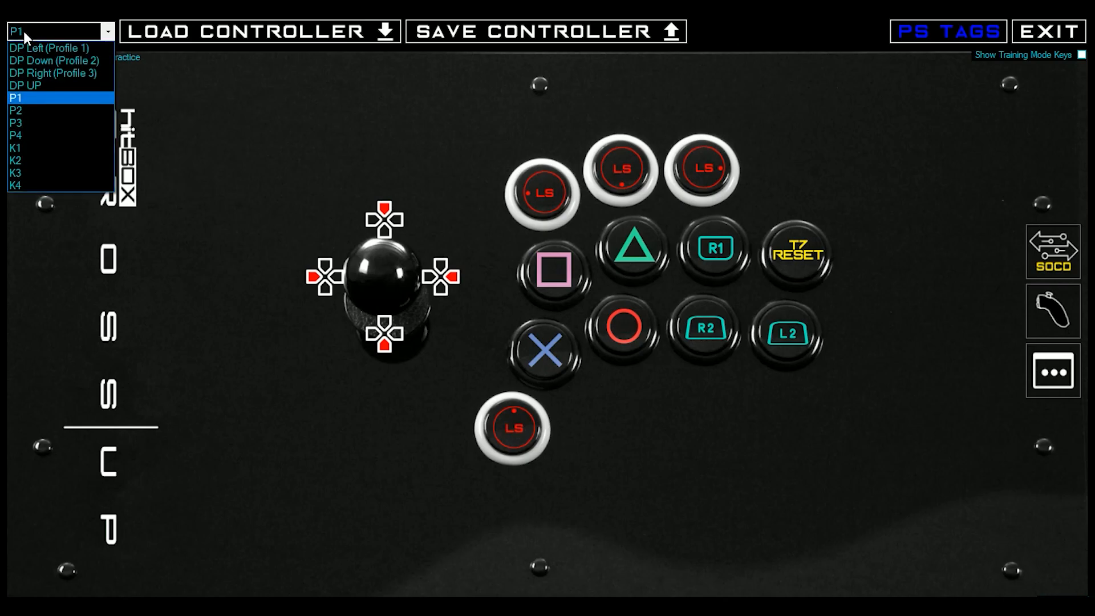
{"action": "mouse_move", "coordinate": [47, 48]}
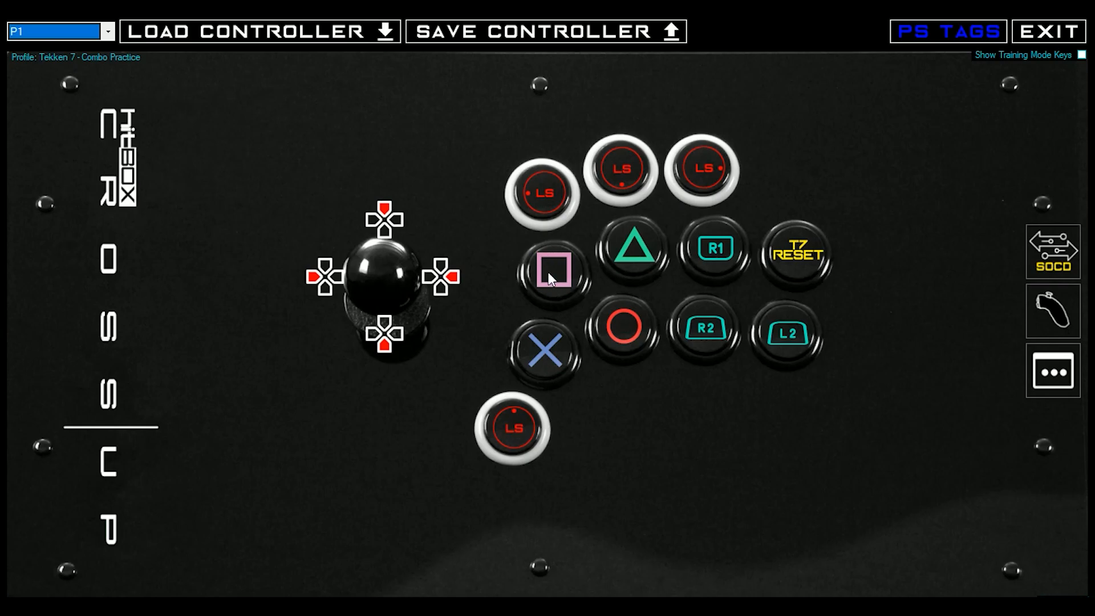
{"action": "mouse_move", "coordinate": [158, 129]}
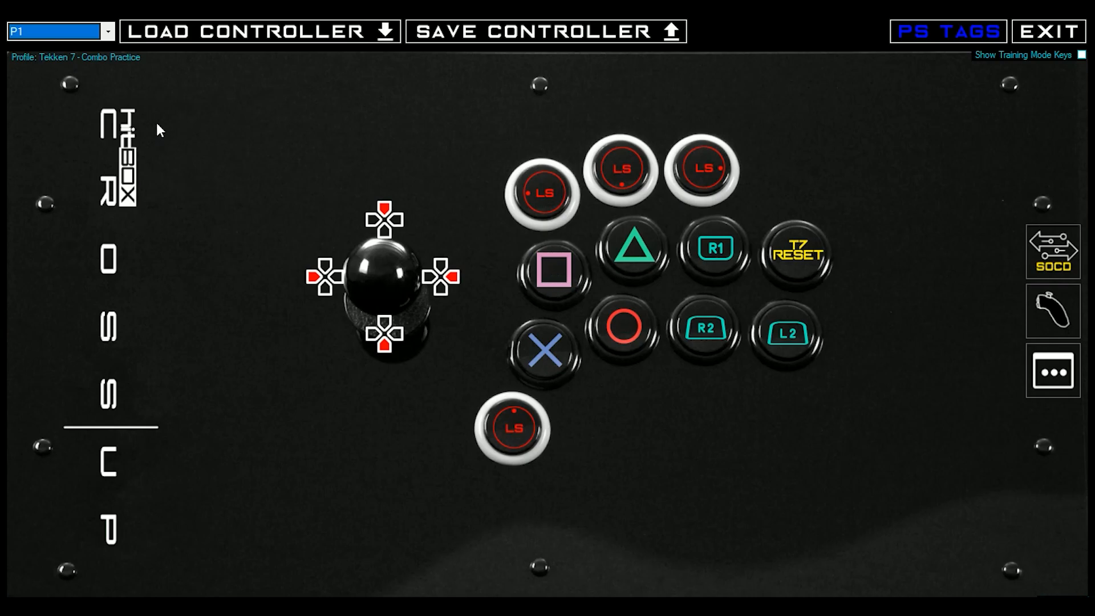
{"action": "left_click", "coordinate": [56, 31]}
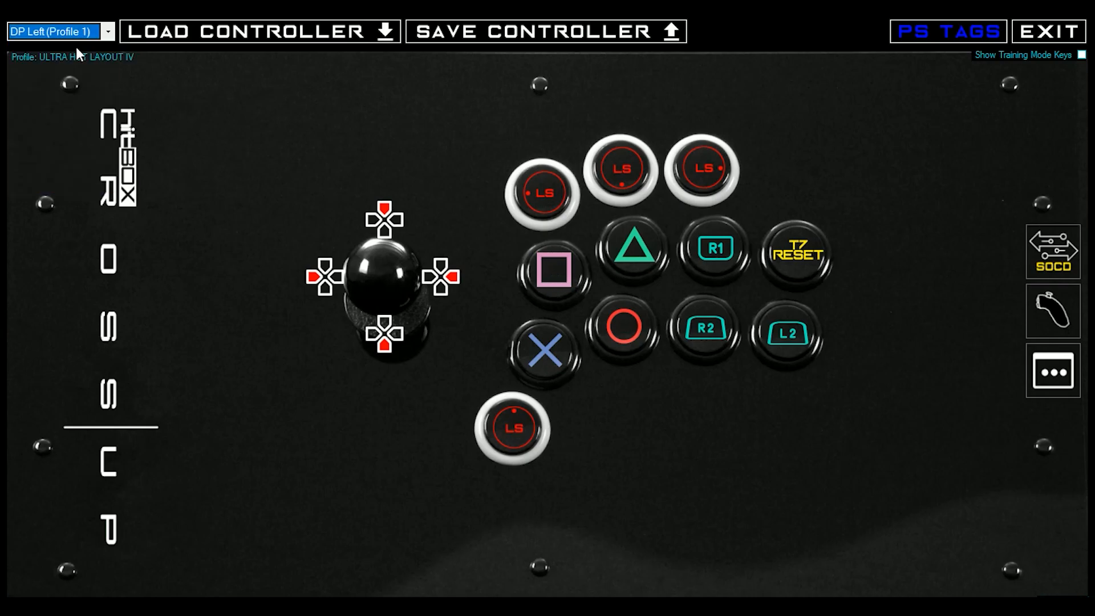
Step: Preview the Smash Ultimate - Legacy profile and return to P1 Tekken 7 - Combo Practice
{"action": "left_click", "coordinate": [60, 32]}
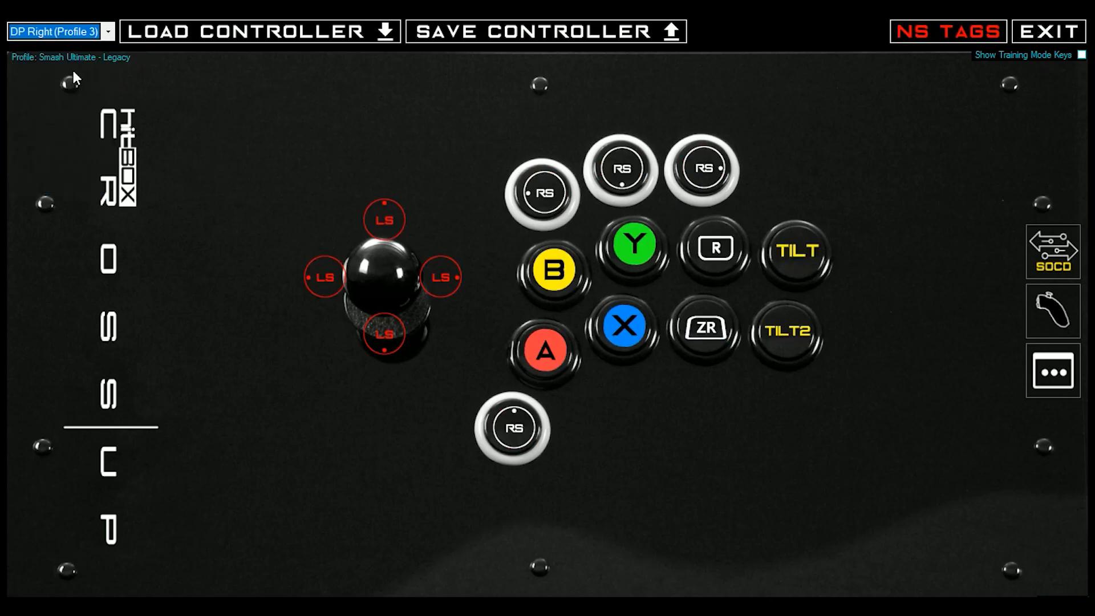
{"action": "left_click", "coordinate": [59, 32]}
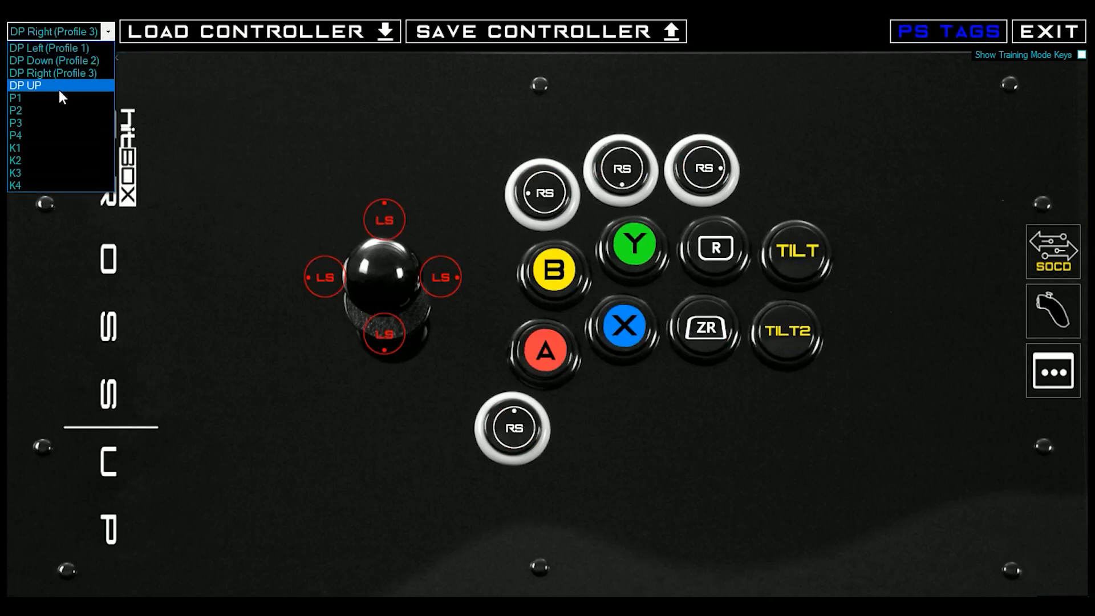
{"action": "left_click", "coordinate": [16, 99]}
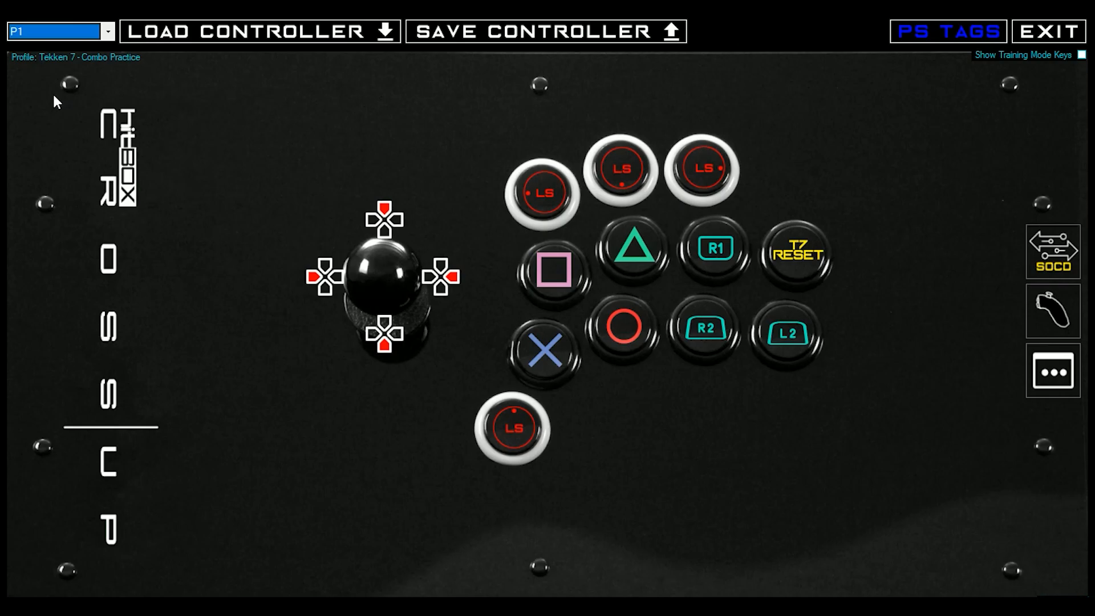
{"action": "mouse_move", "coordinate": [104, 119]}
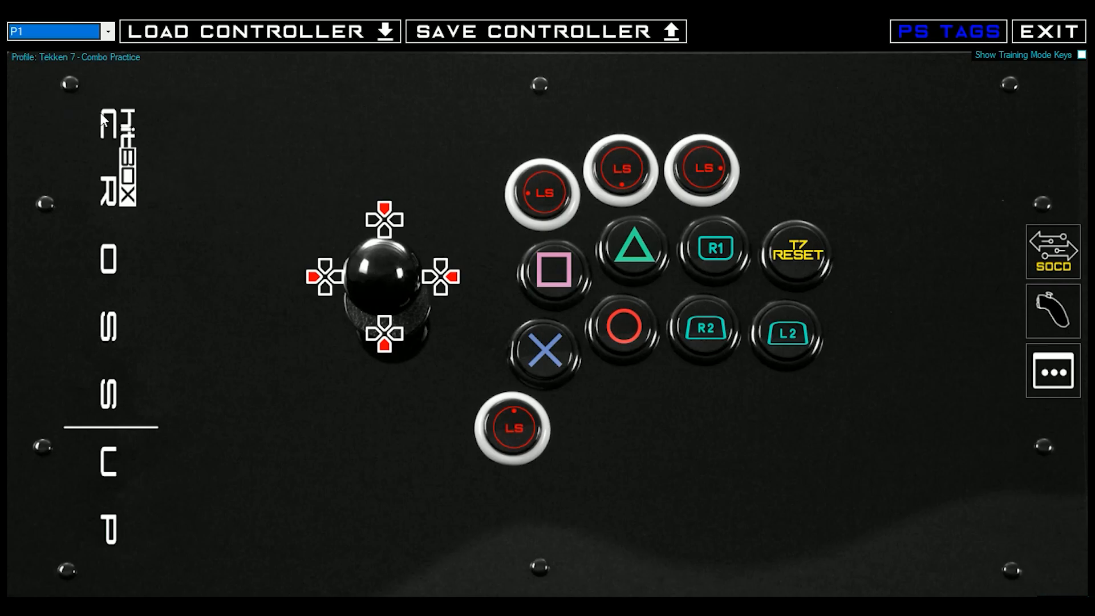
{"action": "mouse_move", "coordinate": [546, 279]}
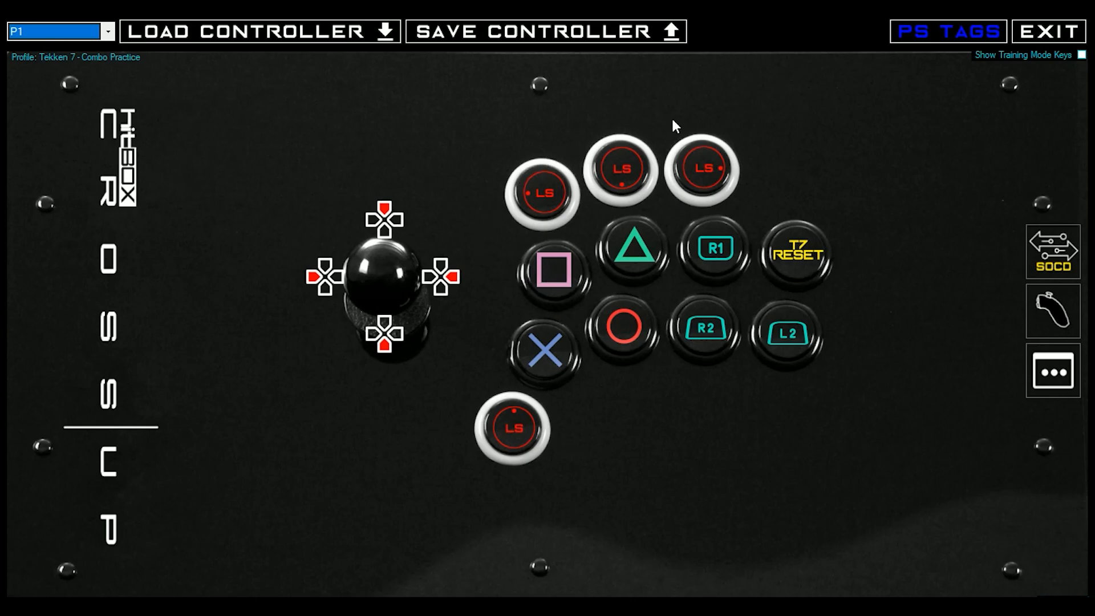
{"action": "mouse_move", "coordinate": [266, 150]}
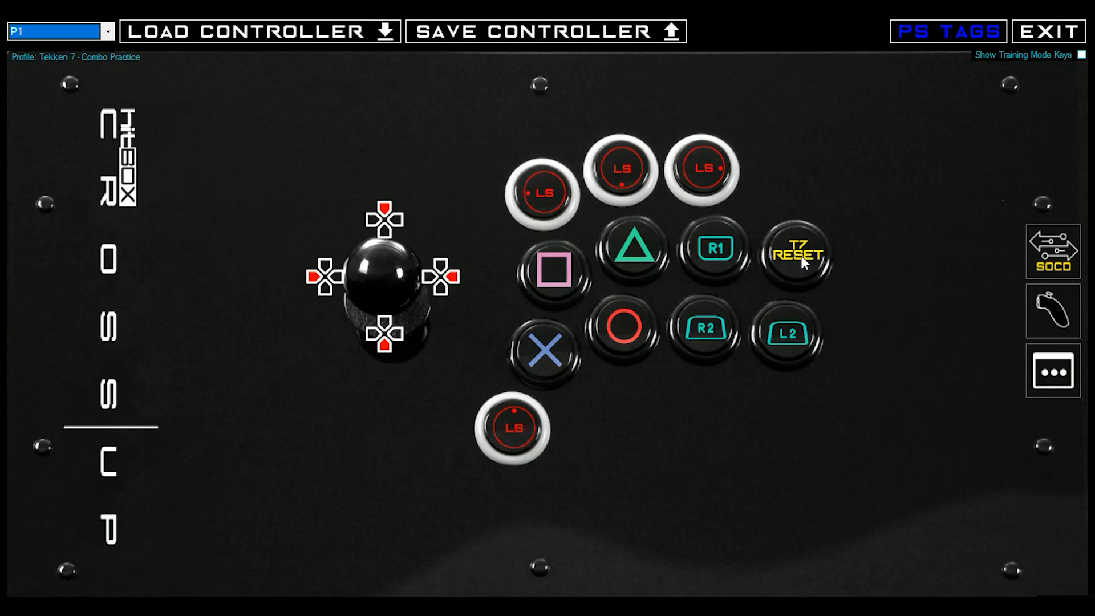
{"action": "mouse_move", "coordinate": [829, 259]}
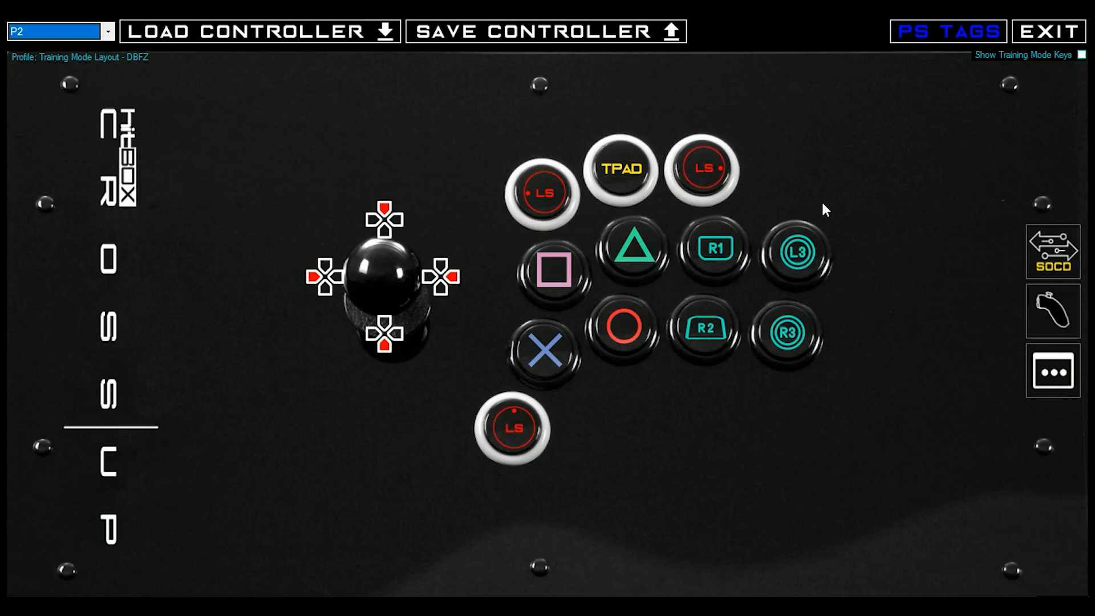
{"action": "mouse_move", "coordinate": [803, 263]}
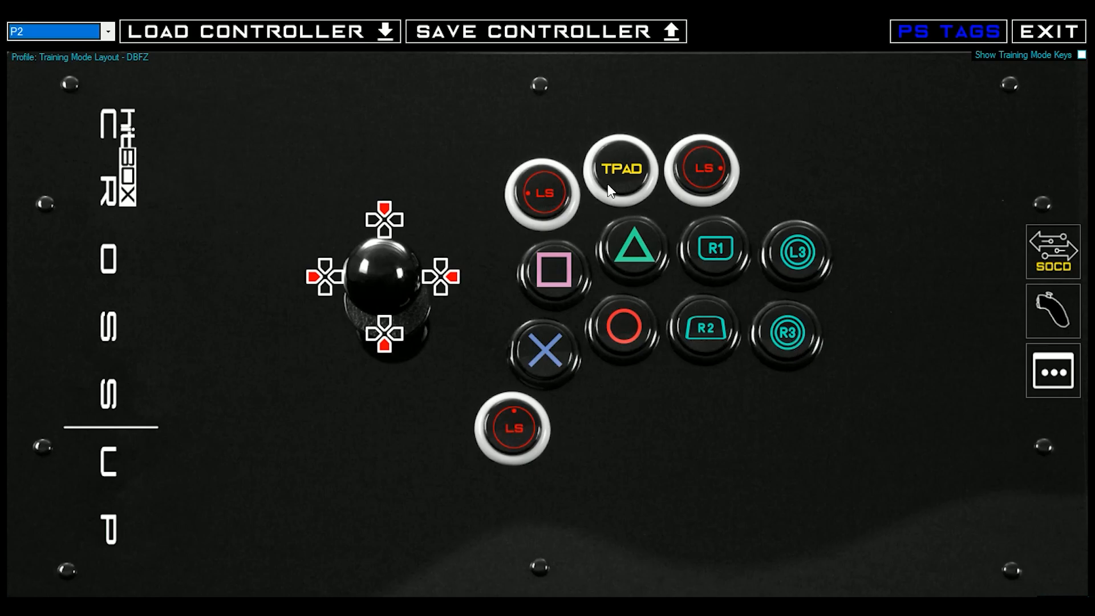
{"action": "mouse_move", "coordinate": [621, 174]}
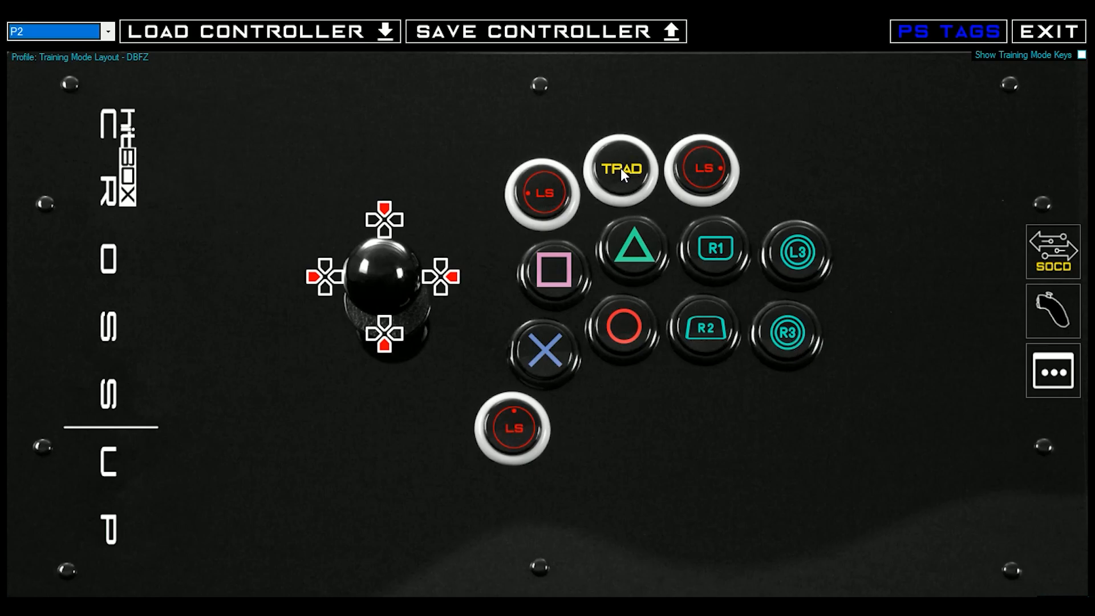
{"action": "mouse_move", "coordinate": [812, 390]}
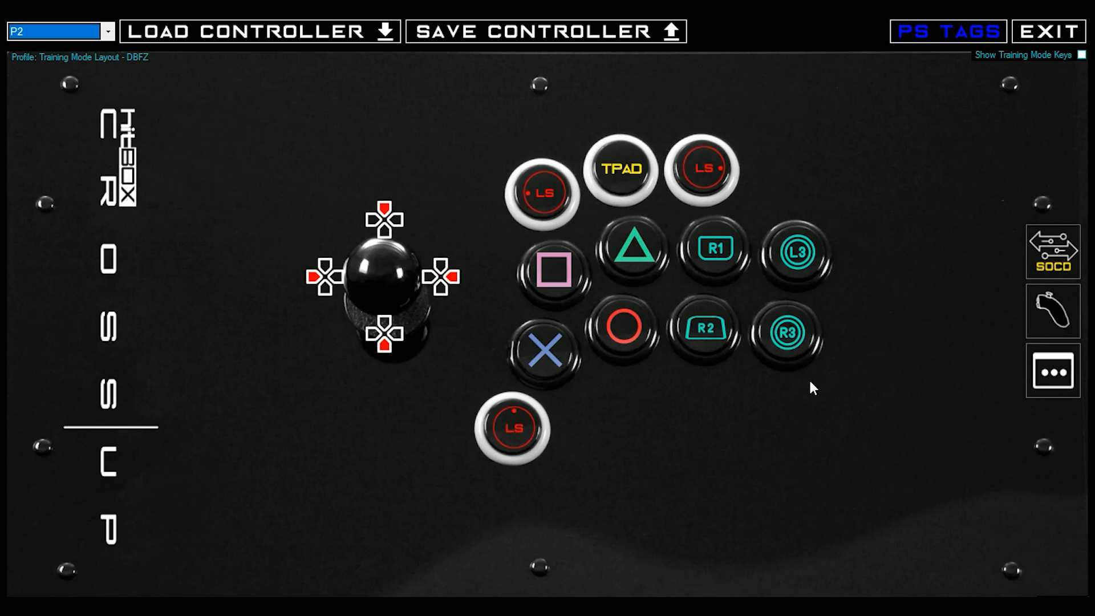
{"action": "mouse_move", "coordinate": [862, 246]}
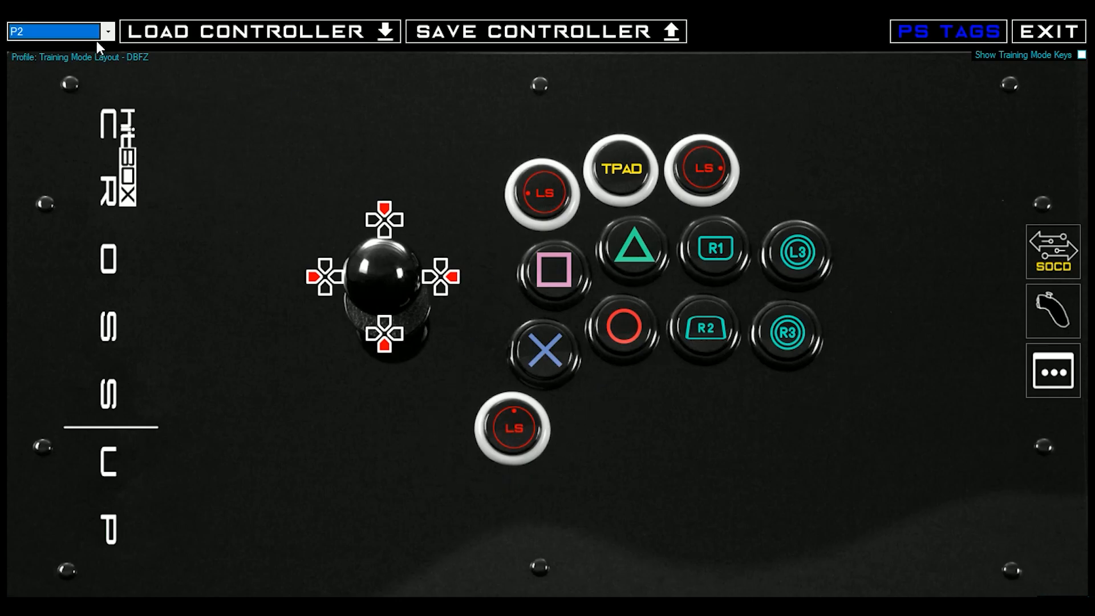
Step: Preview the P4 Street Fighter V - Training Mode profile from the stored profiles list
{"action": "left_click", "coordinate": [60, 30]}
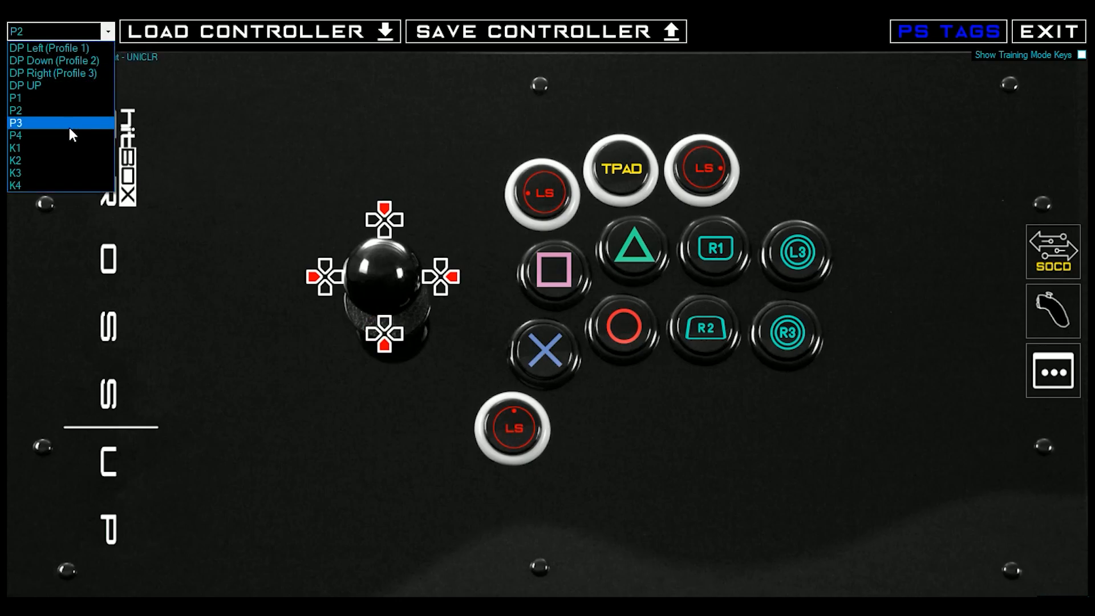
{"action": "left_click", "coordinate": [15, 124]}
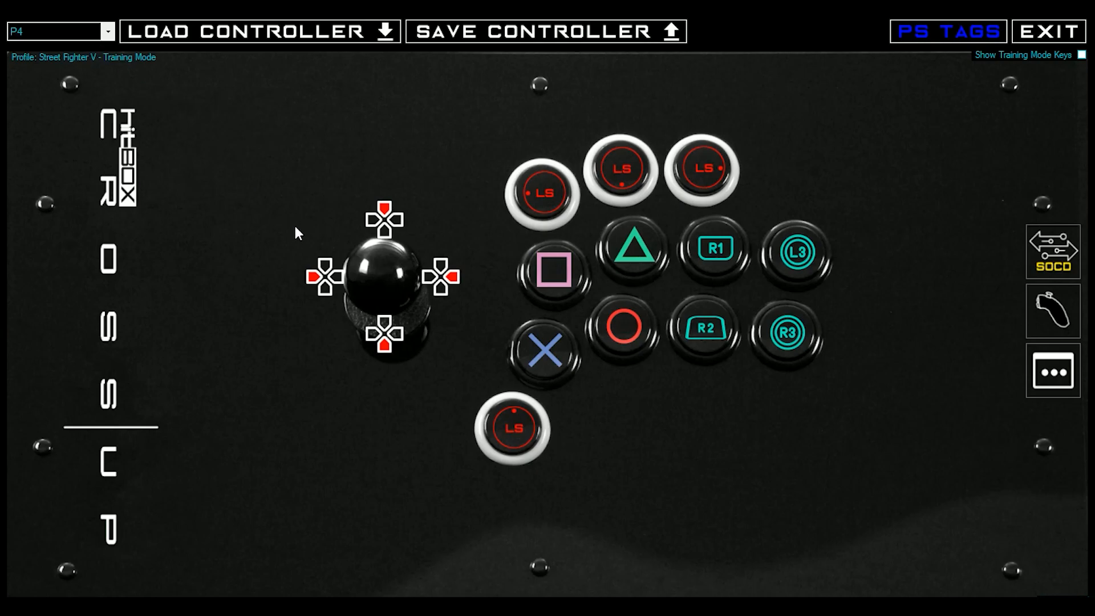
{"action": "mouse_move", "coordinate": [552, 240]}
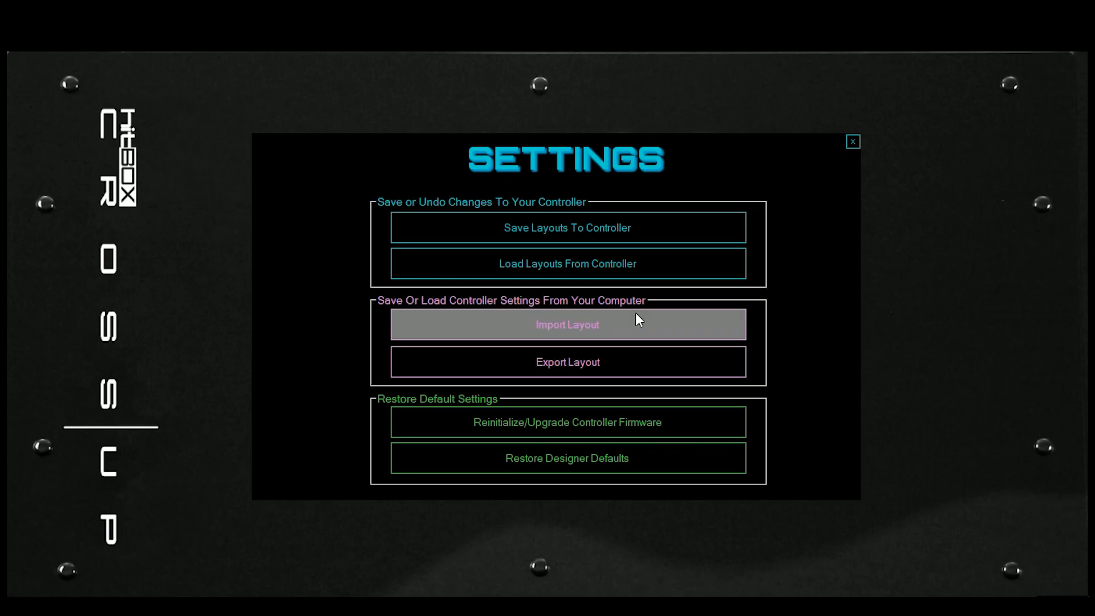
Step: Browse the stored layout files in the import file browser and cancel without loading one
{"action": "left_click", "coordinate": [567, 324]}
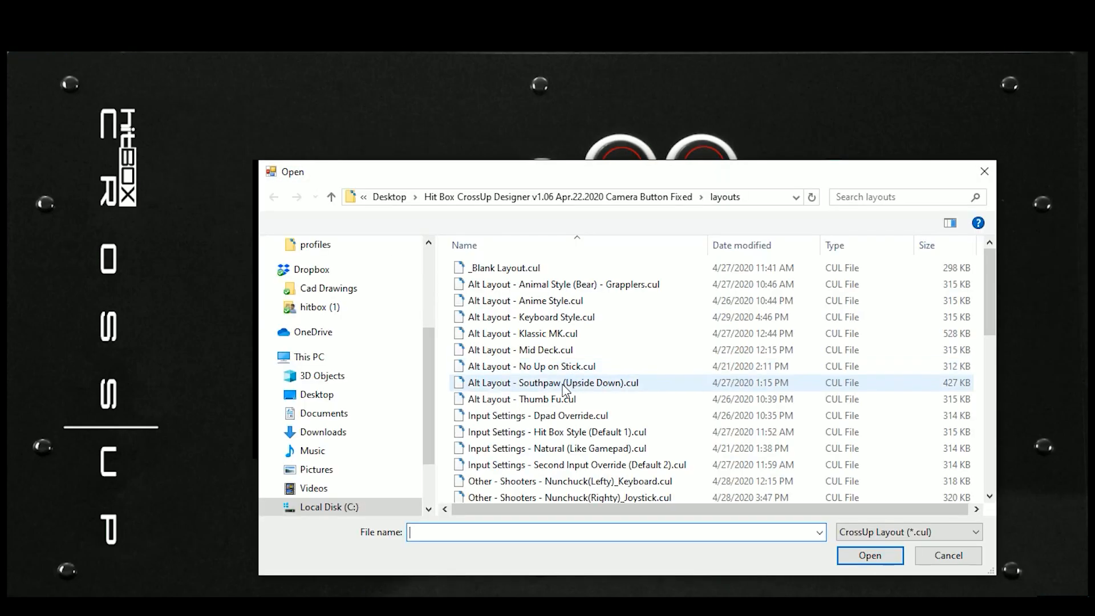
{"action": "scroll", "scroll_direction": "down", "scroll_amount": 3}
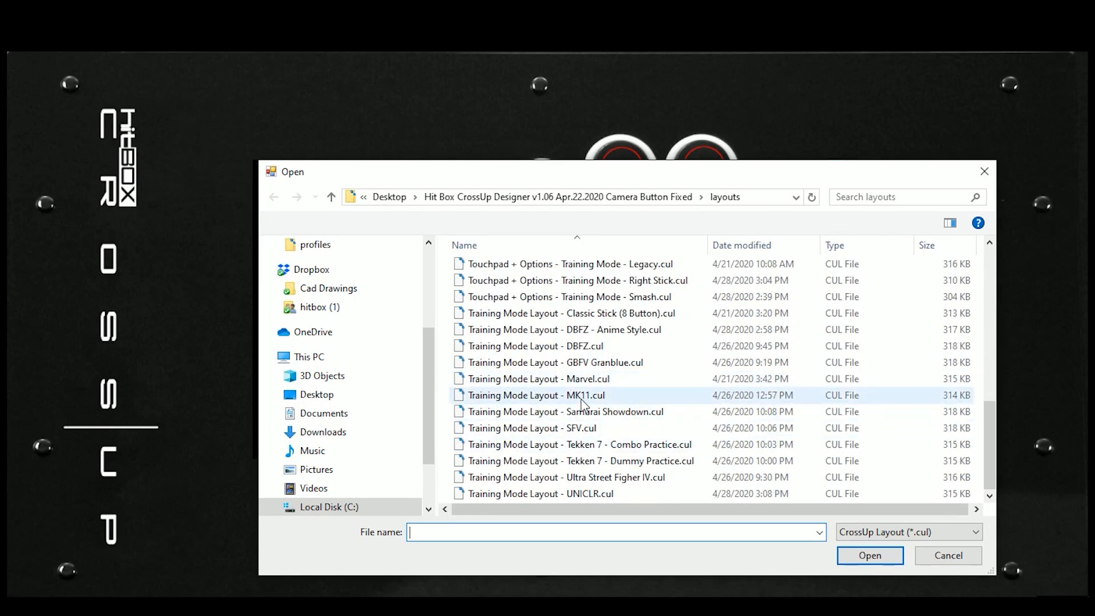
{"action": "left_click", "coordinate": [578, 460]}
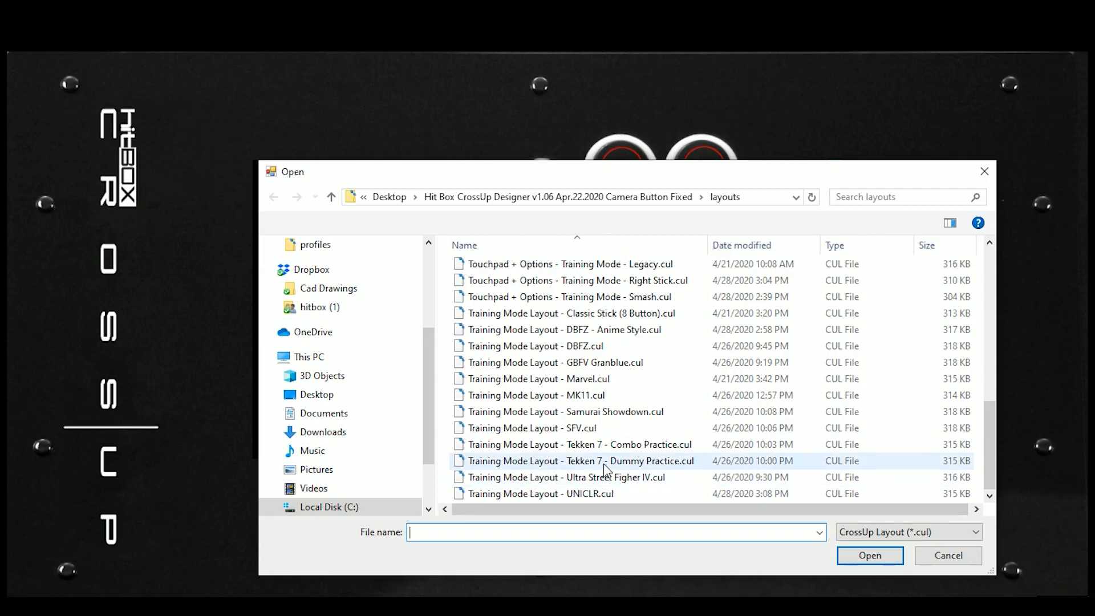
{"action": "mouse_move", "coordinate": [646, 468]}
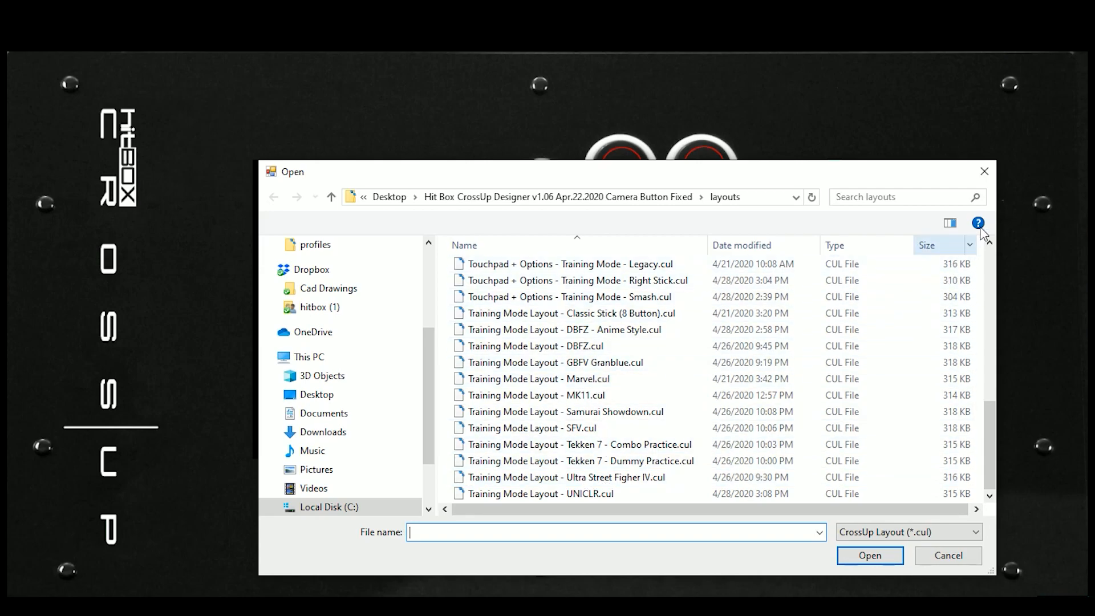
{"action": "left_click", "coordinate": [948, 556]}
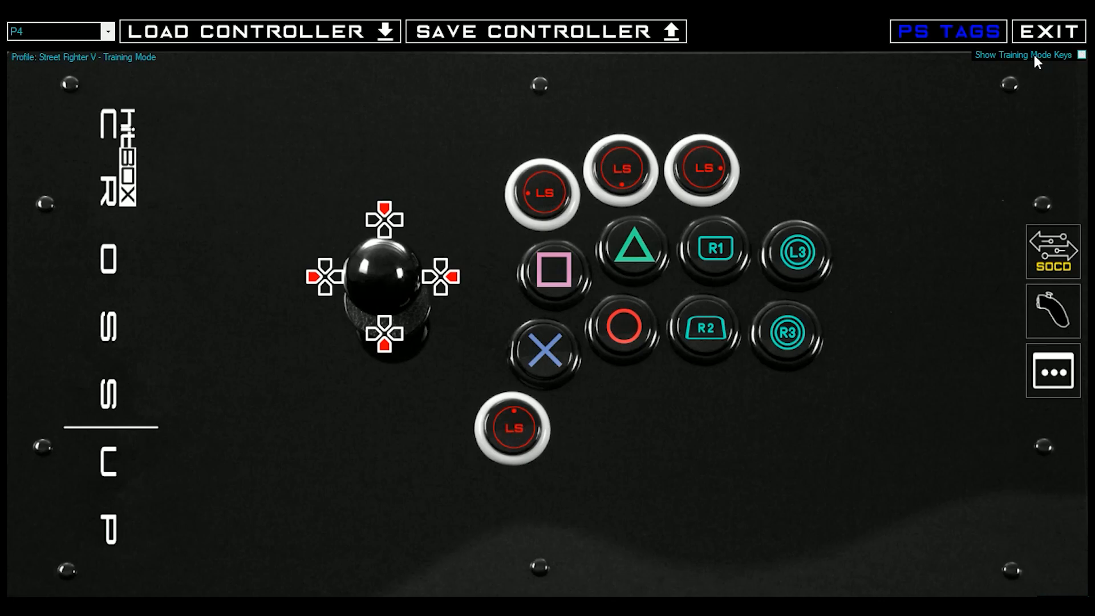
Step: Switch to DP Left (Profile 1) ULTRA HOT LAYOUT IV with training-mode keys shown
{"action": "left_click", "coordinate": [1085, 54]}
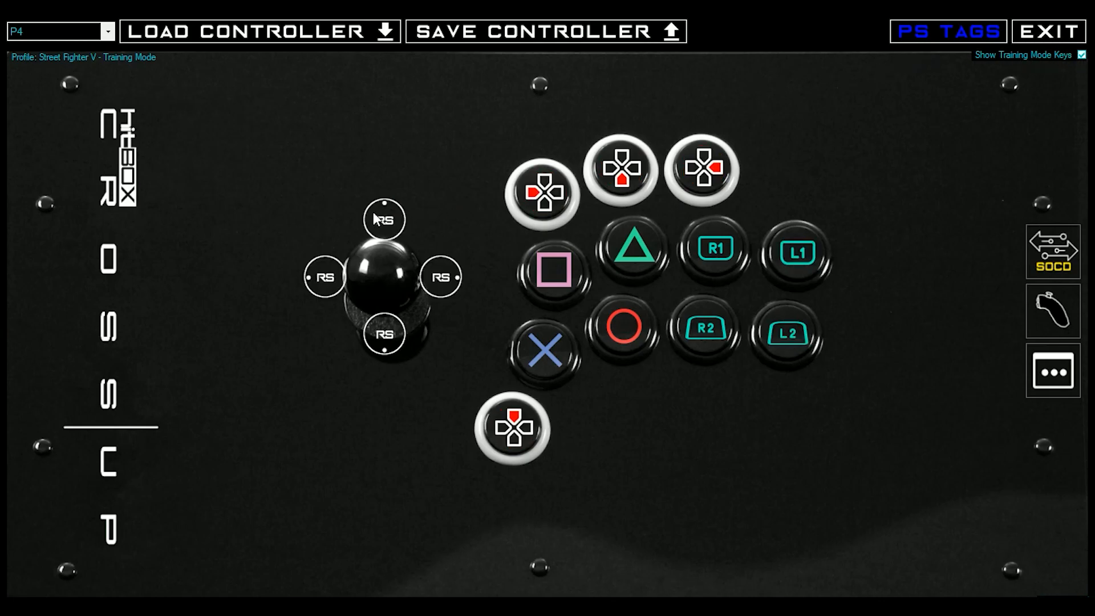
{"action": "mouse_move", "coordinate": [562, 223]}
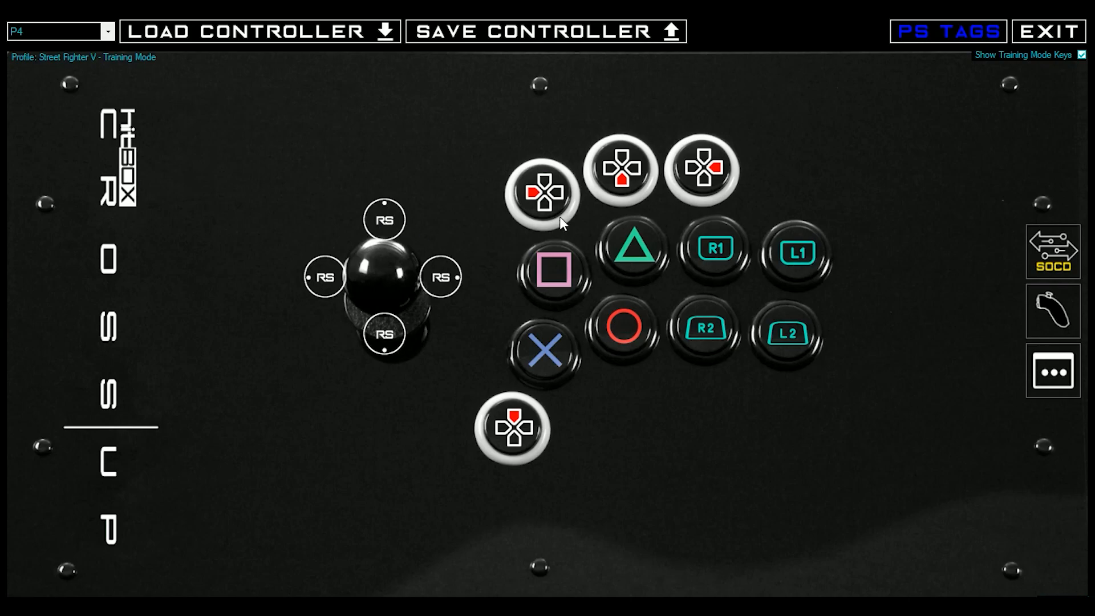
{"action": "left_click", "coordinate": [1084, 55]}
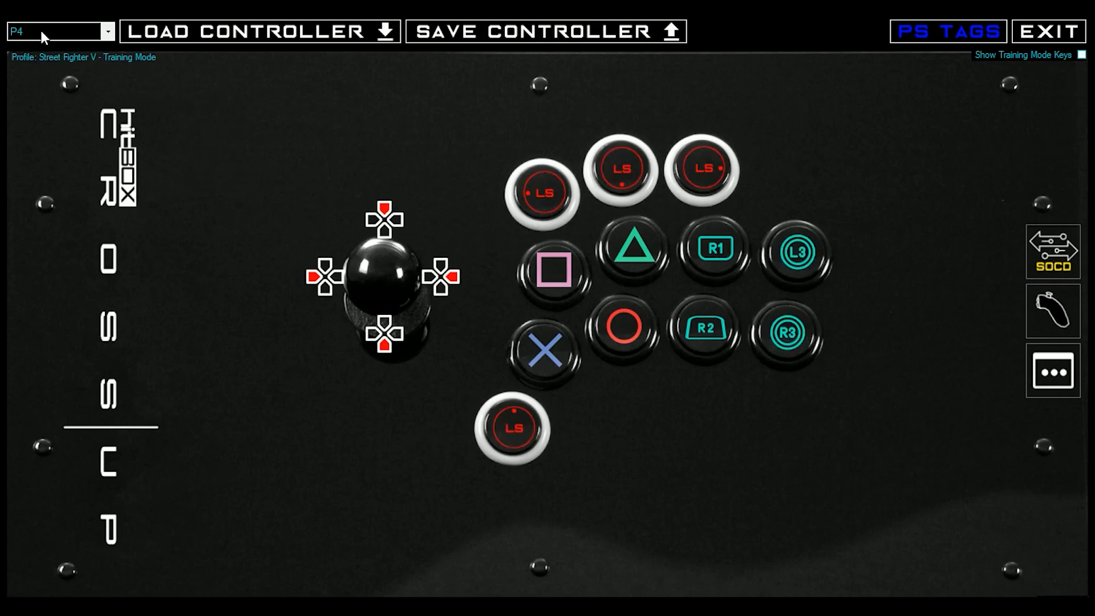
{"action": "left_click", "coordinate": [59, 32]}
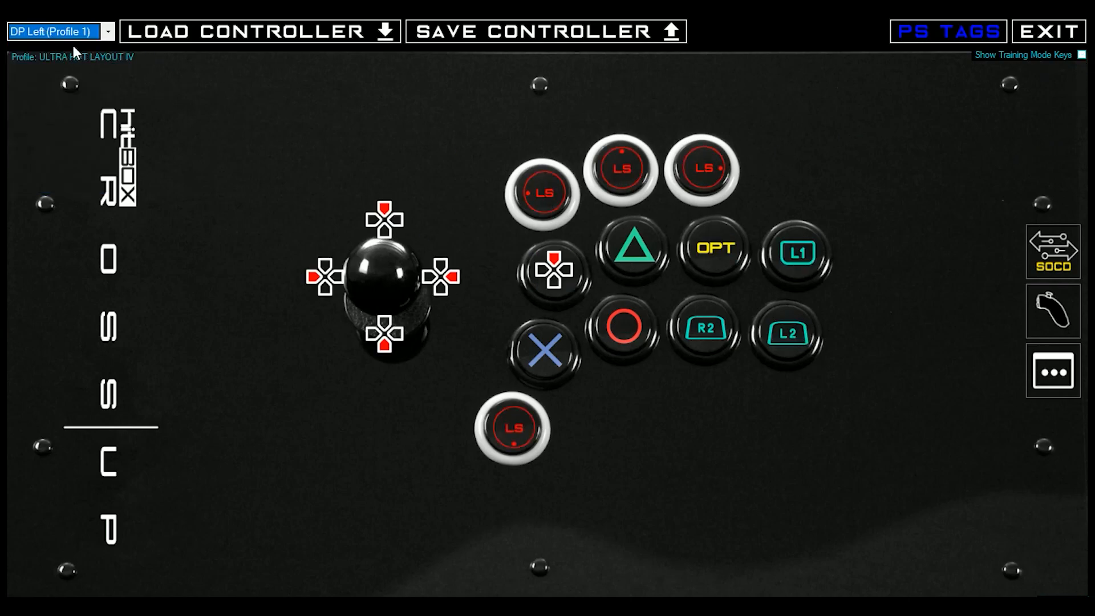
{"action": "left_click", "coordinate": [1087, 55]}
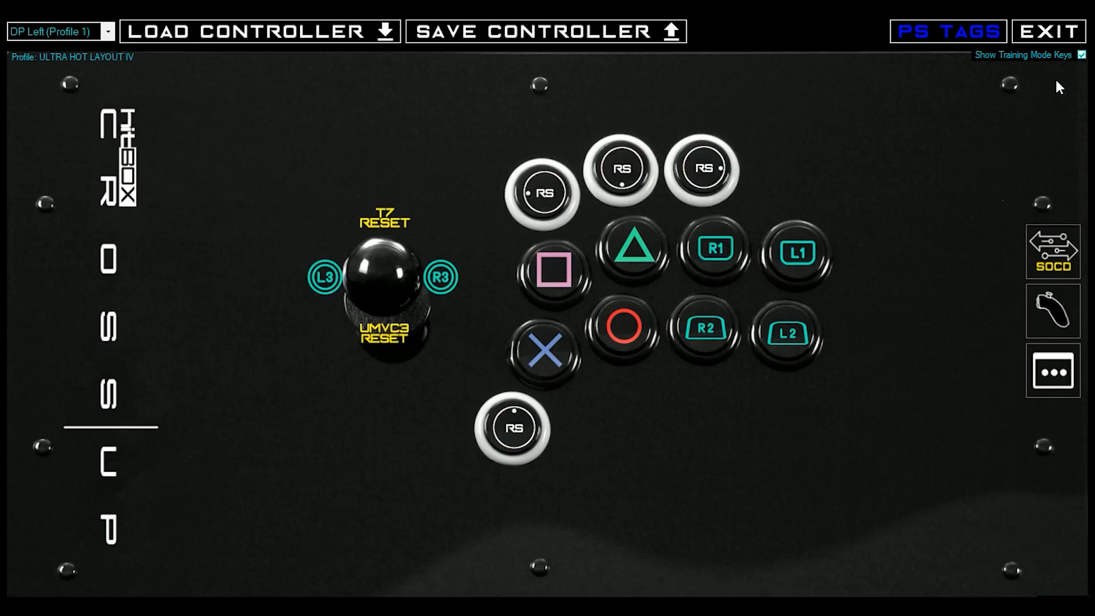
{"action": "mouse_move", "coordinate": [394, 210]}
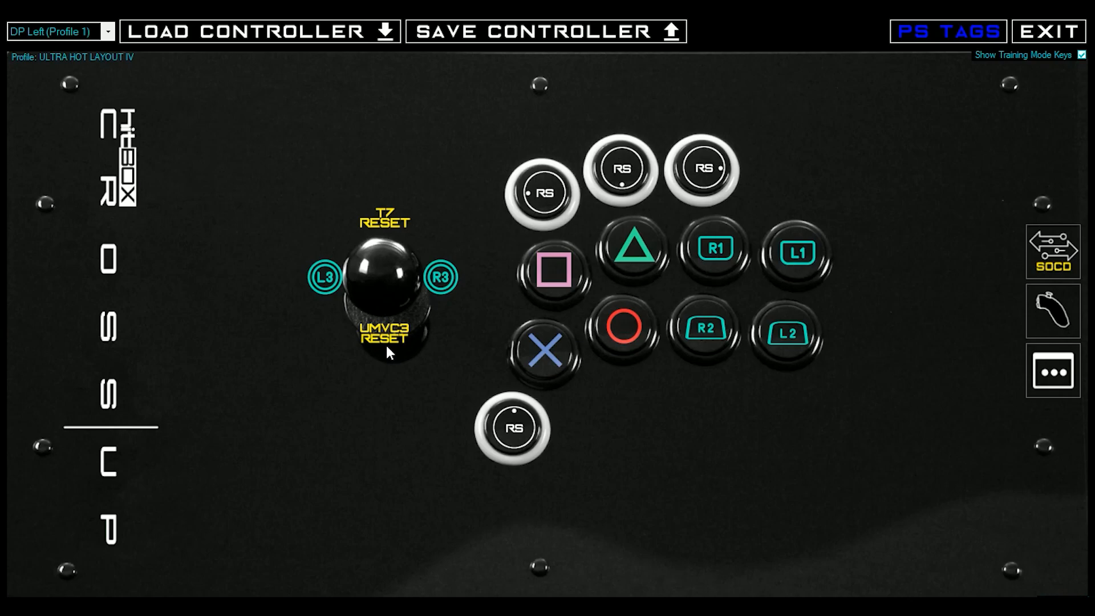
{"action": "mouse_move", "coordinate": [316, 283]}
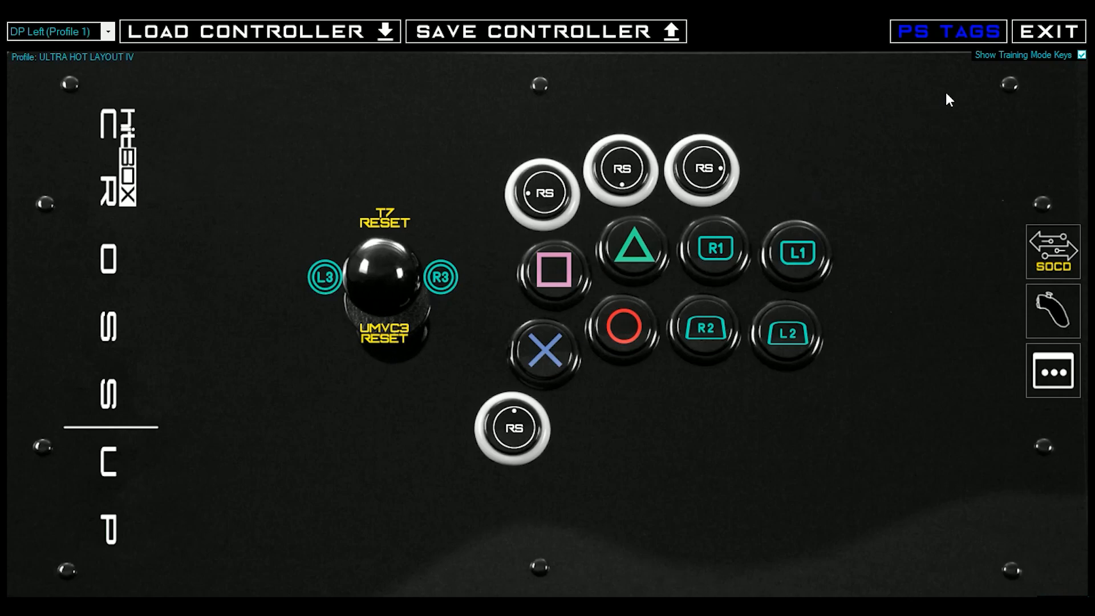
{"action": "mouse_move", "coordinate": [769, 155]}
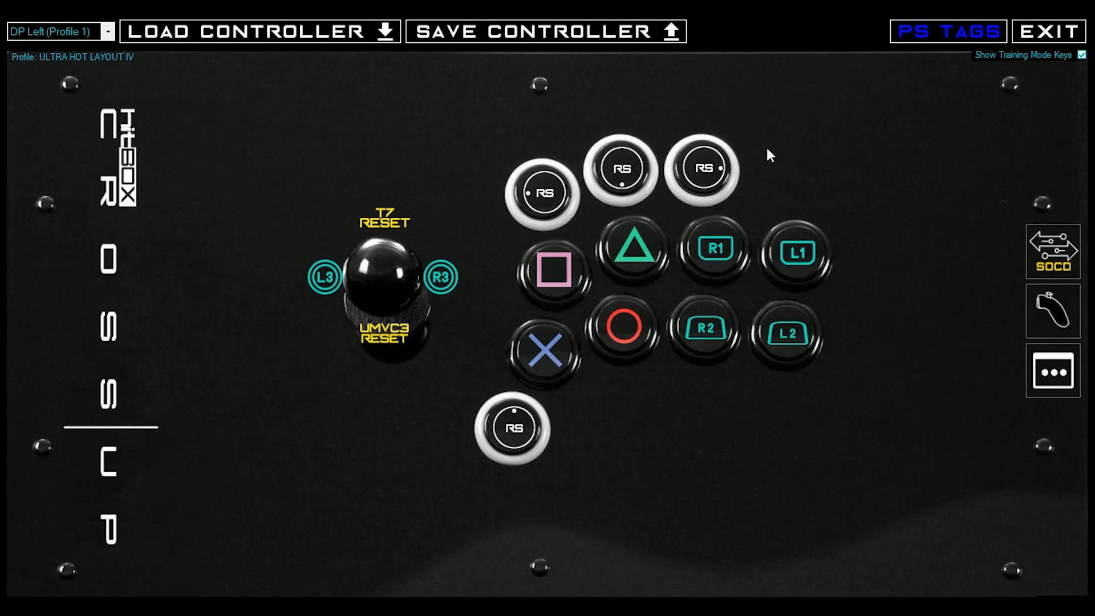
{"action": "mouse_move", "coordinate": [736, 148]}
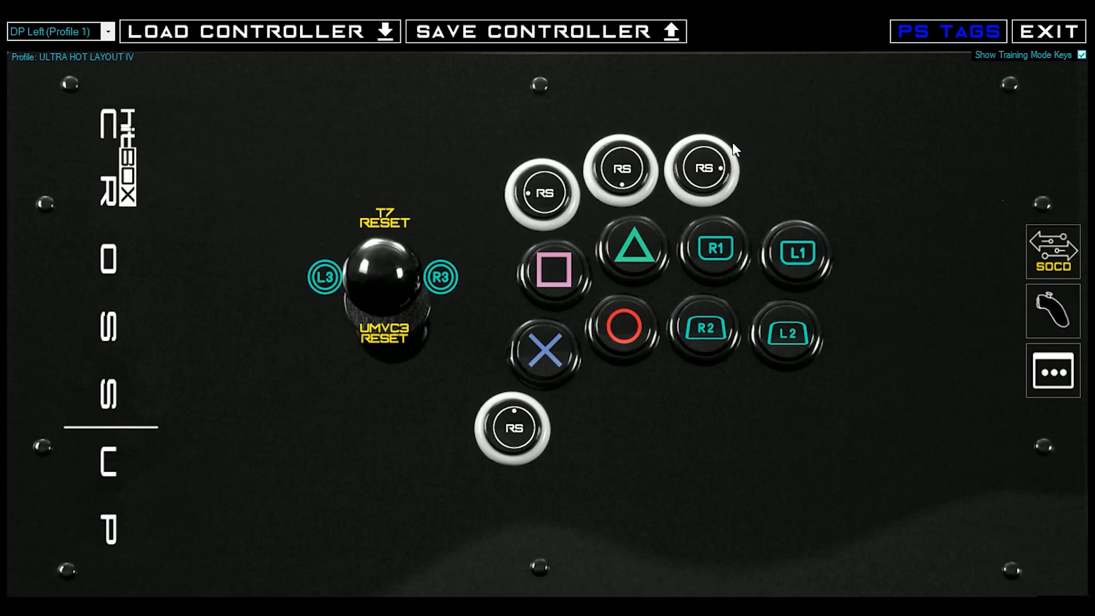
{"action": "mouse_move", "coordinate": [608, 118]}
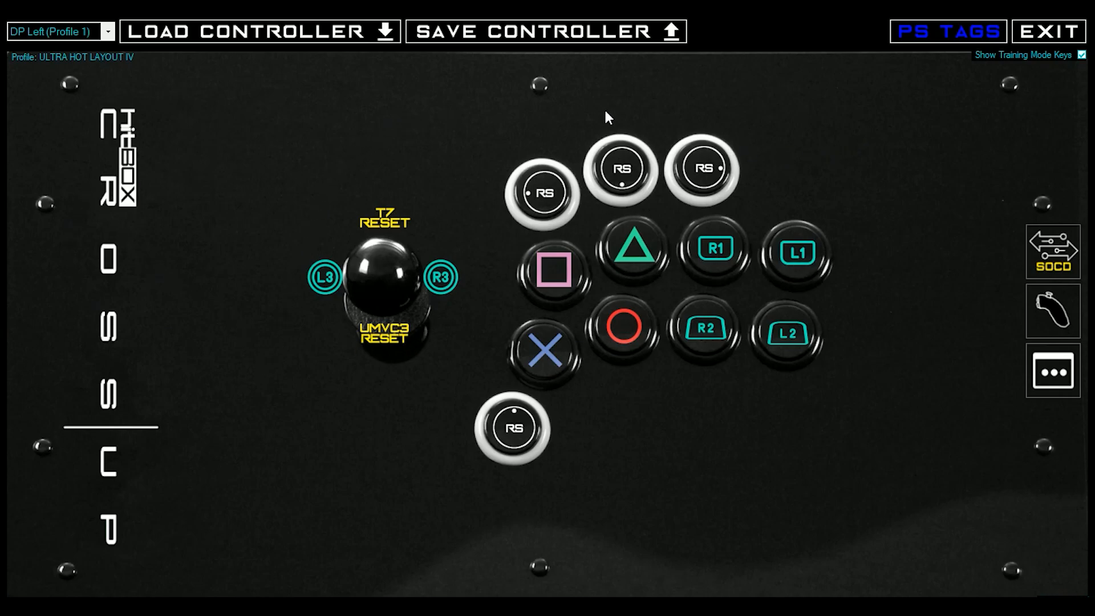
{"action": "mouse_move", "coordinate": [283, 215]}
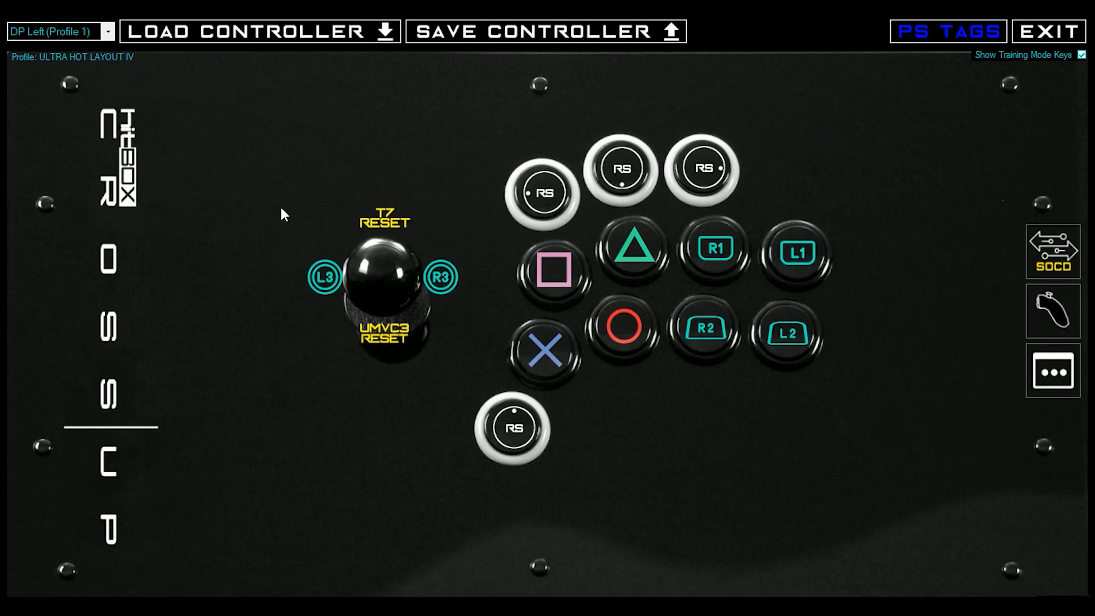
{"action": "mouse_move", "coordinate": [942, 250]}
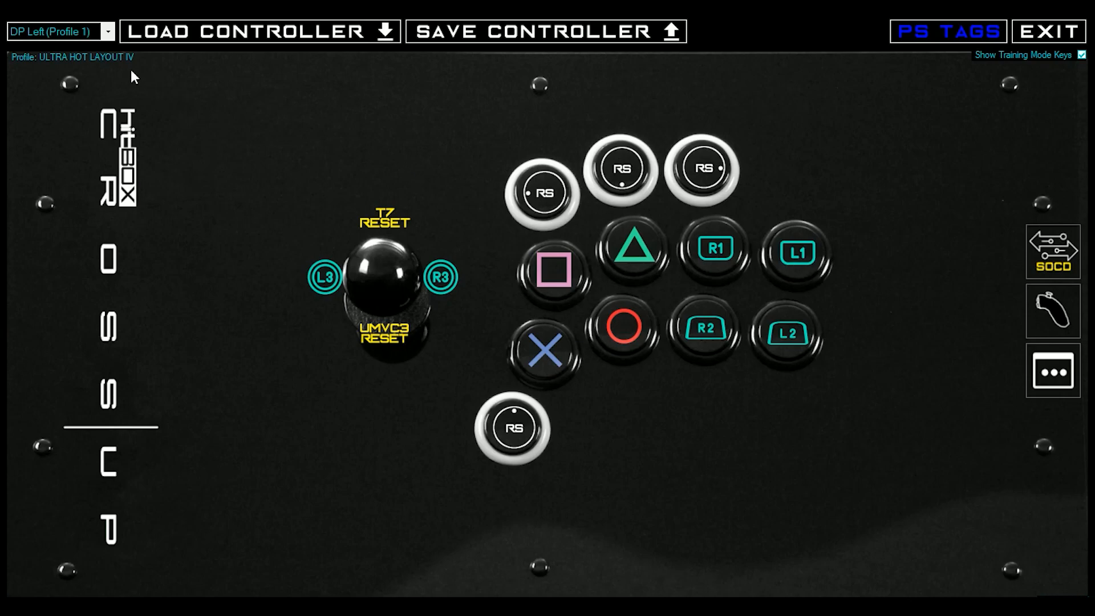
Step: Compare P1 Tekken 7 Combo Practice, then return to ULTRA HOT LAYOUT IV with training-mode keys shown
{"action": "left_click", "coordinate": [59, 30]}
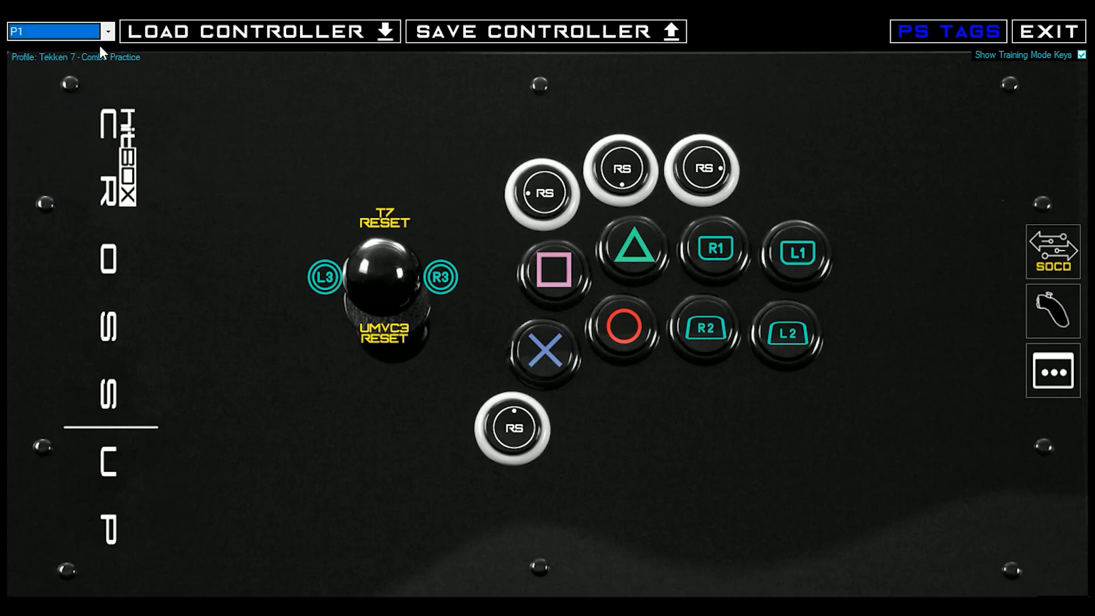
{"action": "left_click", "coordinate": [1084, 55]}
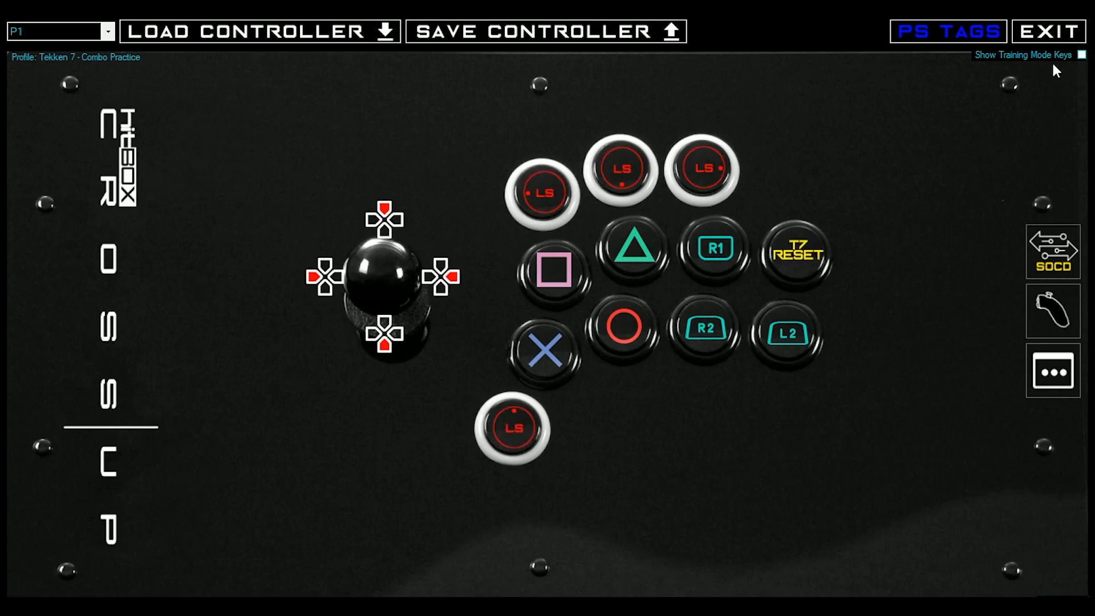
{"action": "left_click", "coordinate": [60, 31]}
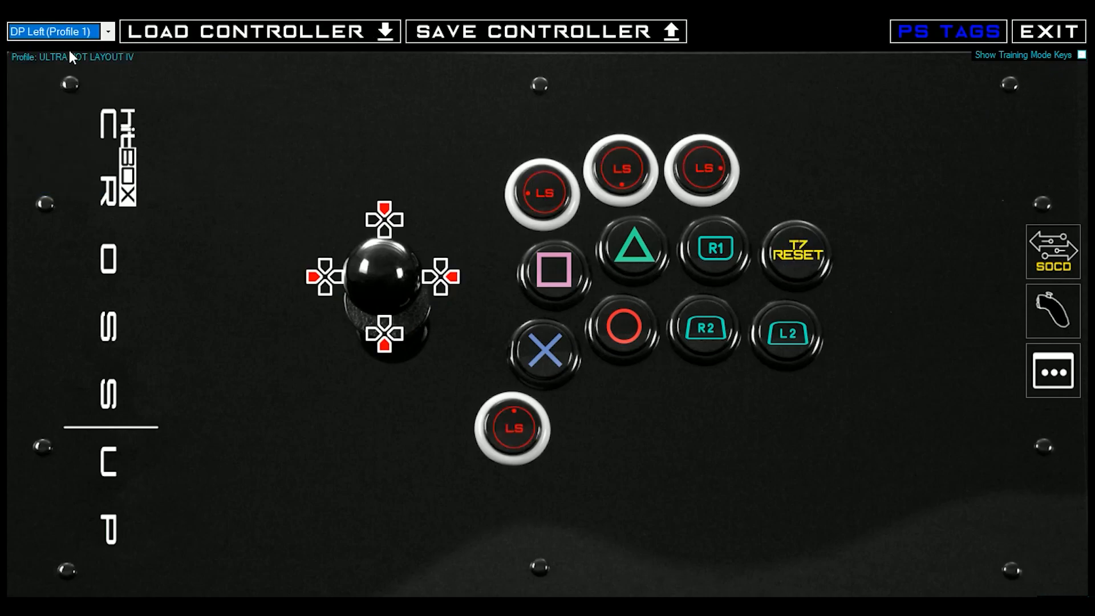
{"action": "left_click", "coordinate": [1082, 55]}
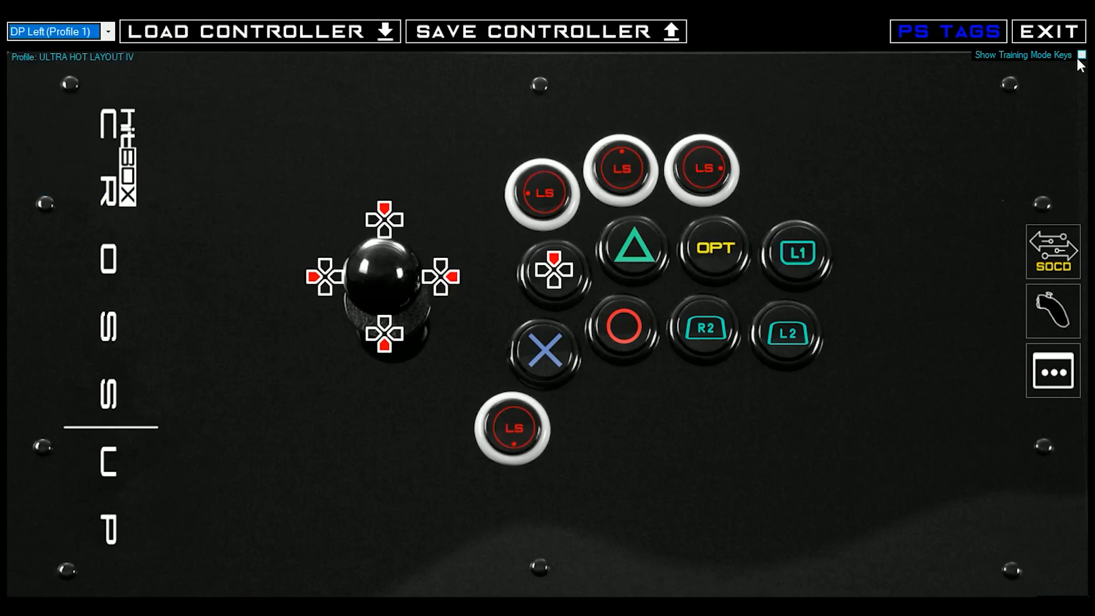
{"action": "left_click", "coordinate": [1084, 54]}
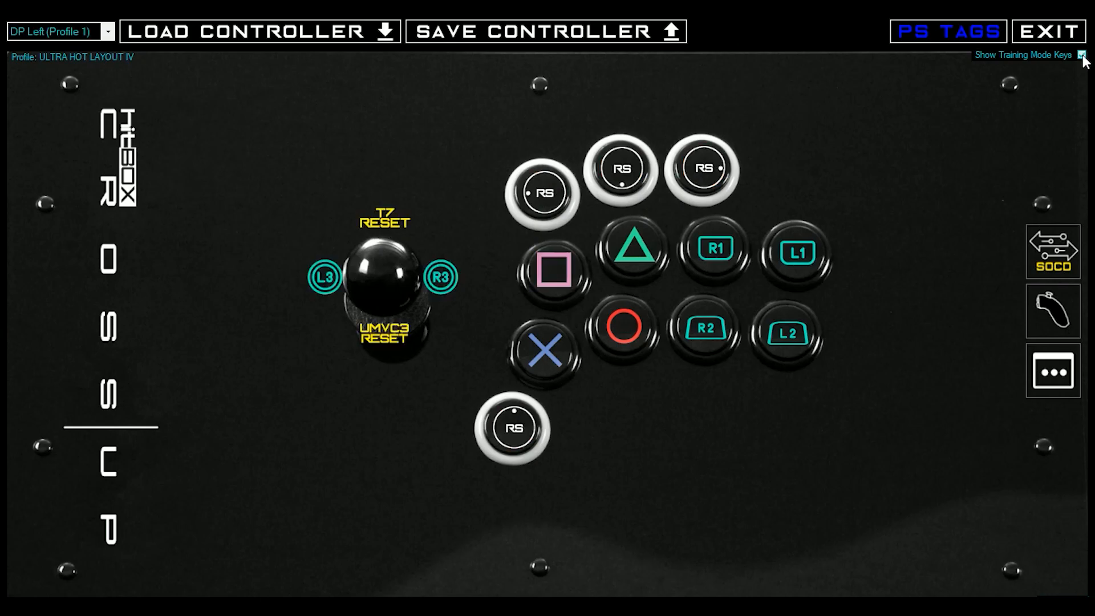
{"action": "mouse_move", "coordinate": [944, 105]}
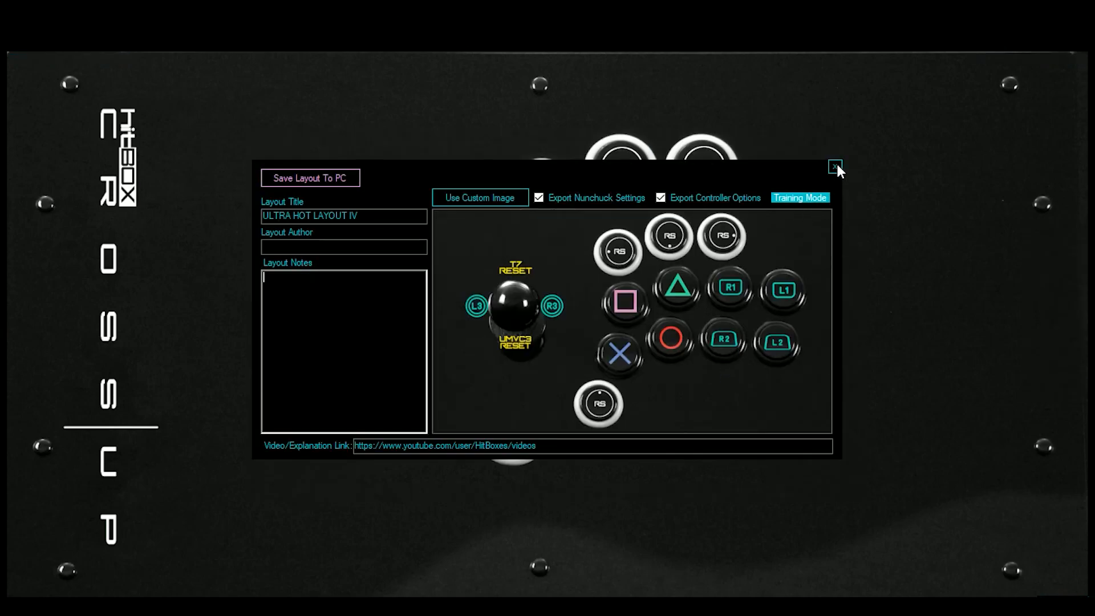
Step: Preview the Touchpad + Options - Training Mode - Default.cul layout for import
{"action": "left_click", "coordinate": [835, 168]}
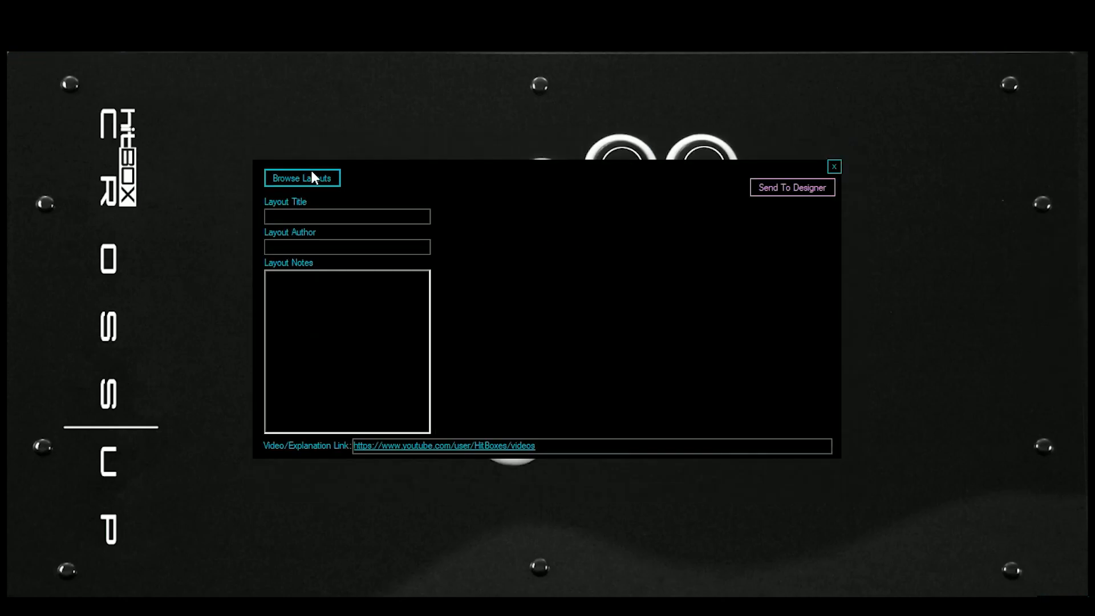
{"action": "left_click", "coordinate": [302, 178]}
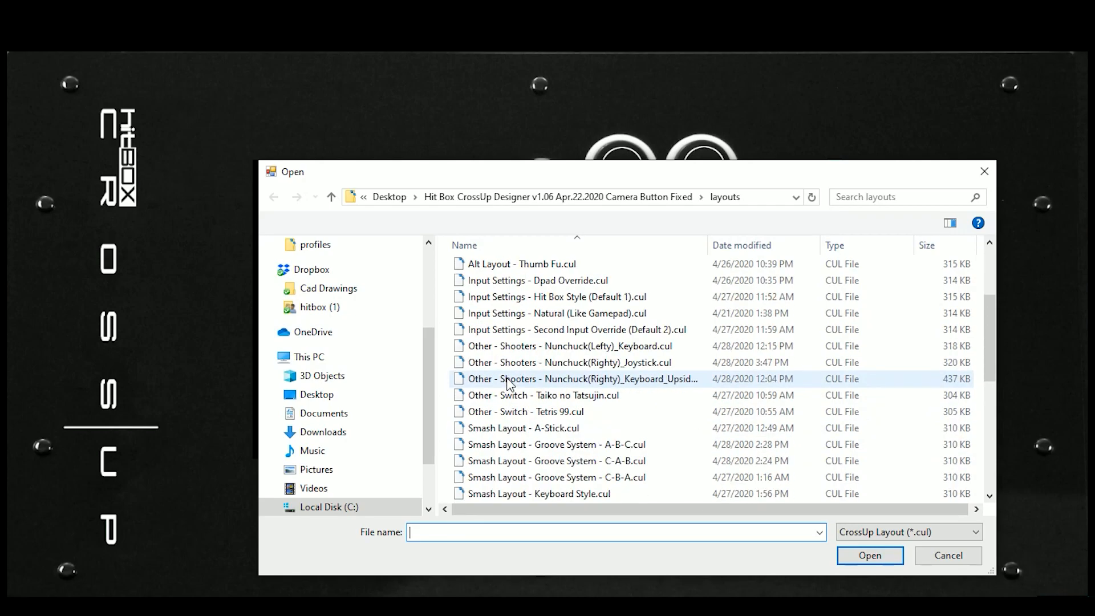
{"action": "scroll", "scroll_direction": "down", "scroll_amount": 3}
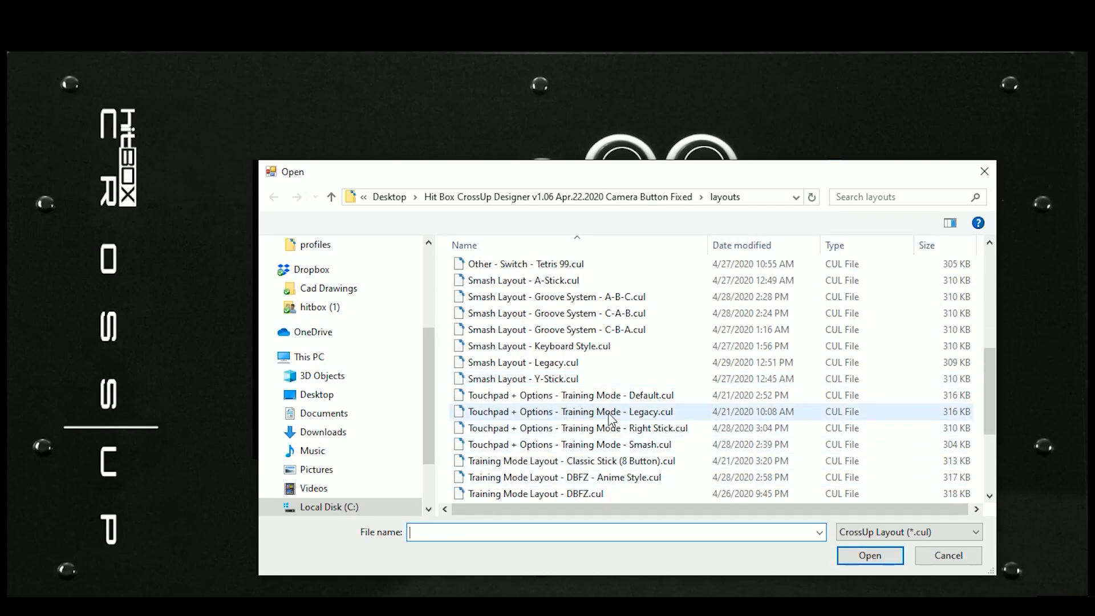
{"action": "left_click", "coordinate": [572, 394]}
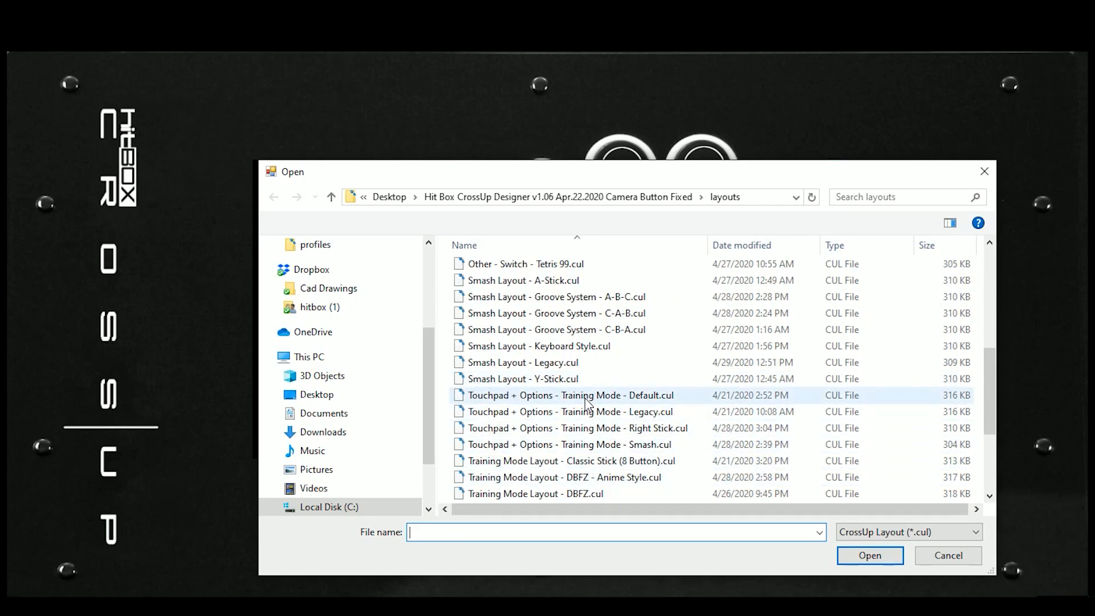
{"action": "double_click", "coordinate": [571, 394]}
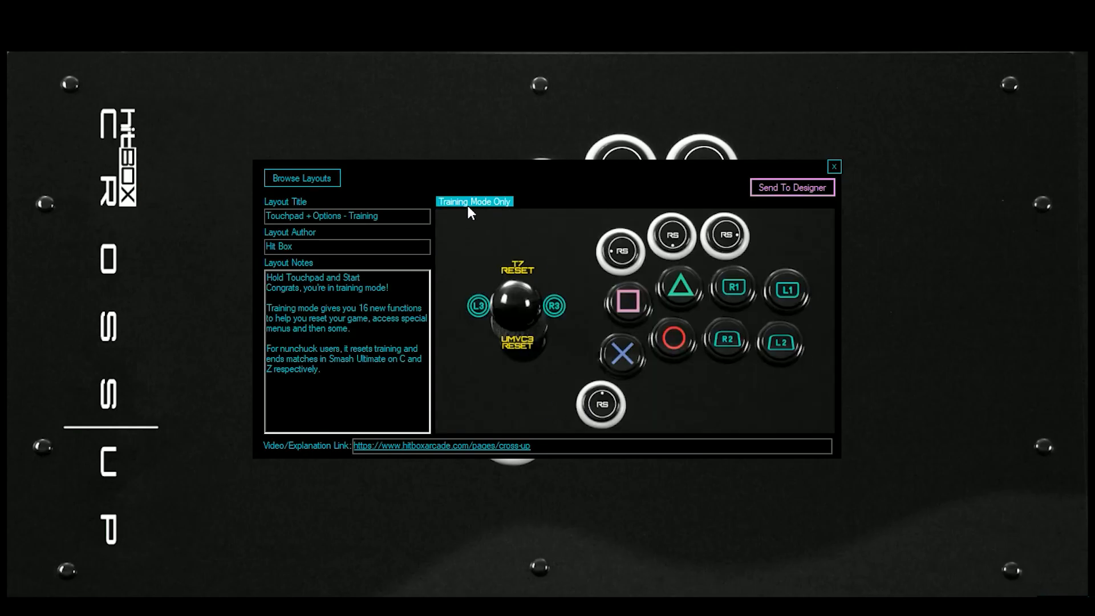
Step: Close the layout preview and settings without importing, keeping ULTRA HOT LAYOUT IV active
{"action": "left_click", "coordinate": [834, 166]}
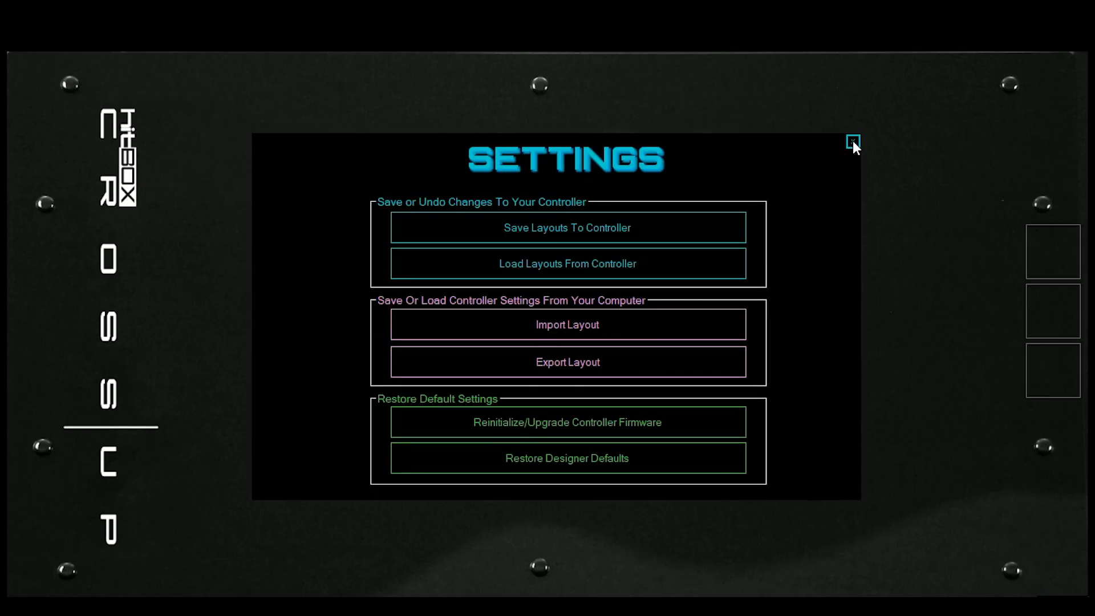
{"action": "left_click", "coordinate": [853, 142]}
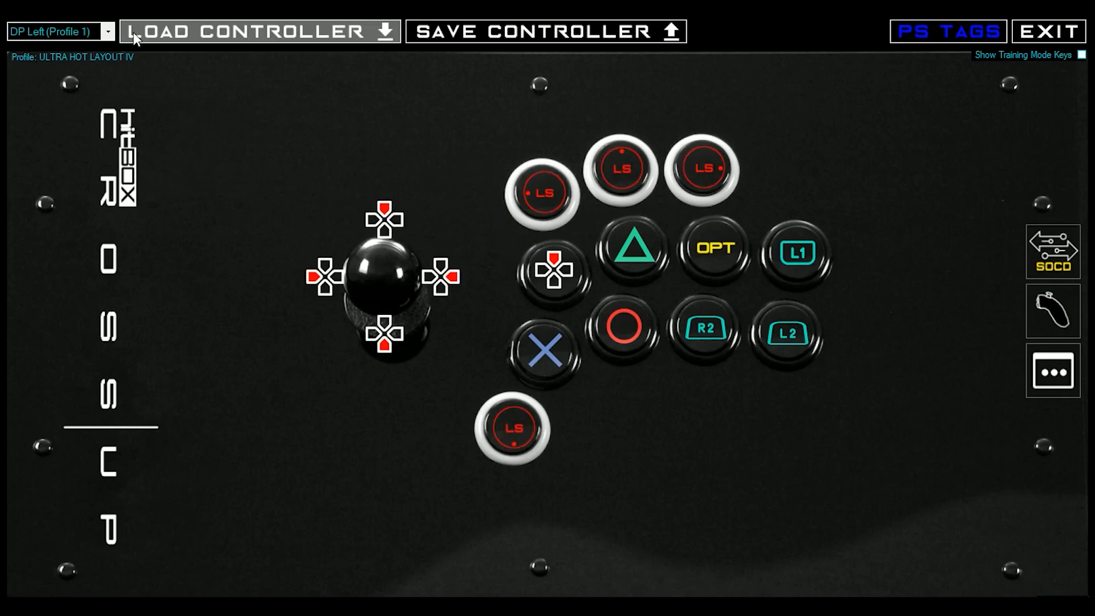
{"action": "left_click", "coordinate": [60, 32]}
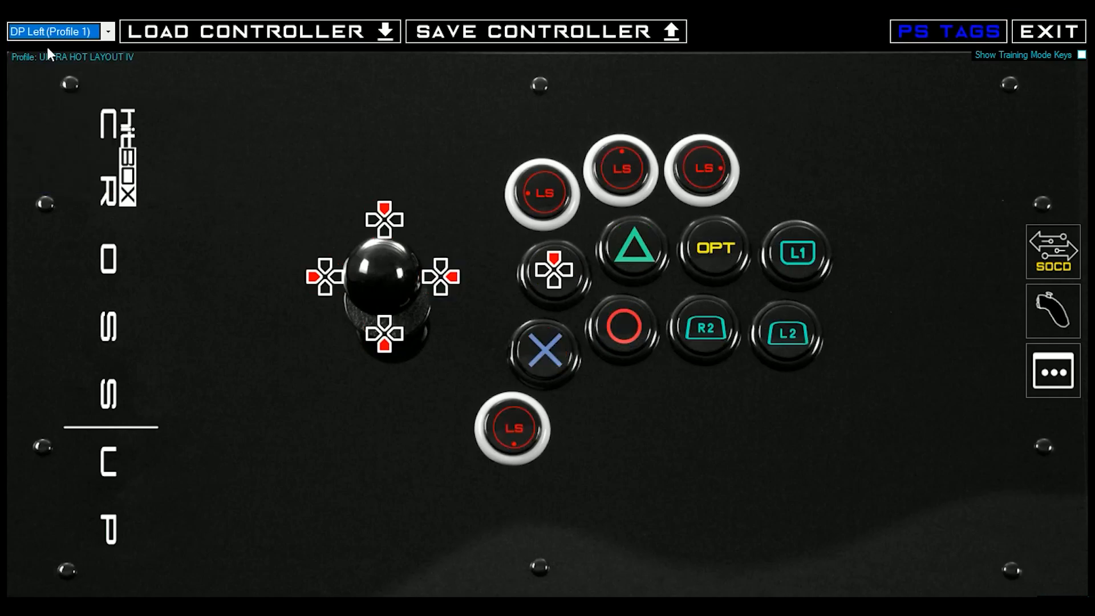
{"action": "mouse_move", "coordinate": [91, 67]}
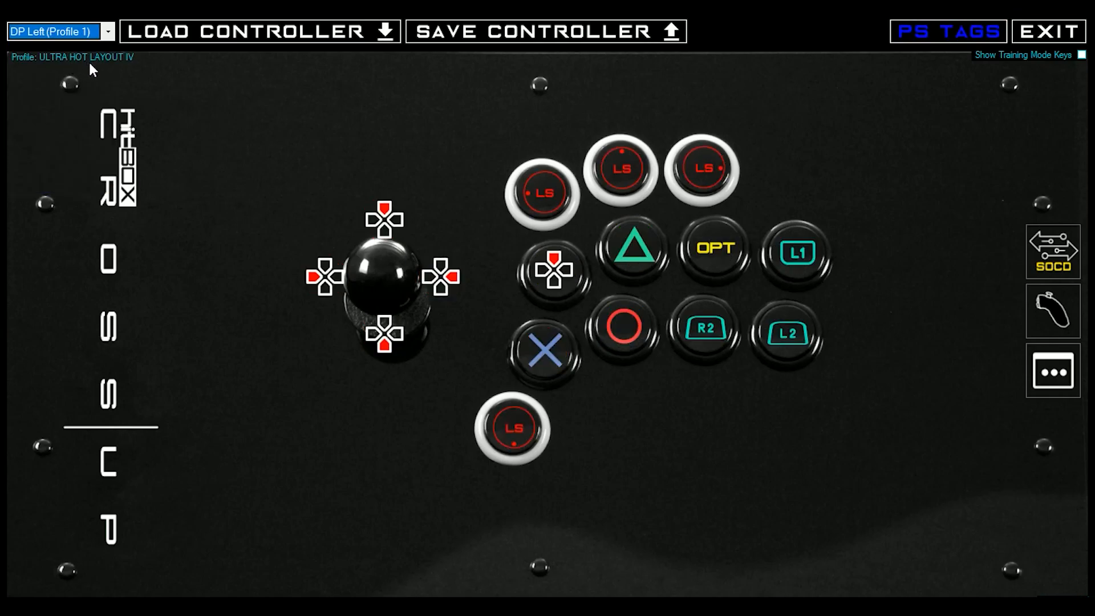
{"action": "mouse_move", "coordinate": [215, 115]}
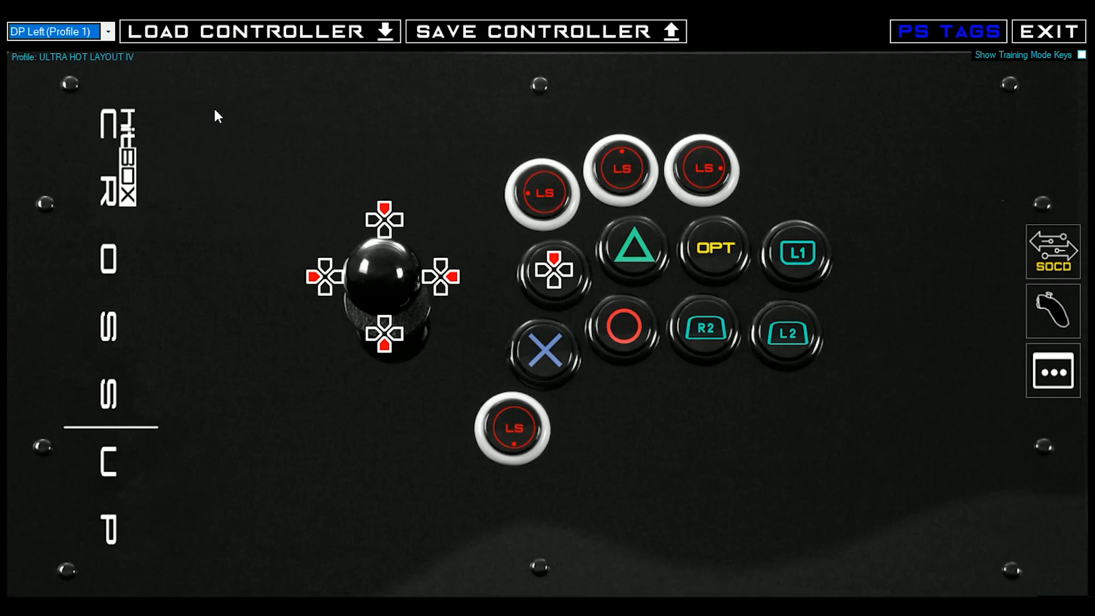
{"action": "mouse_move", "coordinate": [105, 69]}
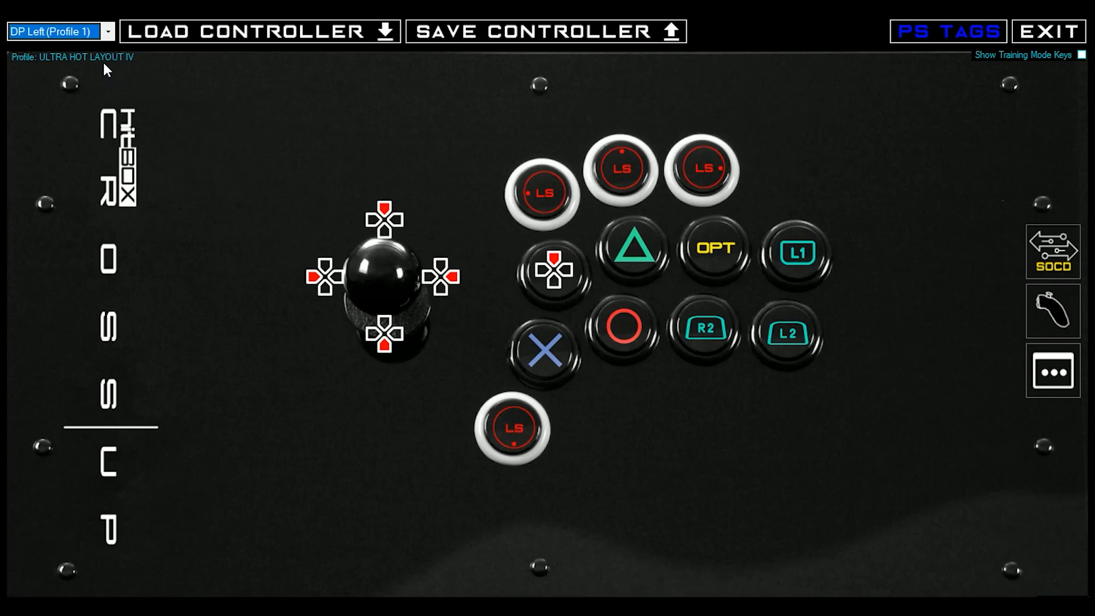
Step: Preview the K1 Anime Style and K2 Thumb Fu profiles, then settle on K4 Shooters - Nunchuck (Righty)
{"action": "left_click", "coordinate": [57, 31]}
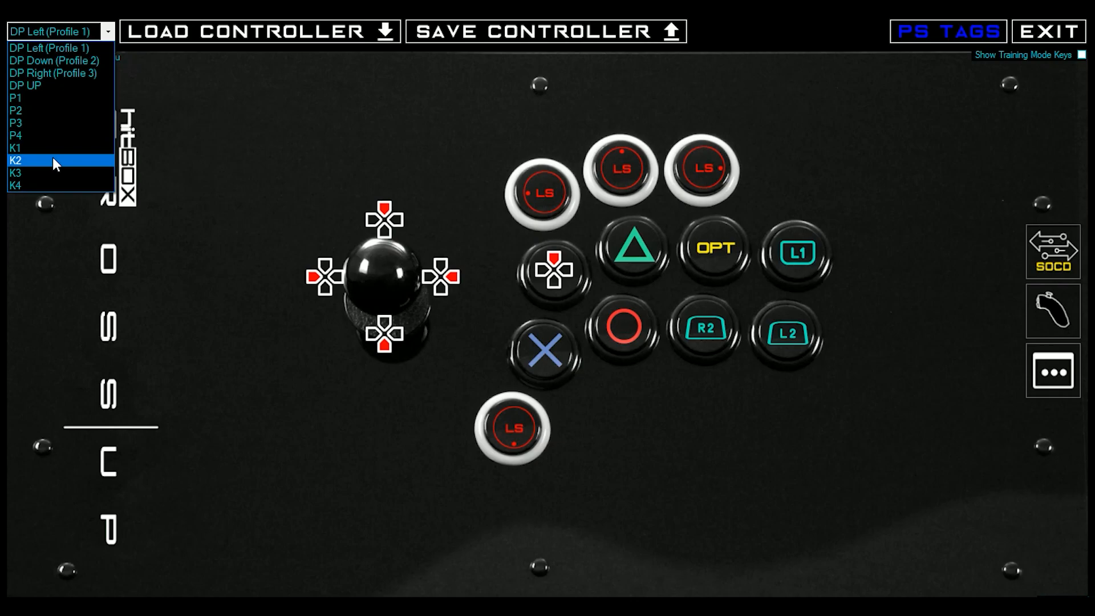
{"action": "left_click", "coordinate": [15, 147]}
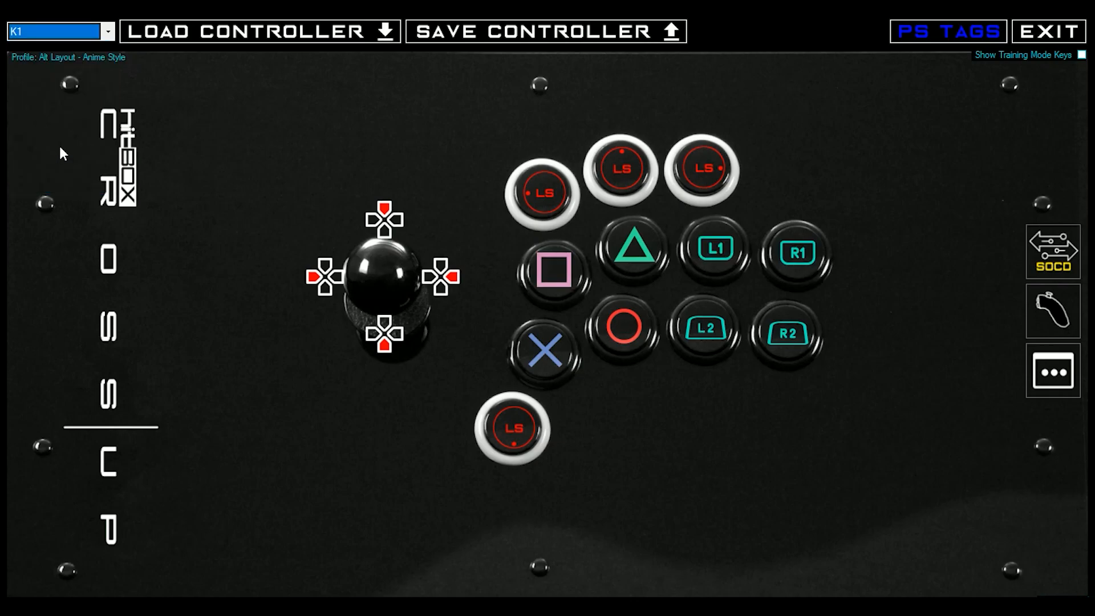
{"action": "mouse_move", "coordinate": [625, 154]}
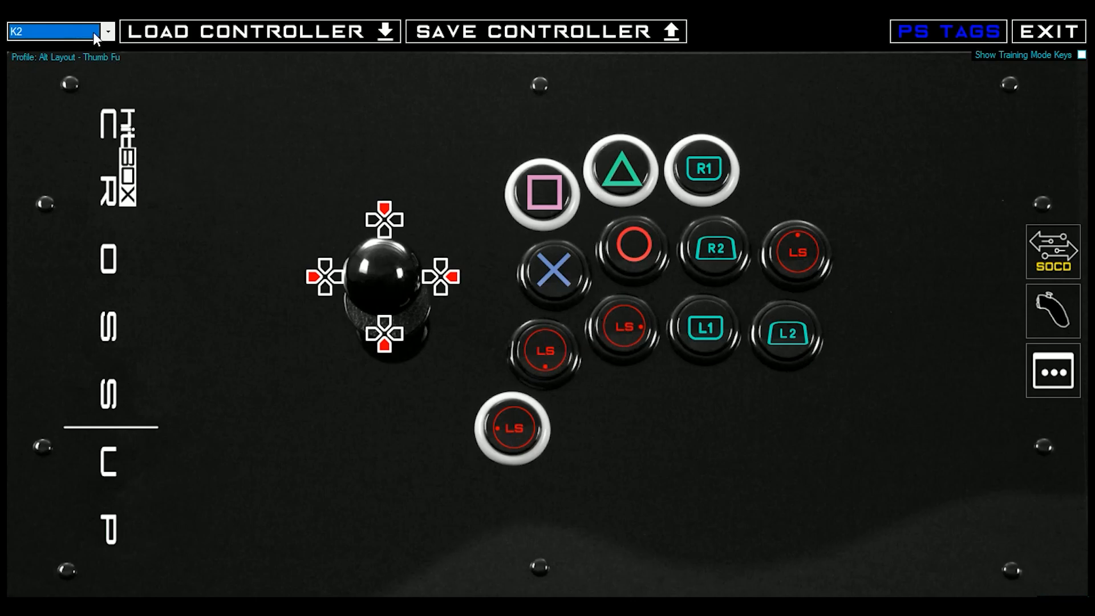
{"action": "left_click", "coordinate": [56, 32]}
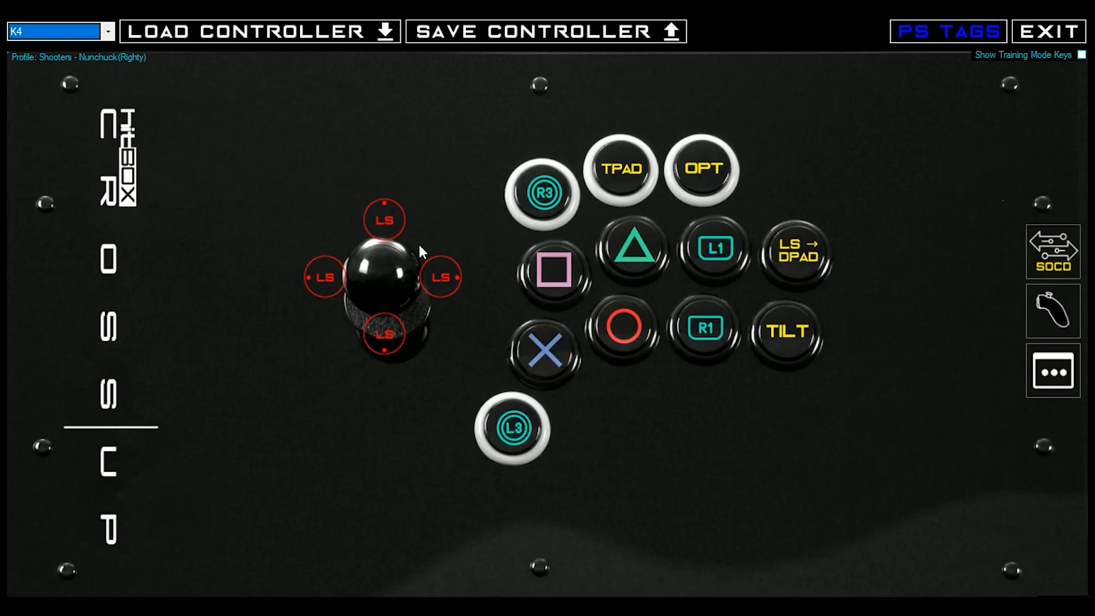
{"action": "mouse_move", "coordinate": [115, 92]}
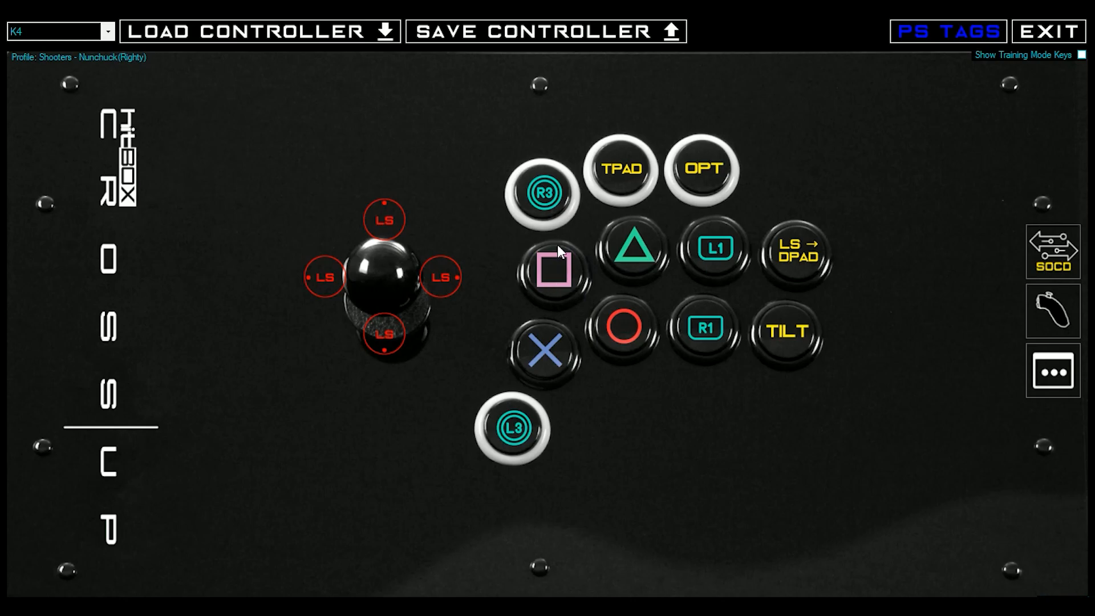
{"action": "mouse_move", "coordinate": [498, 173]}
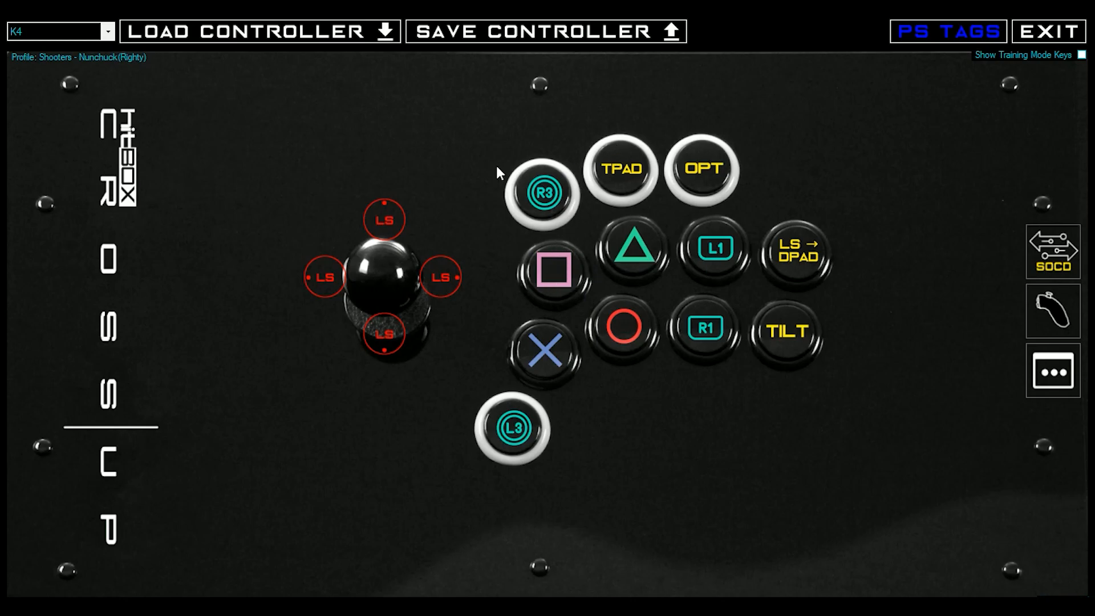
{"action": "mouse_move", "coordinate": [353, 191]}
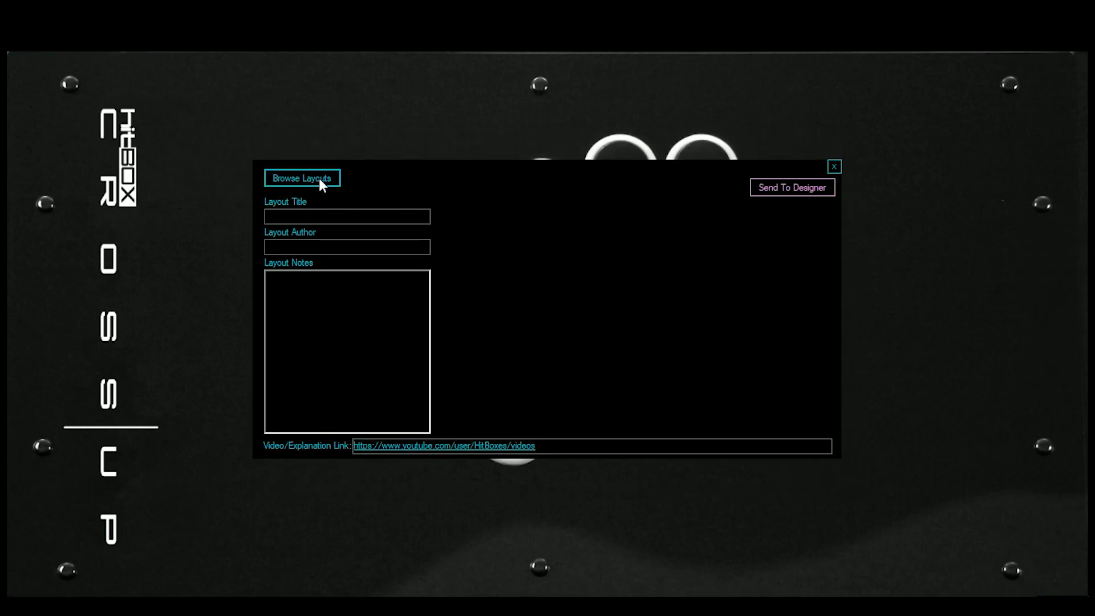
Step: Load Nunchuck(Righty)_Keyboard_UpsideDown.cul to preview the FPS - Upside Down Nunchuck layout
{"action": "left_click", "coordinate": [301, 178]}
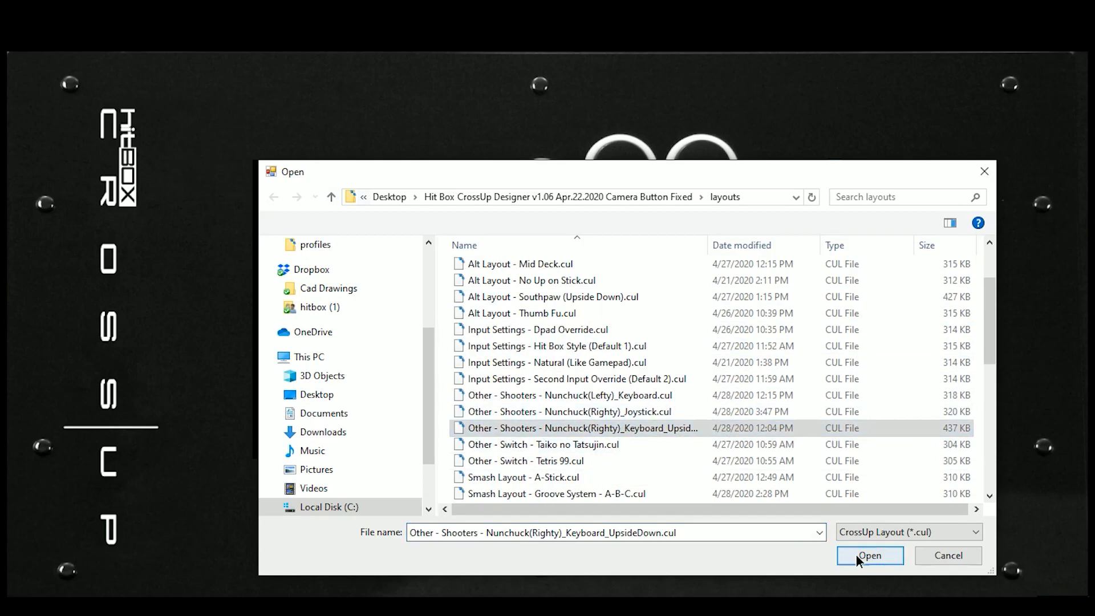
{"action": "left_click", "coordinate": [869, 556]}
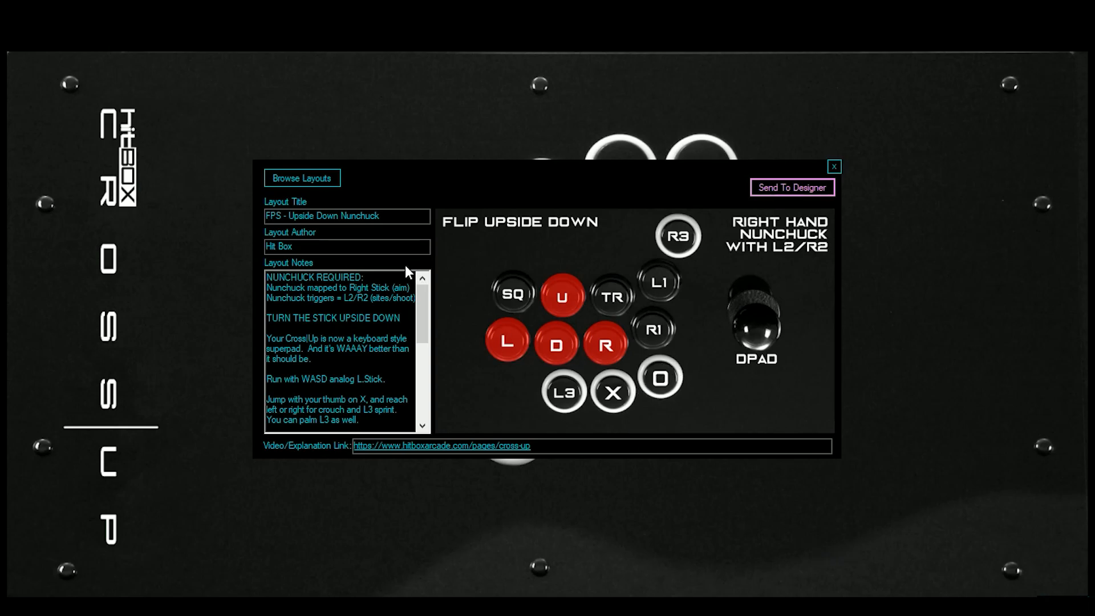
{"action": "mouse_move", "coordinate": [575, 303]}
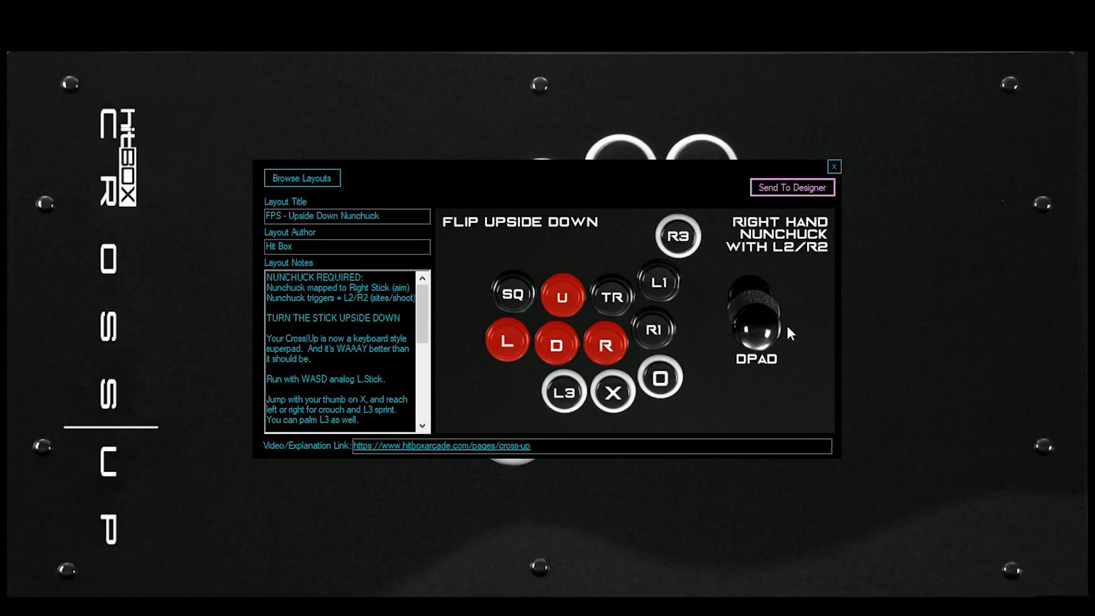
{"action": "mouse_move", "coordinate": [801, 261]}
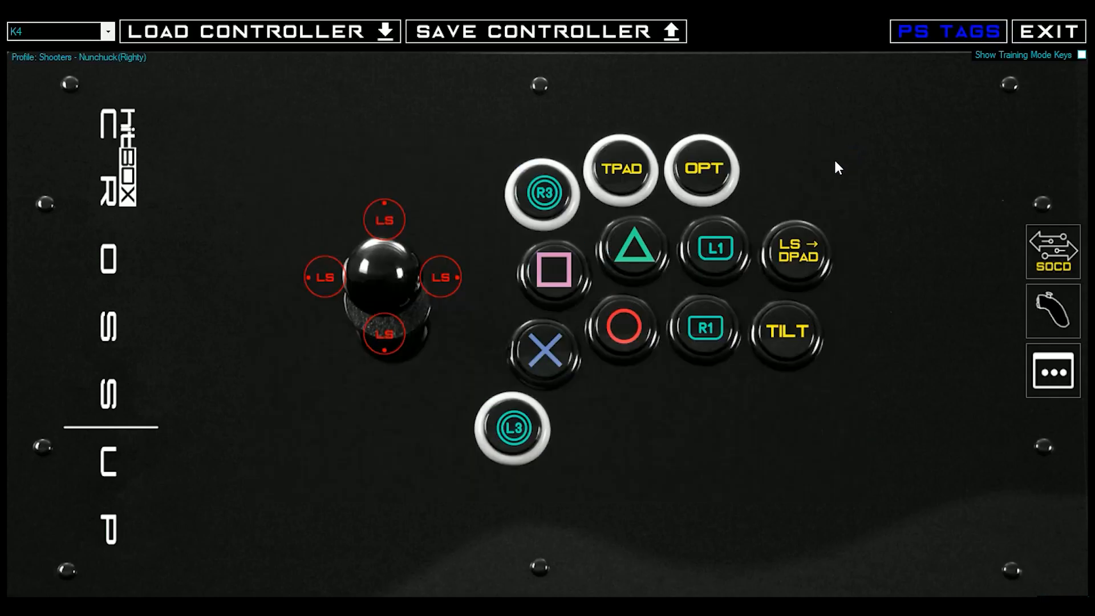
{"action": "mouse_move", "coordinate": [349, 295]}
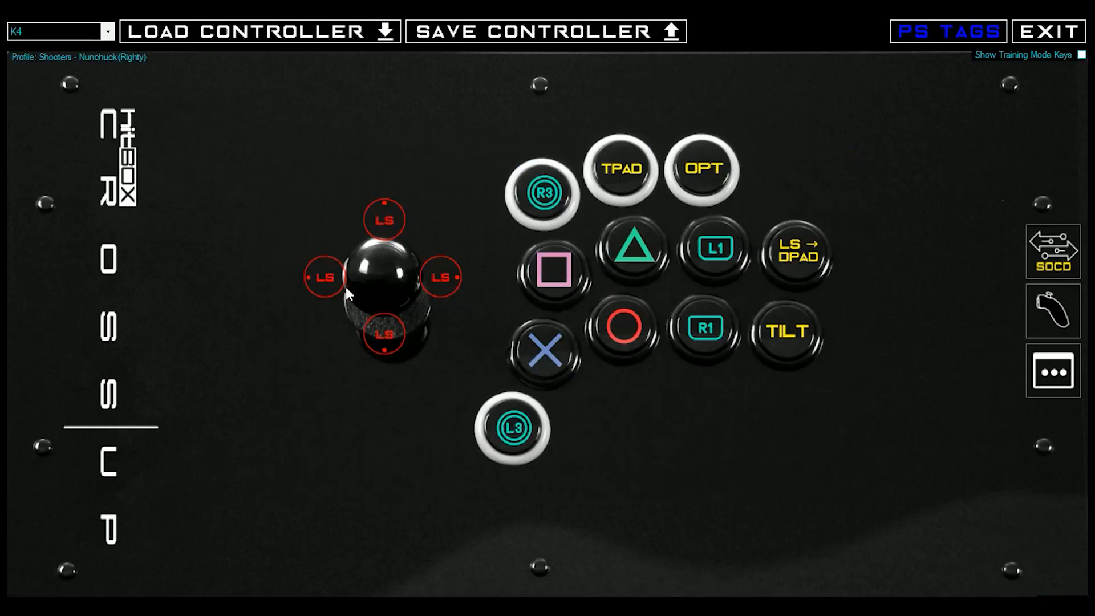
Step: Return to DP Left (Profile 1) ULTRA HOT LAYOUT IV and close the Settings panel
{"action": "left_click", "coordinate": [59, 31]}
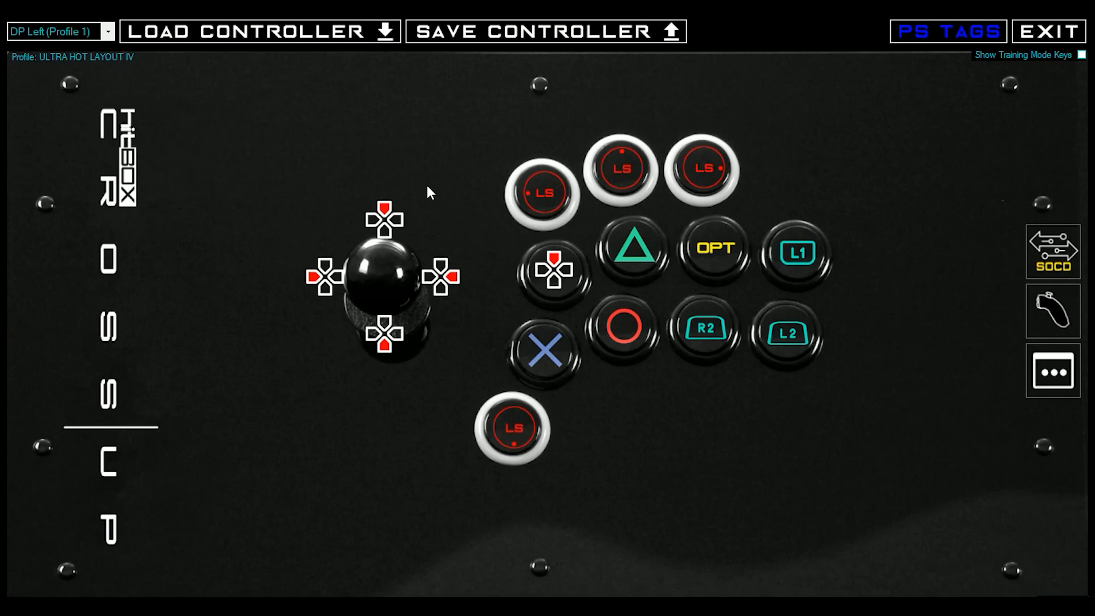
{"action": "mouse_move", "coordinate": [878, 203]}
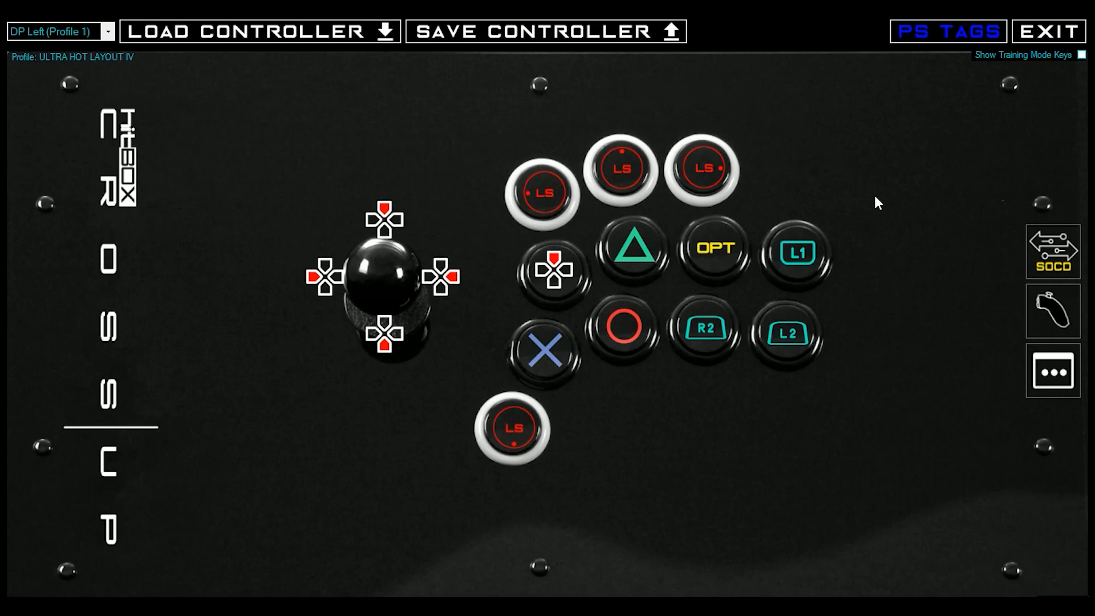
{"action": "mouse_move", "coordinate": [615, 478]}
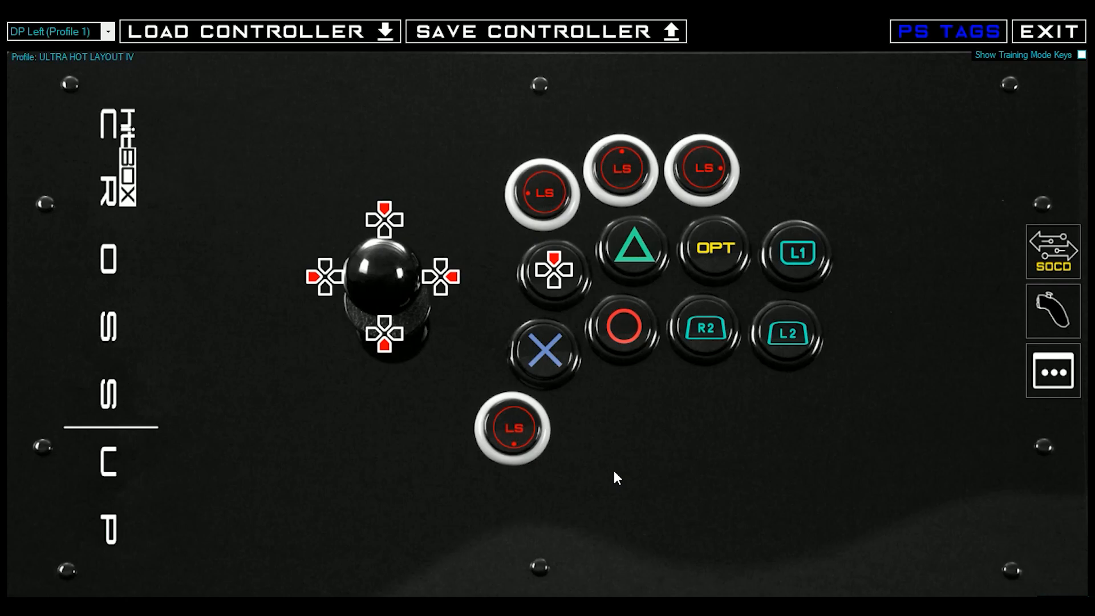
{"action": "mouse_move", "coordinate": [803, 466]}
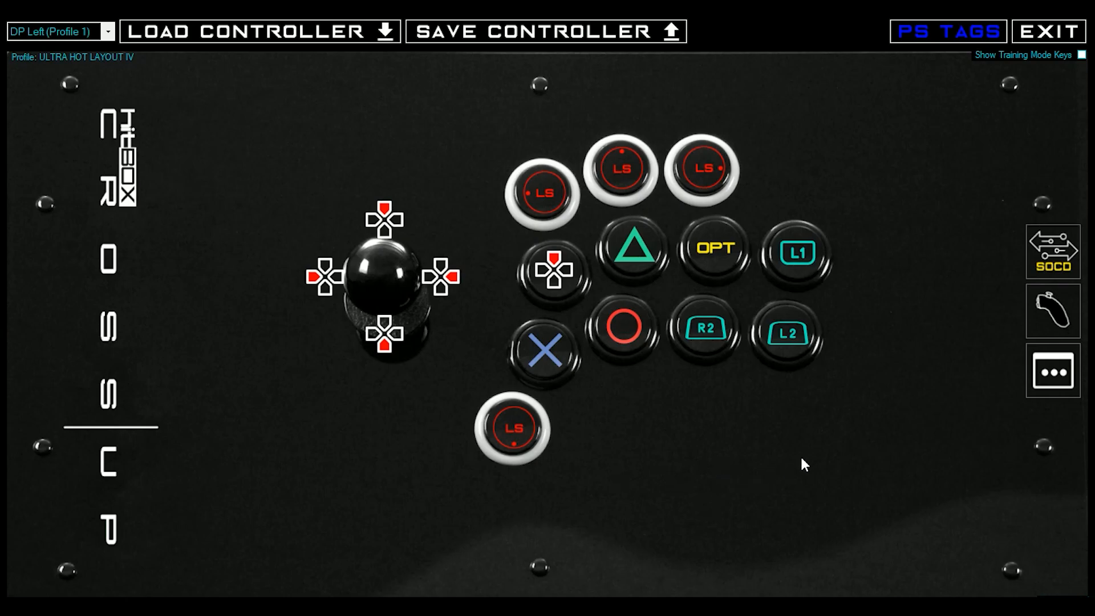
{"action": "mouse_move", "coordinate": [1011, 393]}
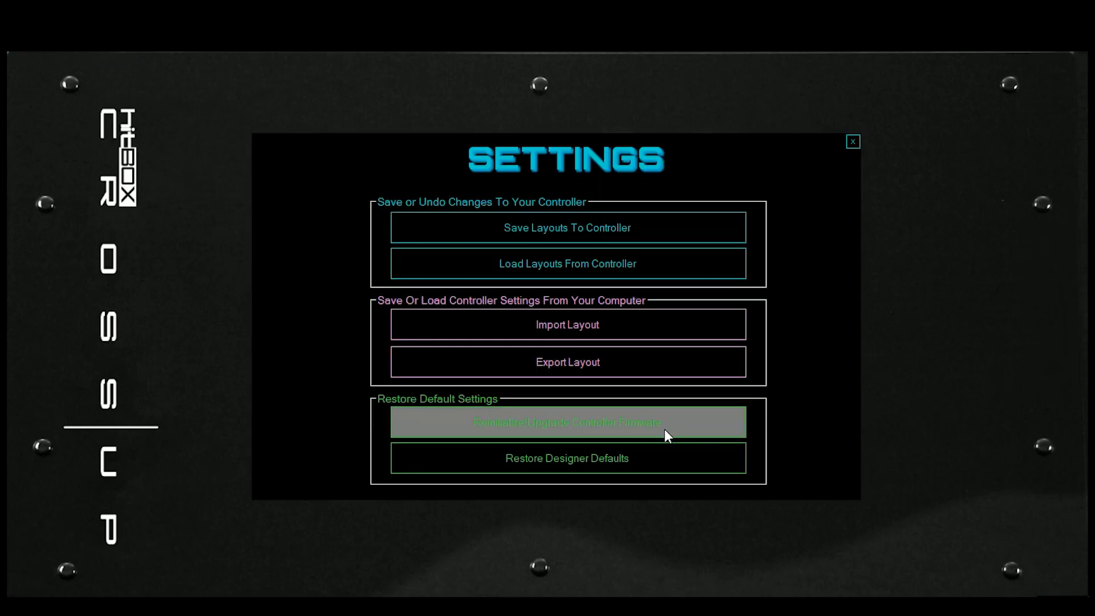
{"action": "mouse_move", "coordinate": [433, 425]}
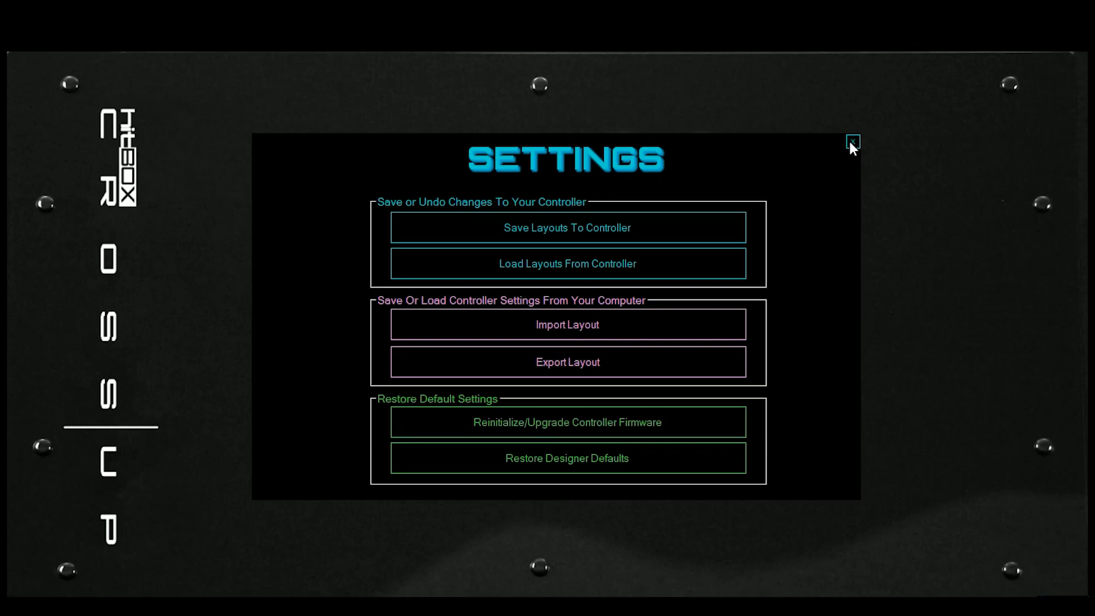
{"action": "left_click", "coordinate": [853, 142]}
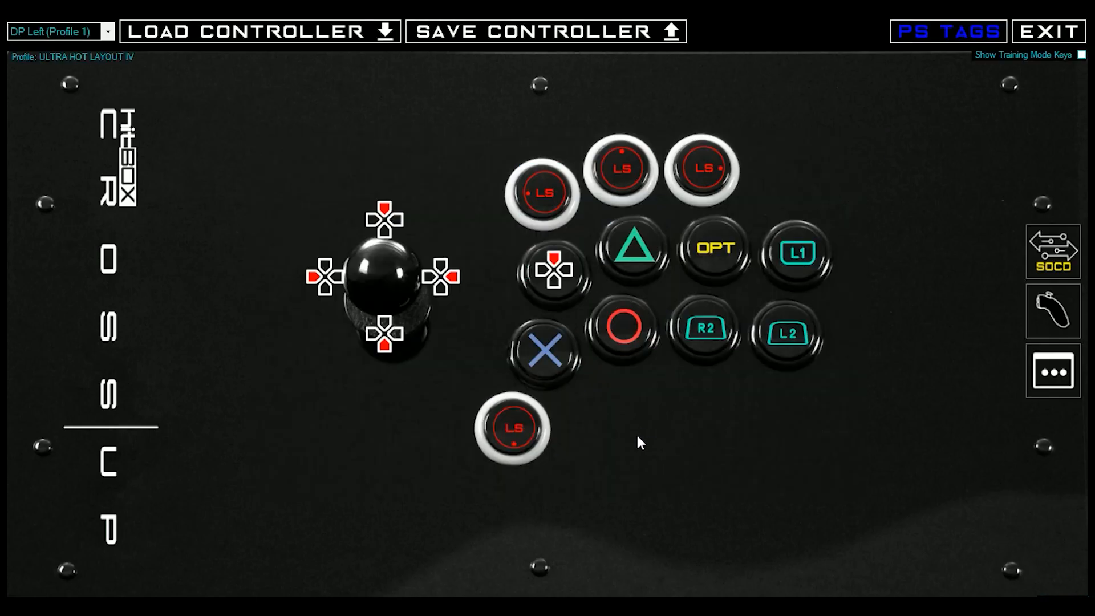
{"action": "mouse_move", "coordinate": [749, 498]}
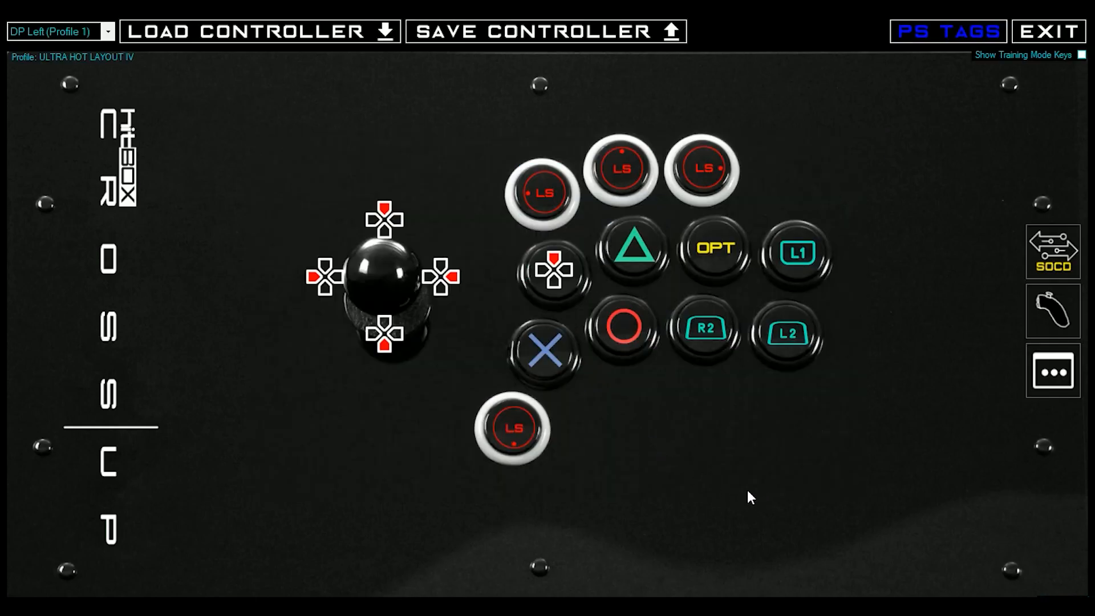
{"action": "mouse_move", "coordinate": [583, 300]}
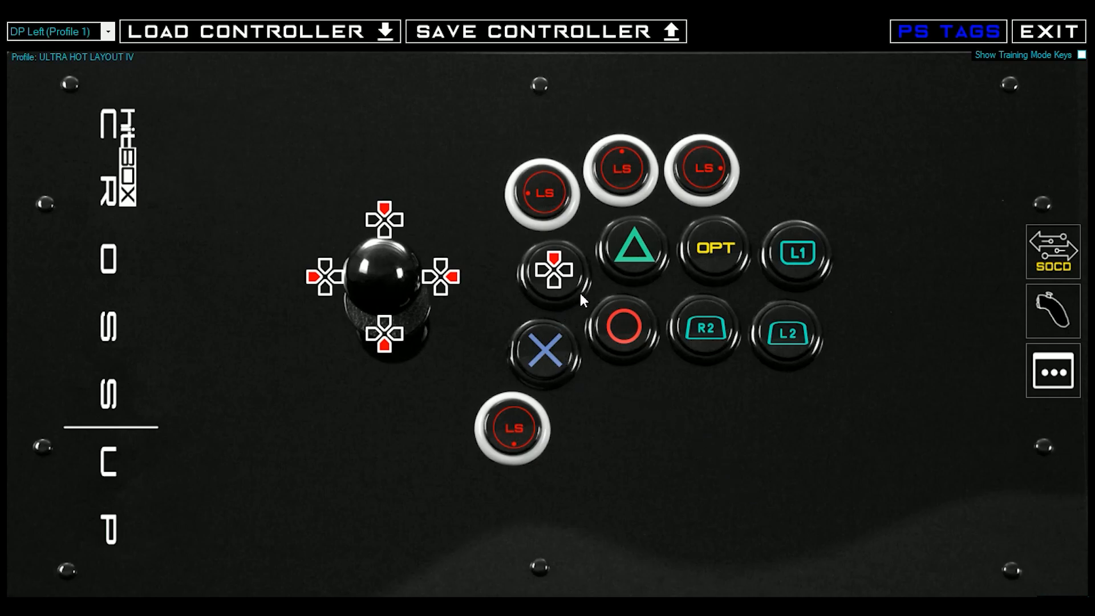
Step: Show the Actions assignment choices for the Up d-pad button left of Triangle
{"action": "right_click", "coordinate": [553, 273]}
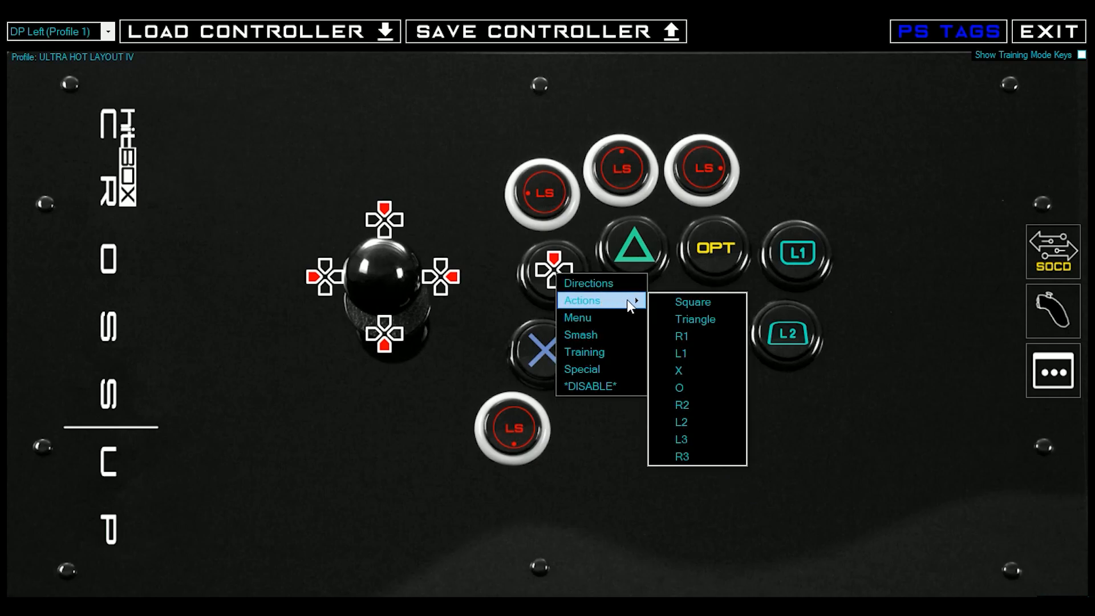